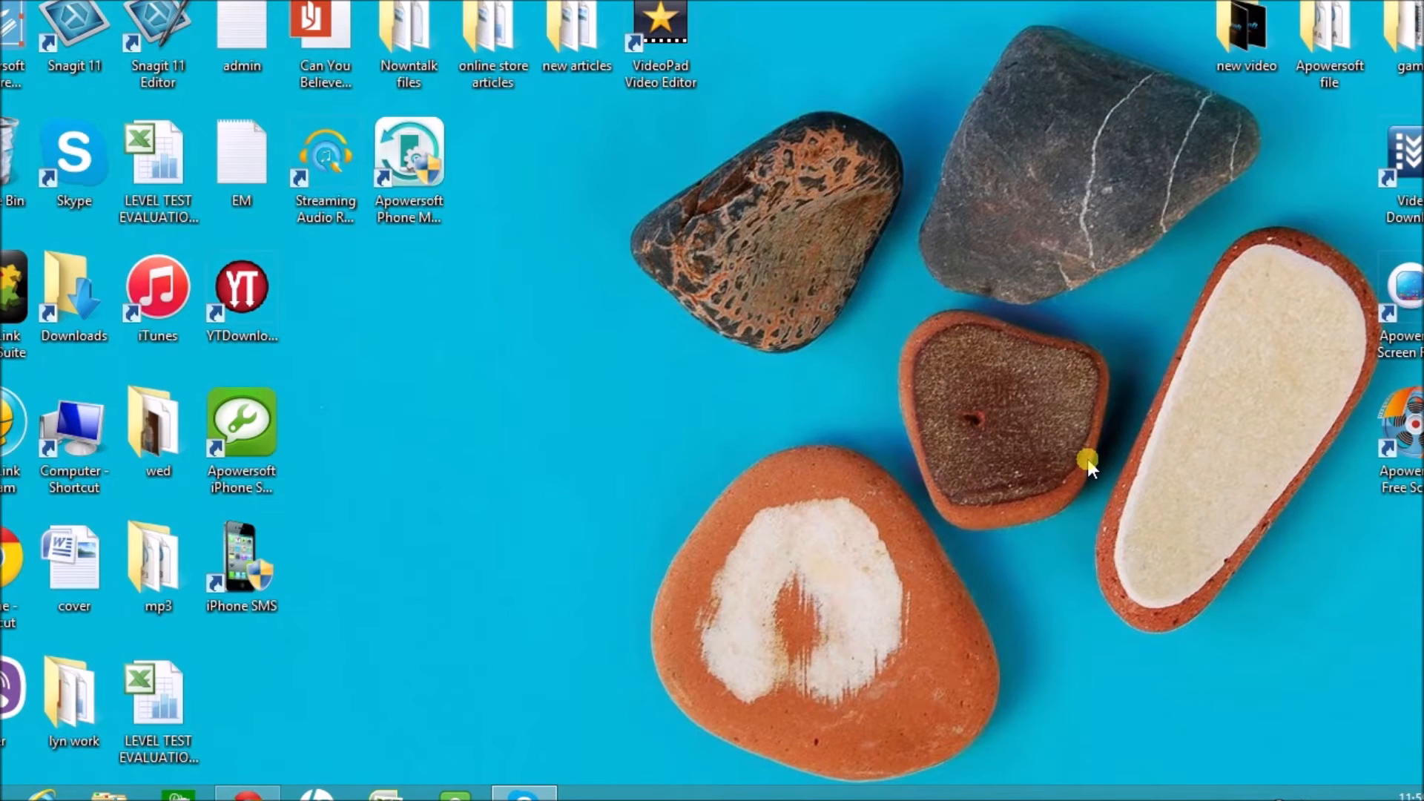
pyautogui.moveTo(818, 532)
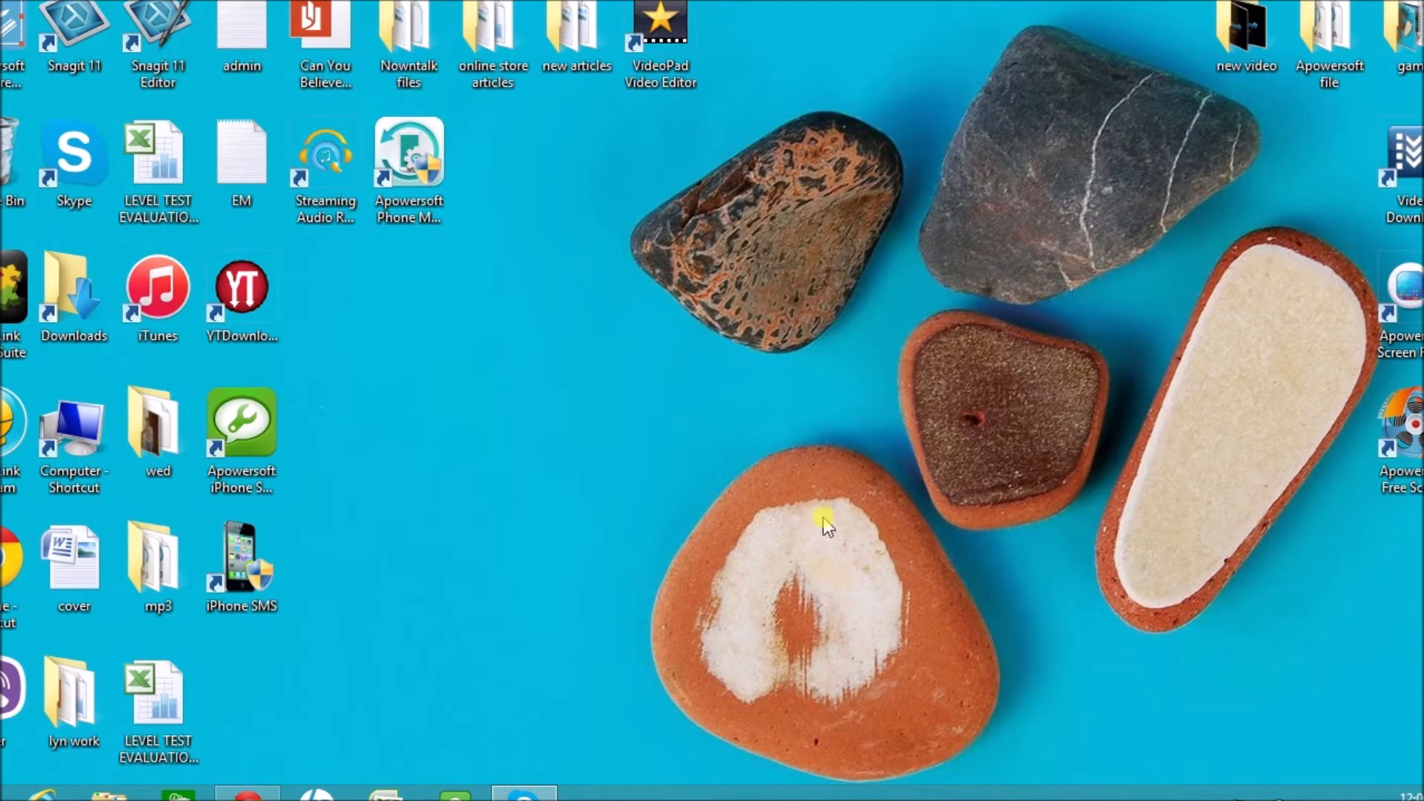
# - Download Apowersoft Phone Manager using the green Download button on apowersoft.com/phone-manager
pyautogui.click(408, 156)
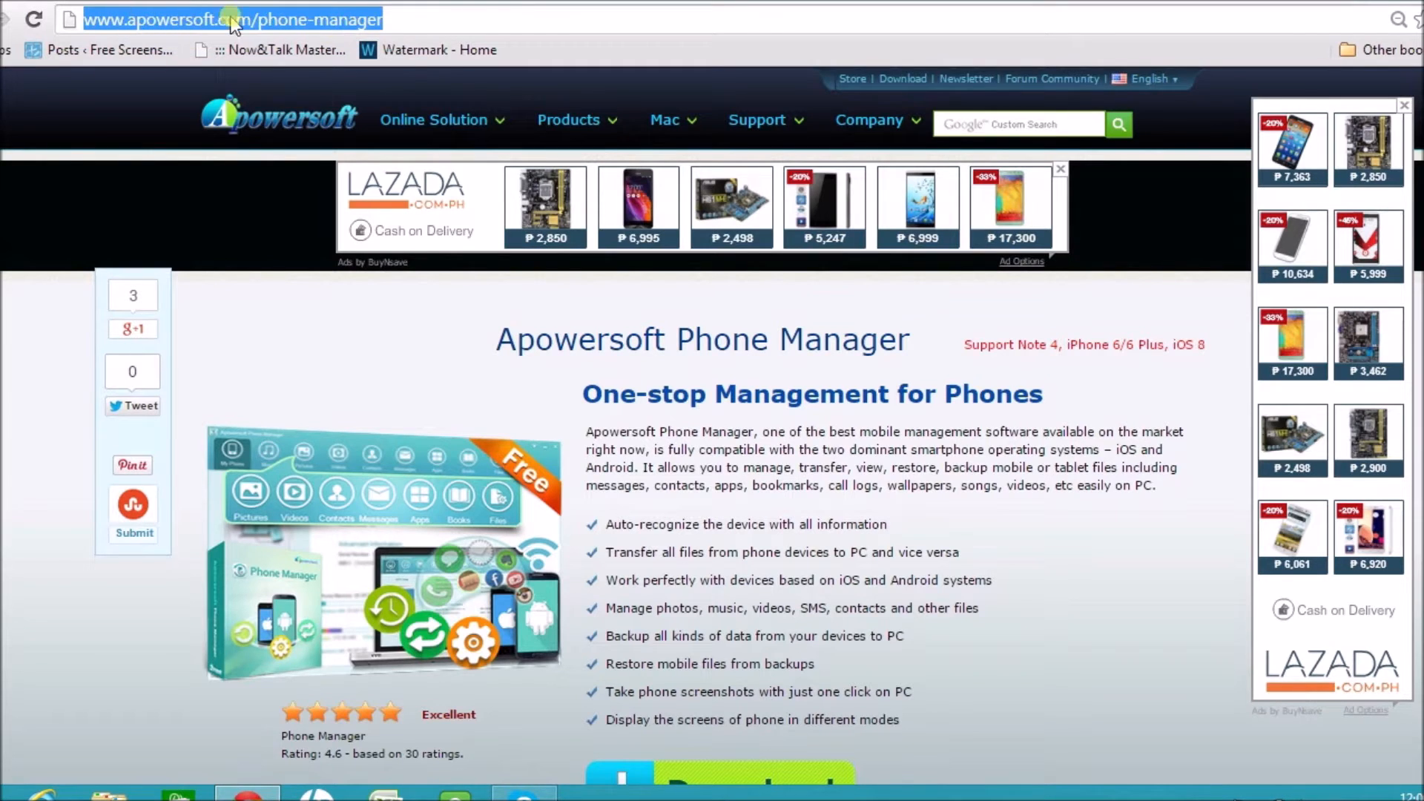
pyautogui.moveTo(812, 524)
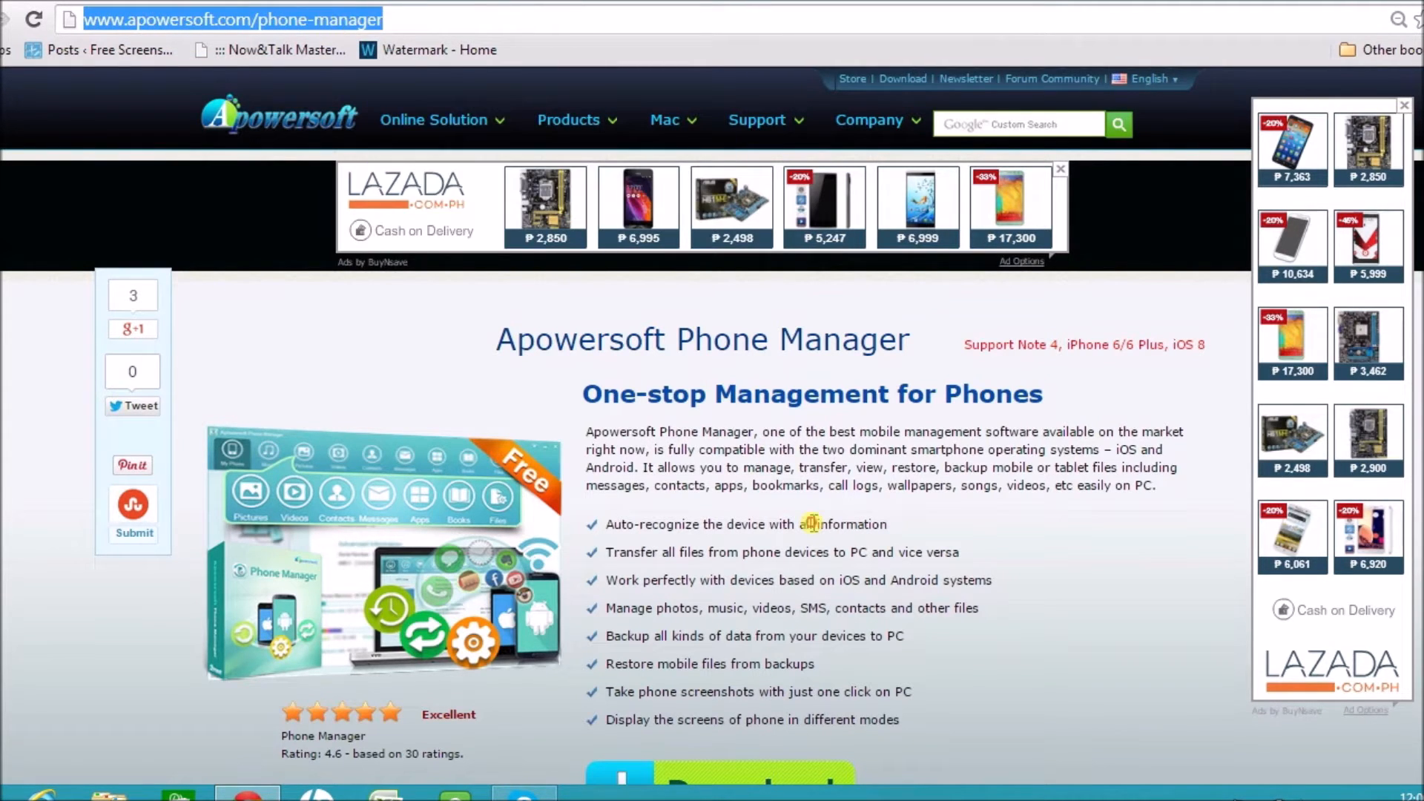
pyautogui.scroll(-3)
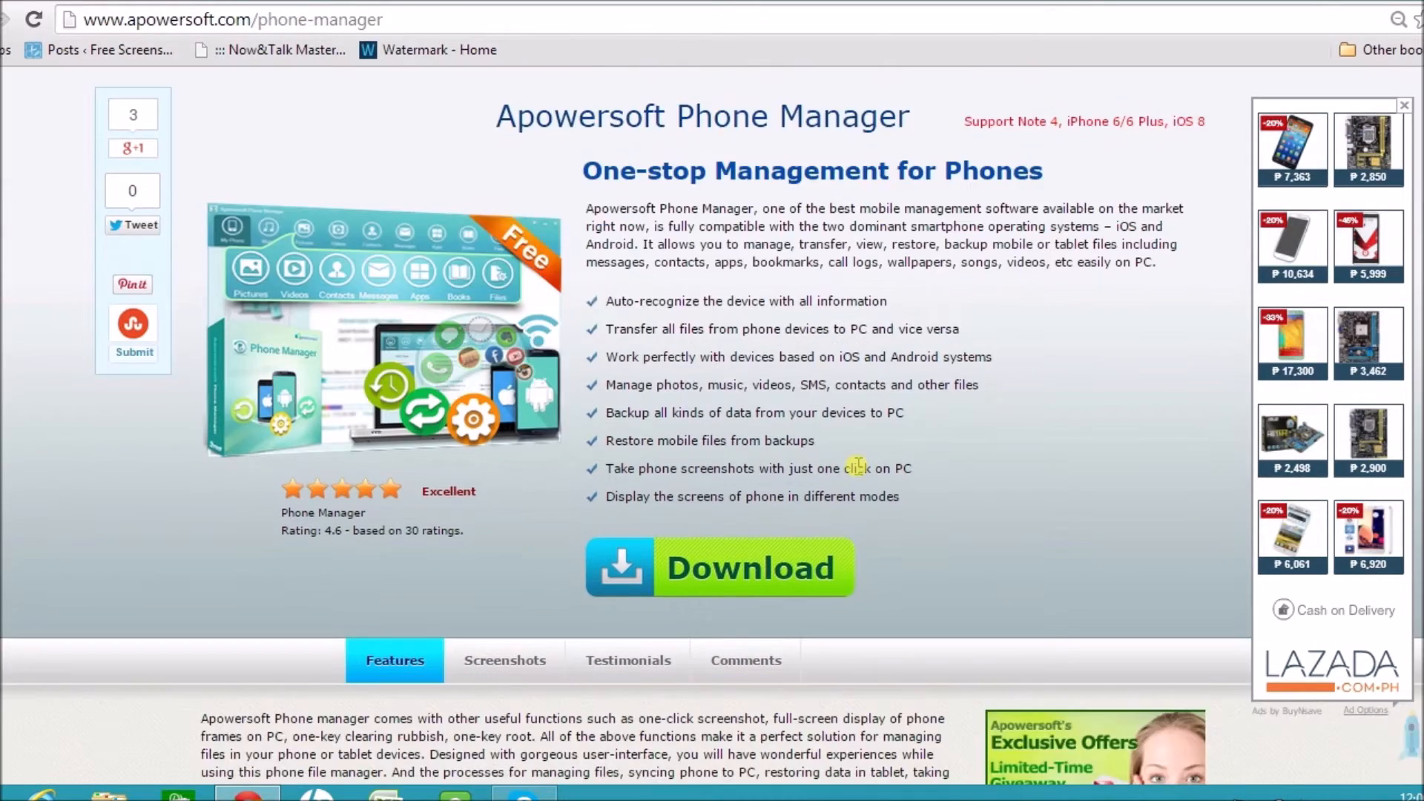
pyautogui.scroll(-3)
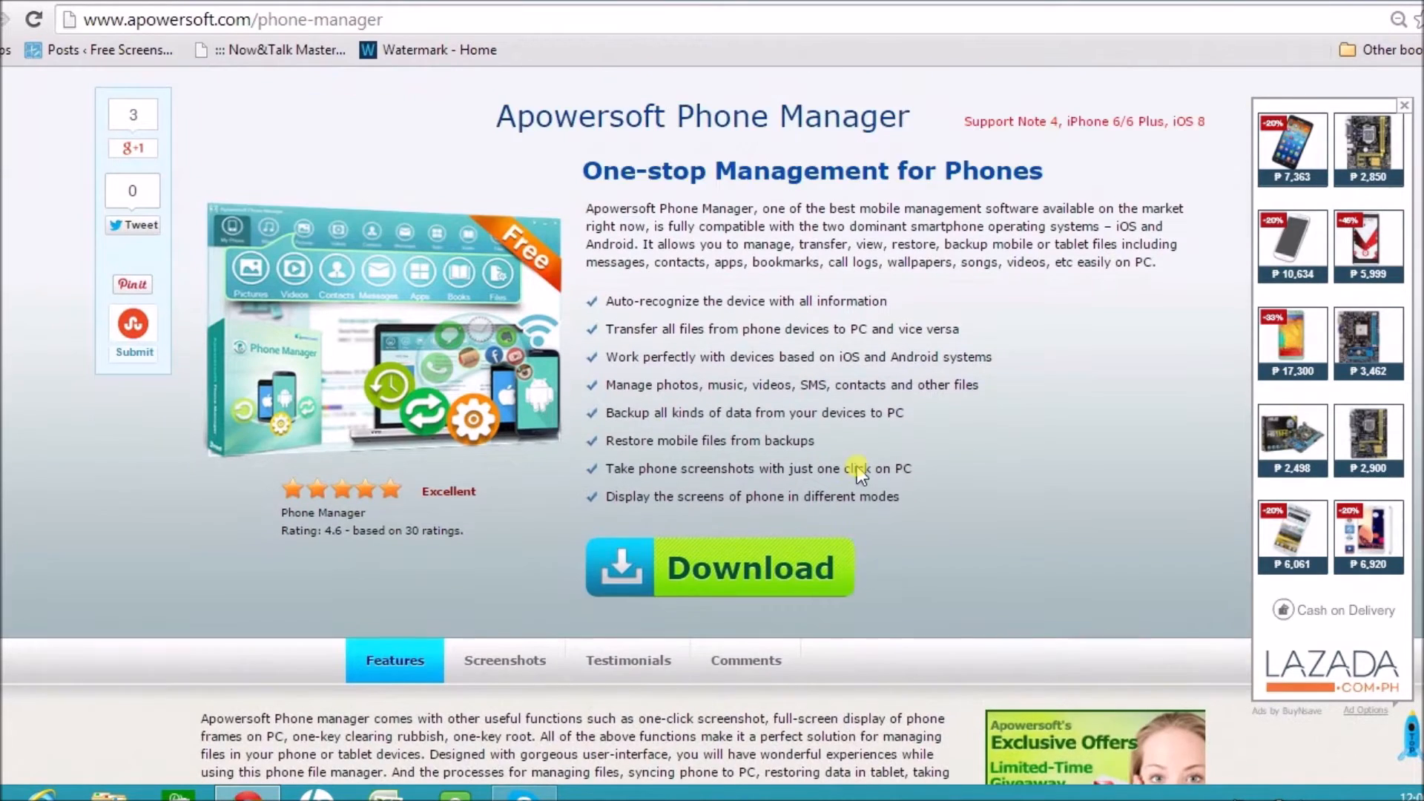
pyautogui.scroll(-3)
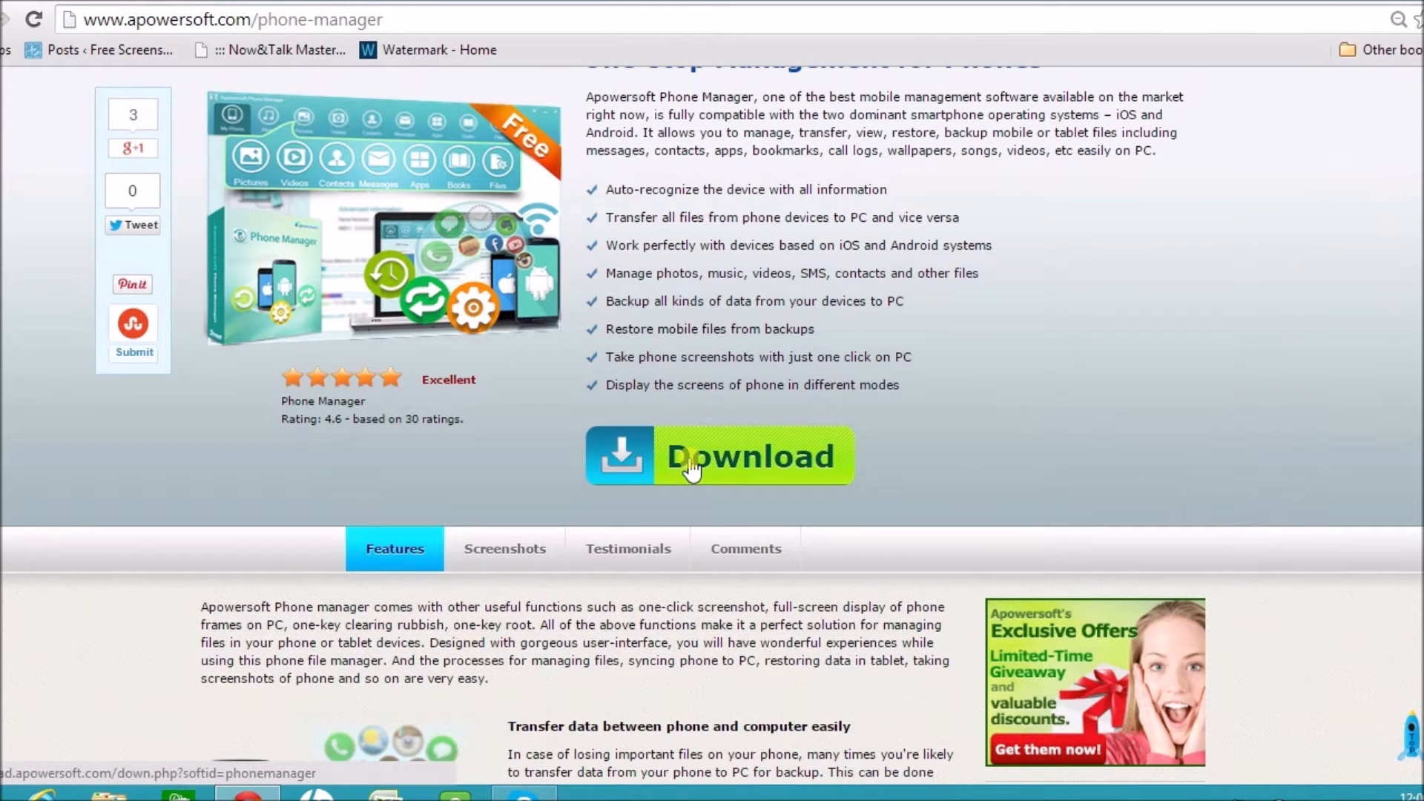
pyautogui.click(691, 466)
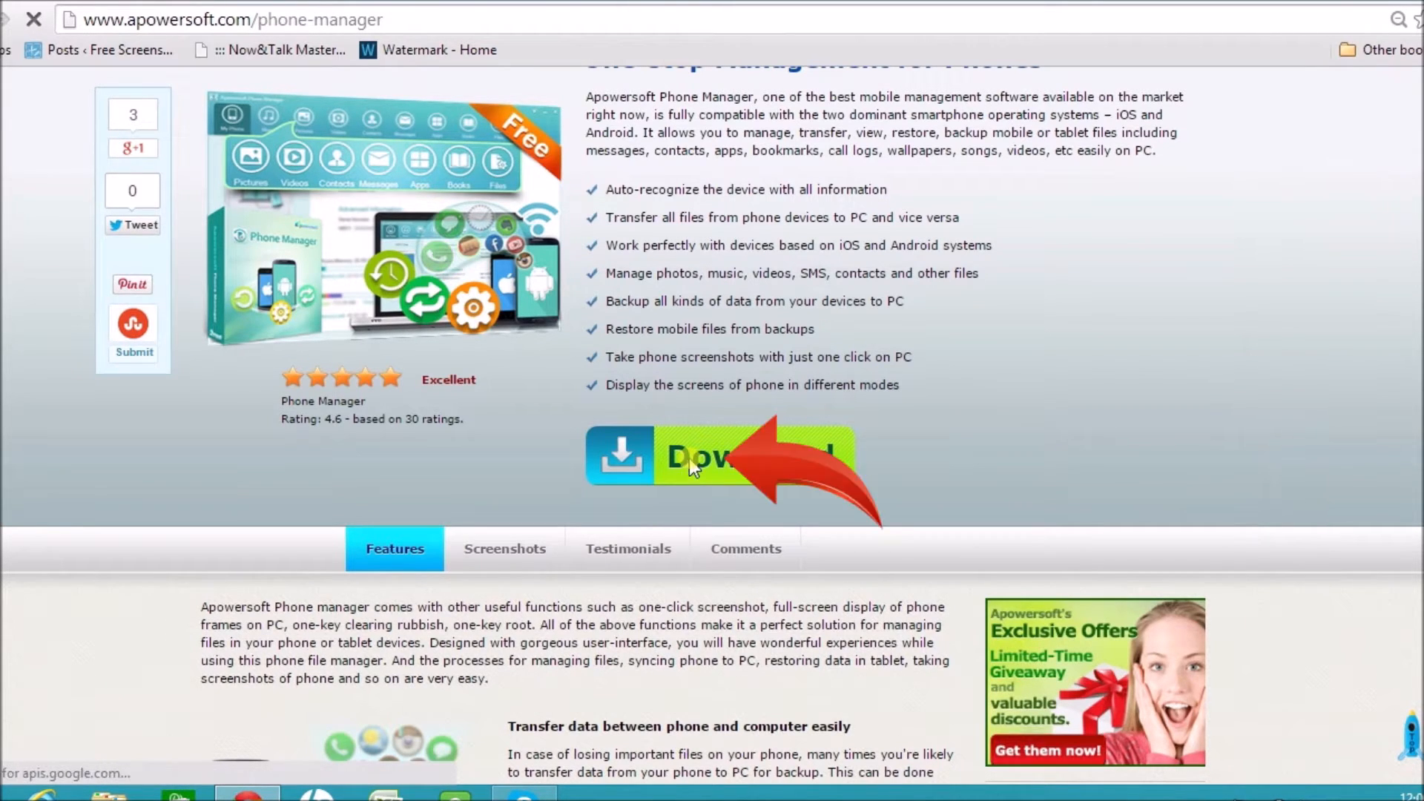
pyautogui.click(691, 466)
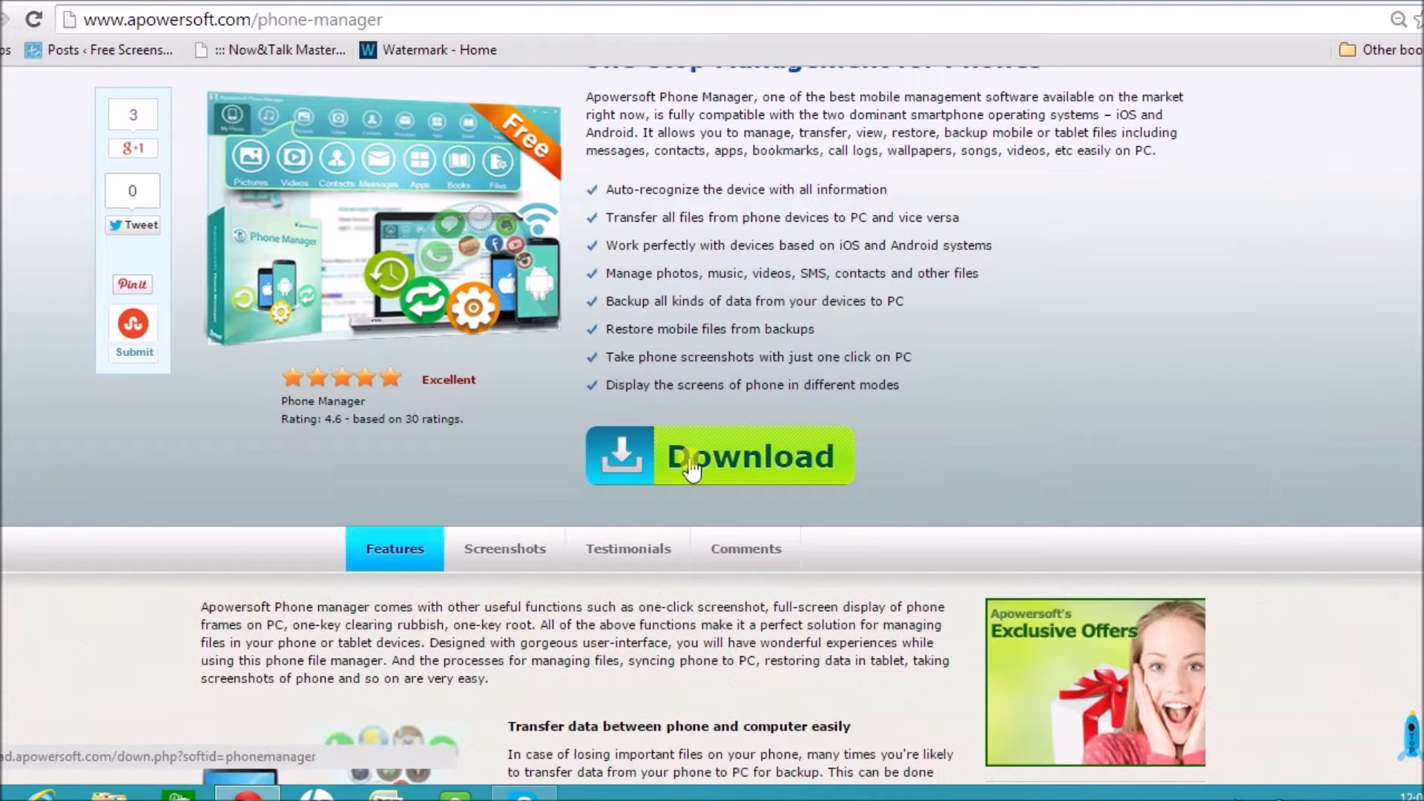
pyautogui.click(691, 466)
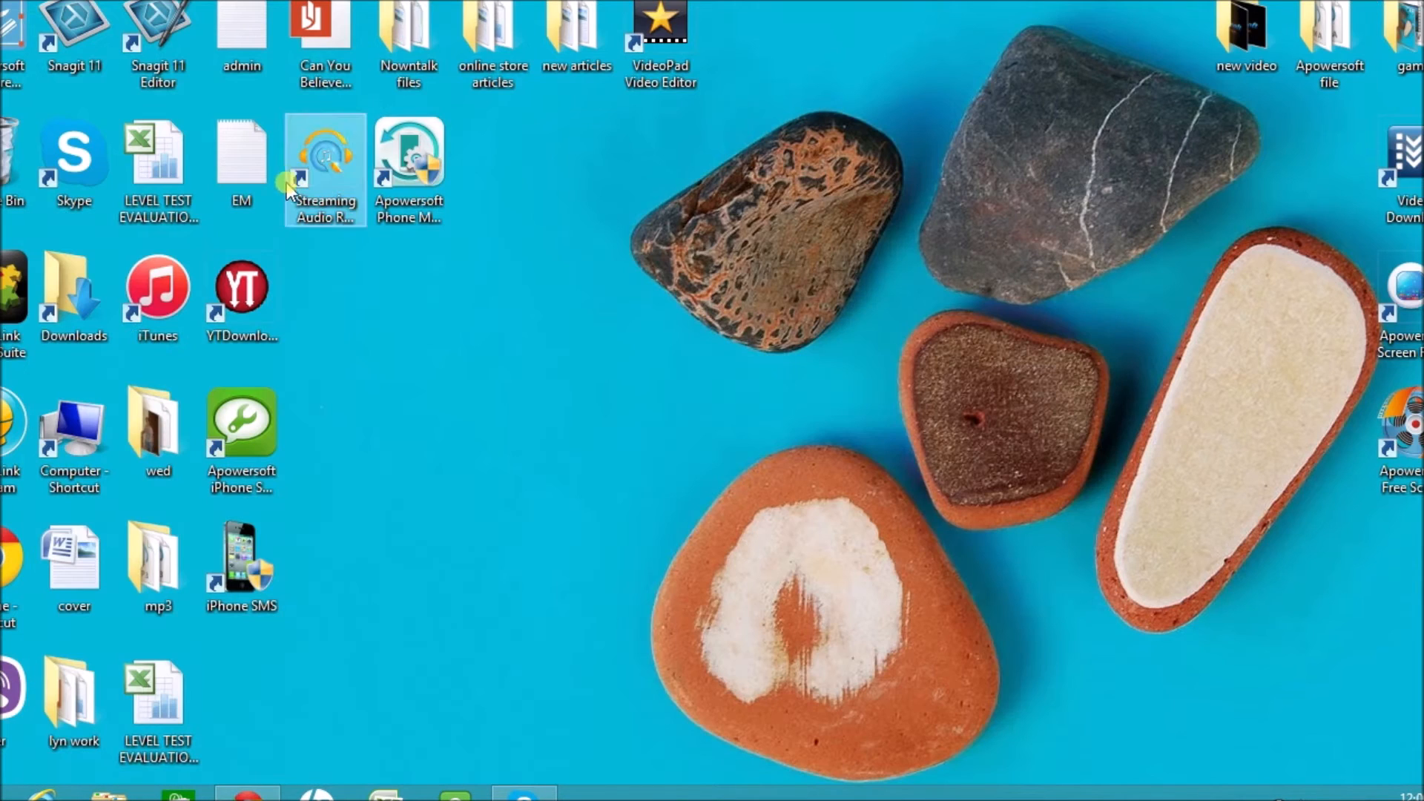
# - Launch Apowersoft Phone Manager from its desktop shortcut
pyautogui.click(408, 160)
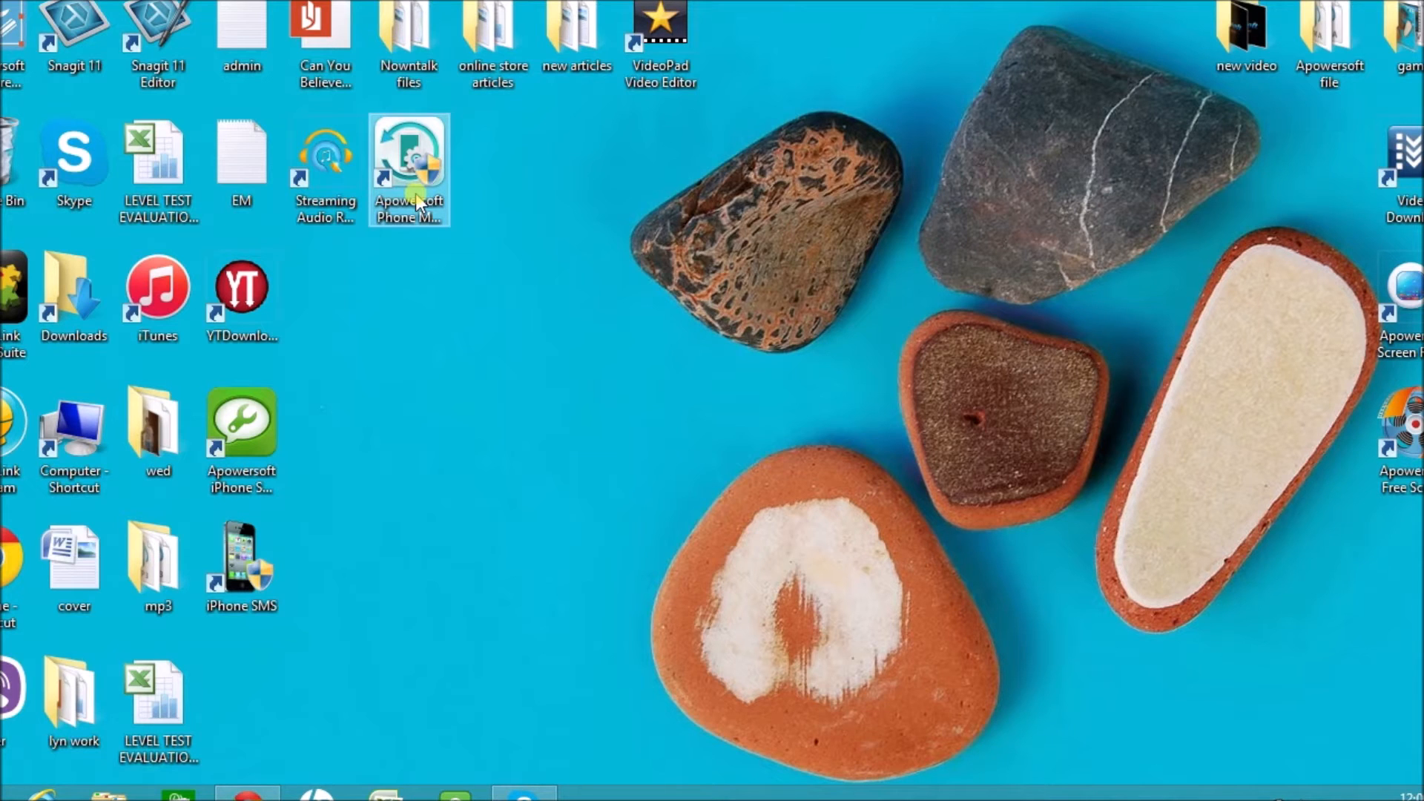
pyautogui.doubleClick(409, 156)
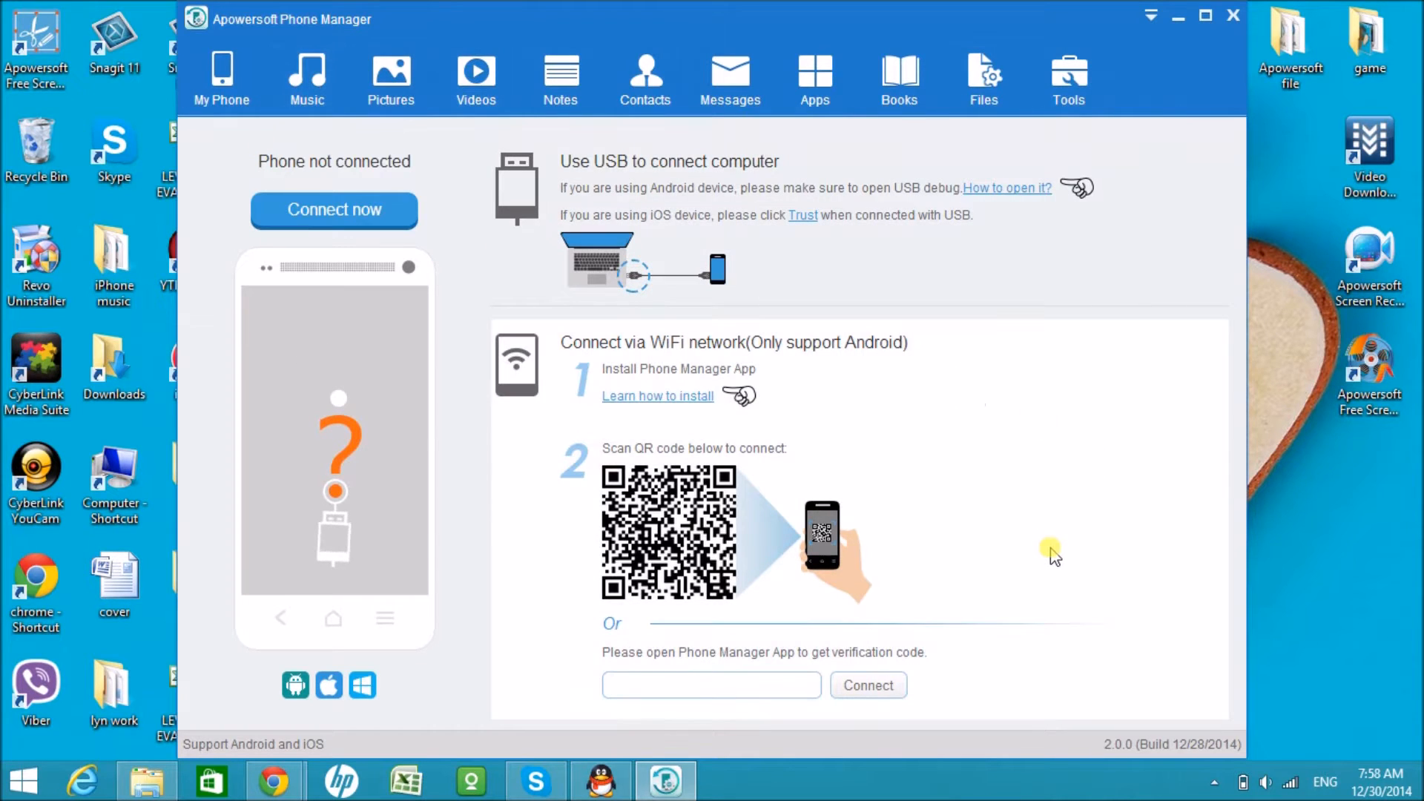
pyautogui.moveTo(1038, 493)
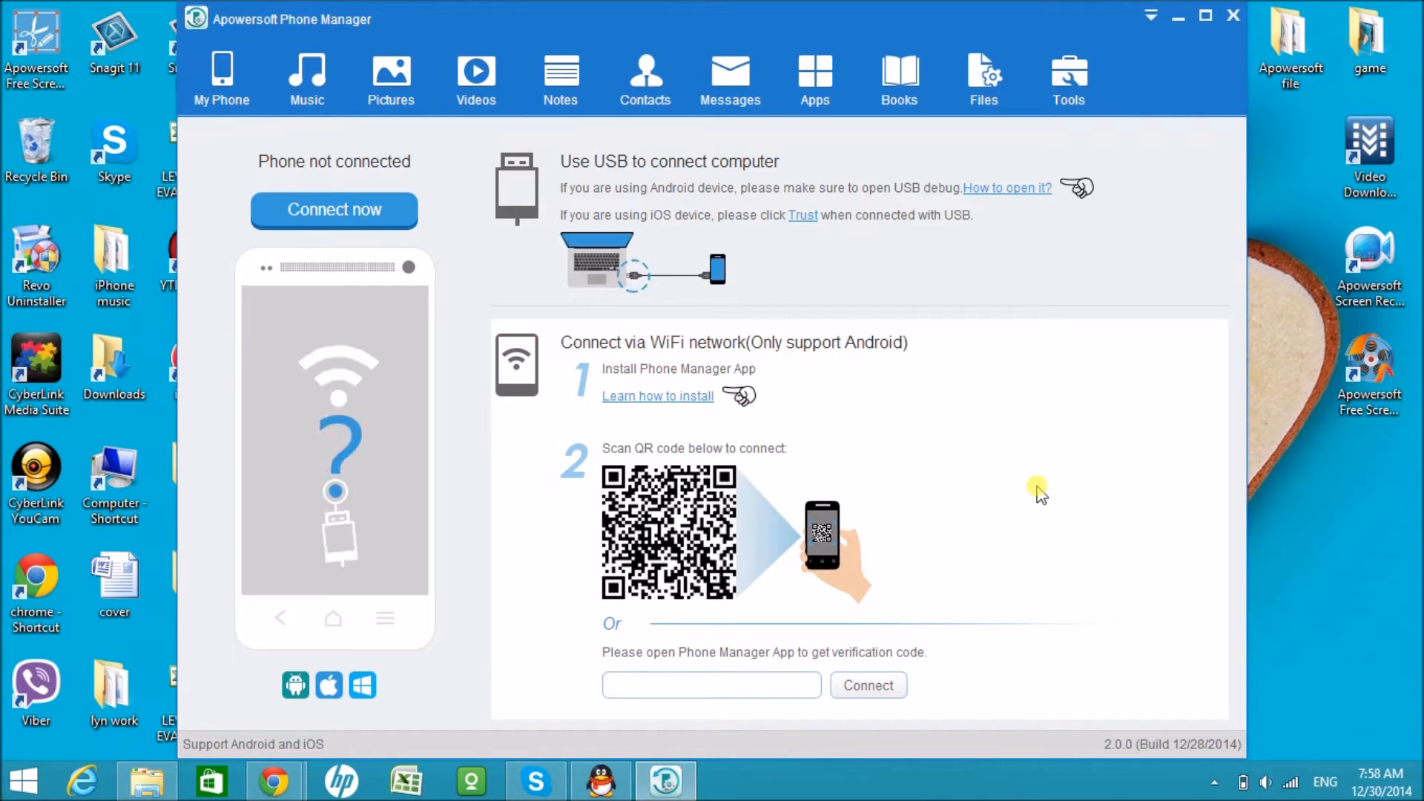
# - Choose Connect now so the USB-attached iPhone starts connecting
pyautogui.click(333, 210)
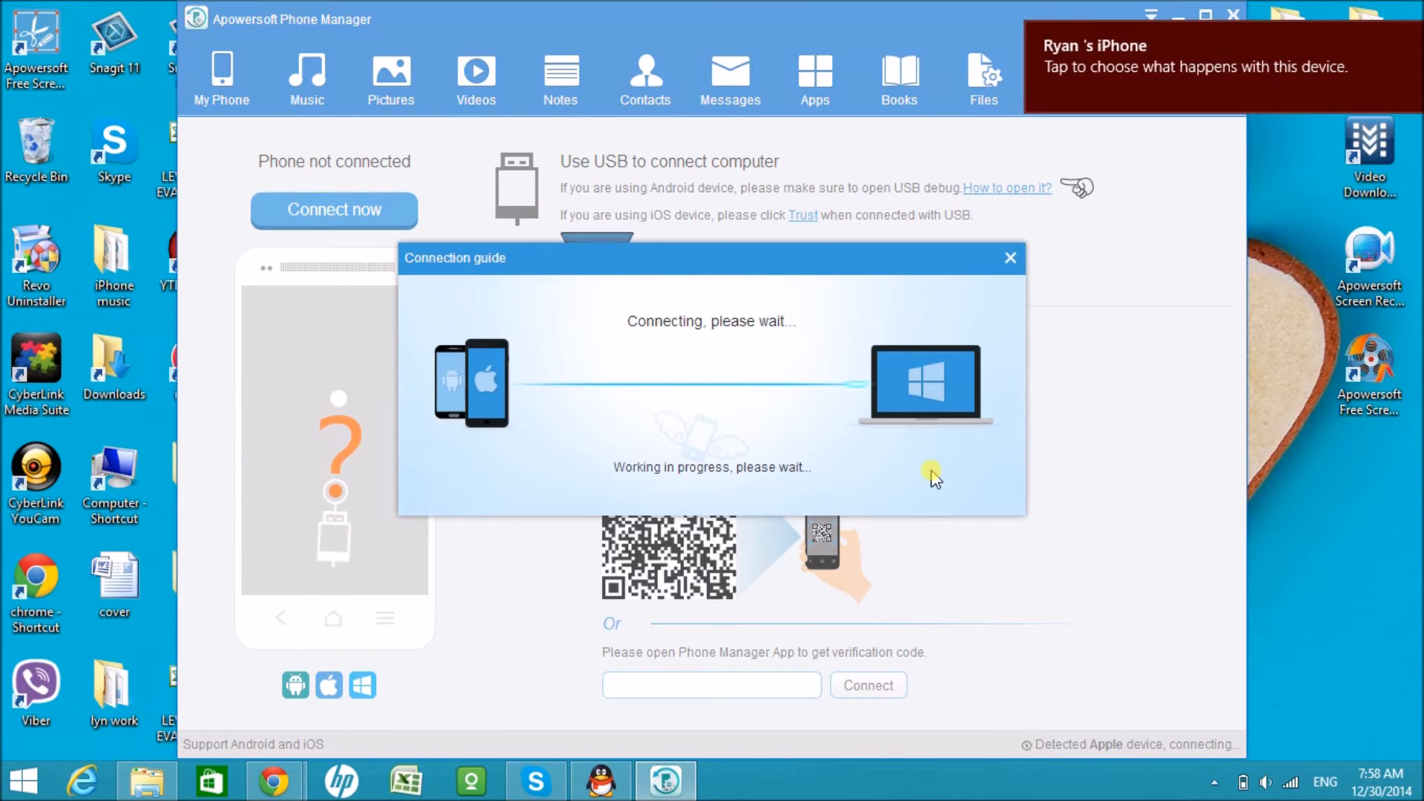
pyautogui.moveTo(1158, 445)
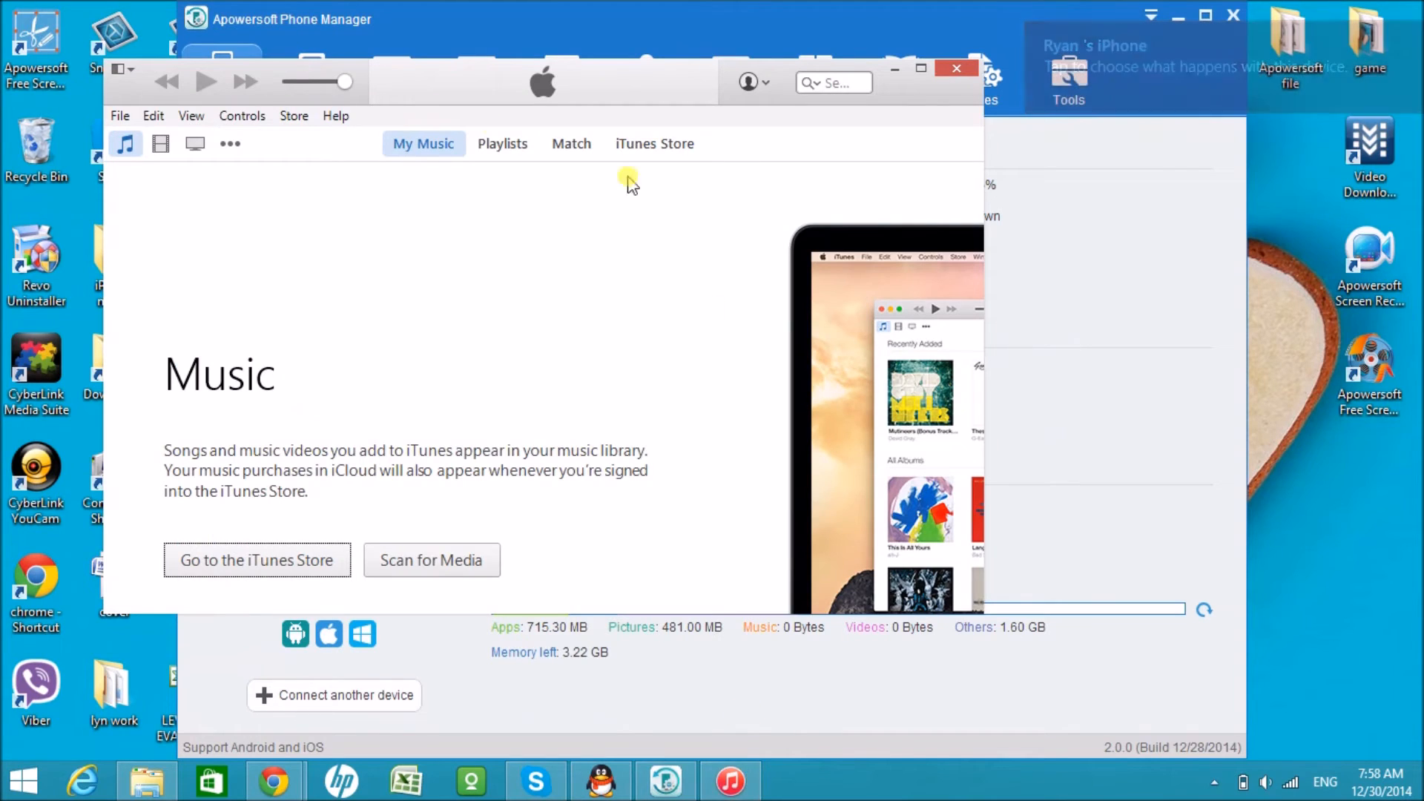
# - Show the iPhone 4S Summary page in iTunes and its Edit menu
pyautogui.click(272, 143)
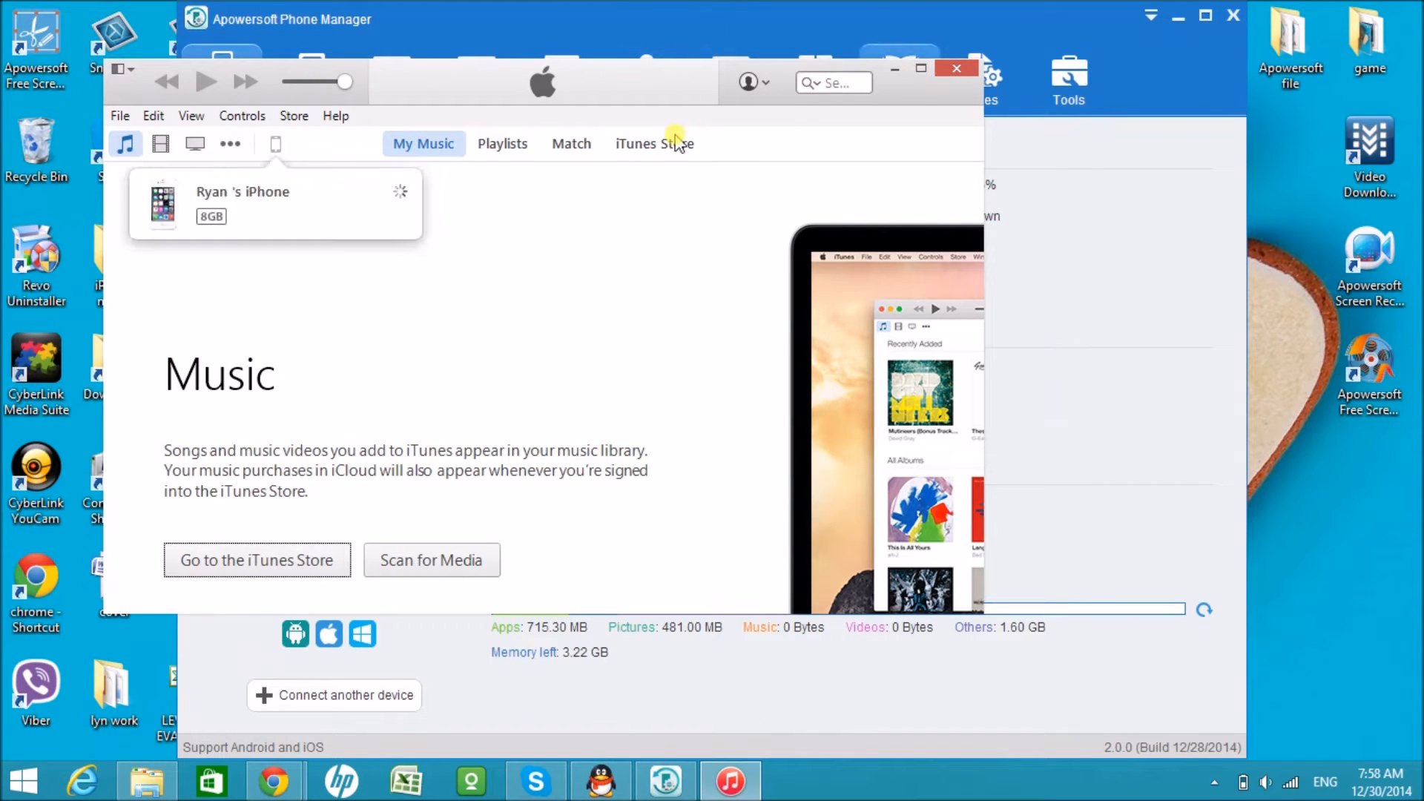
pyautogui.click(275, 143)
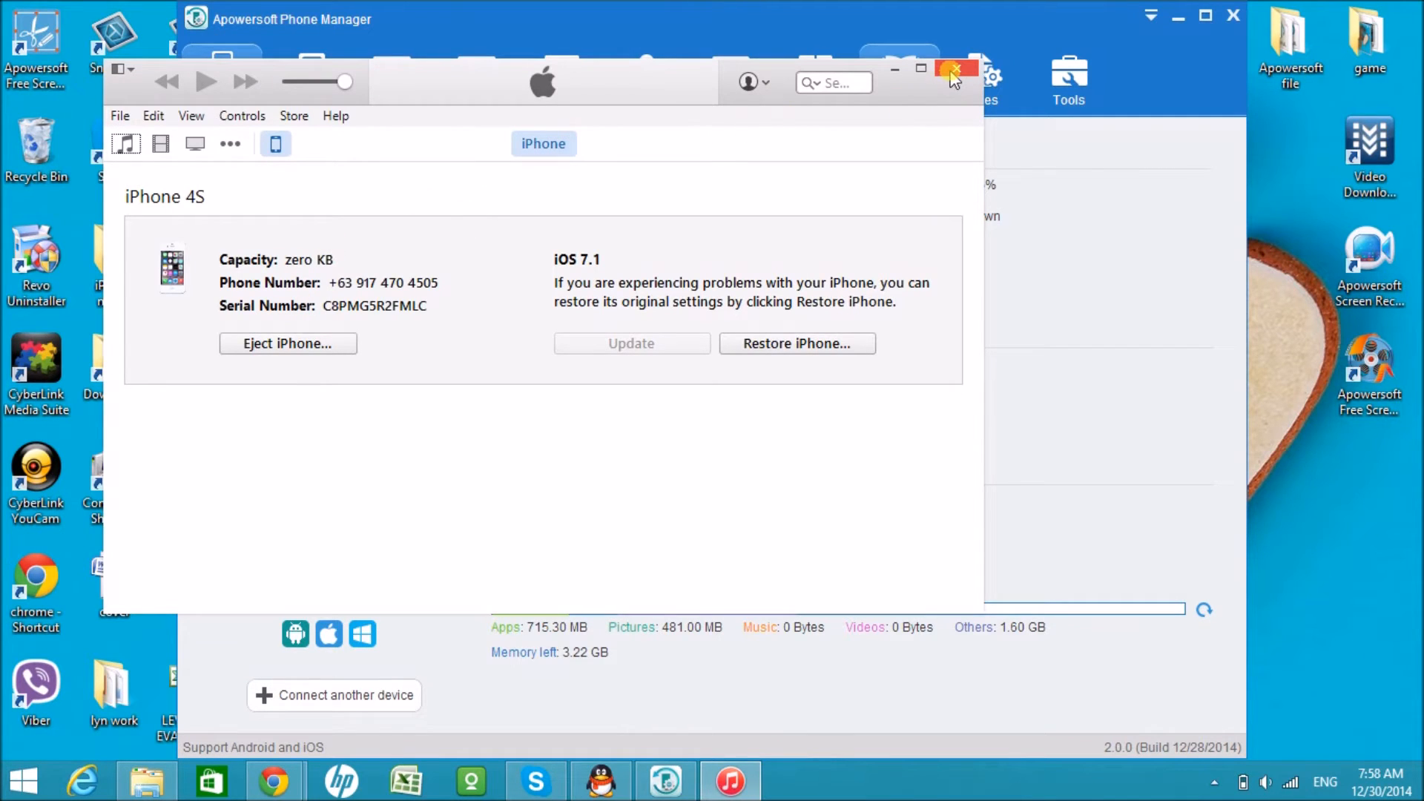
pyautogui.click(153, 115)
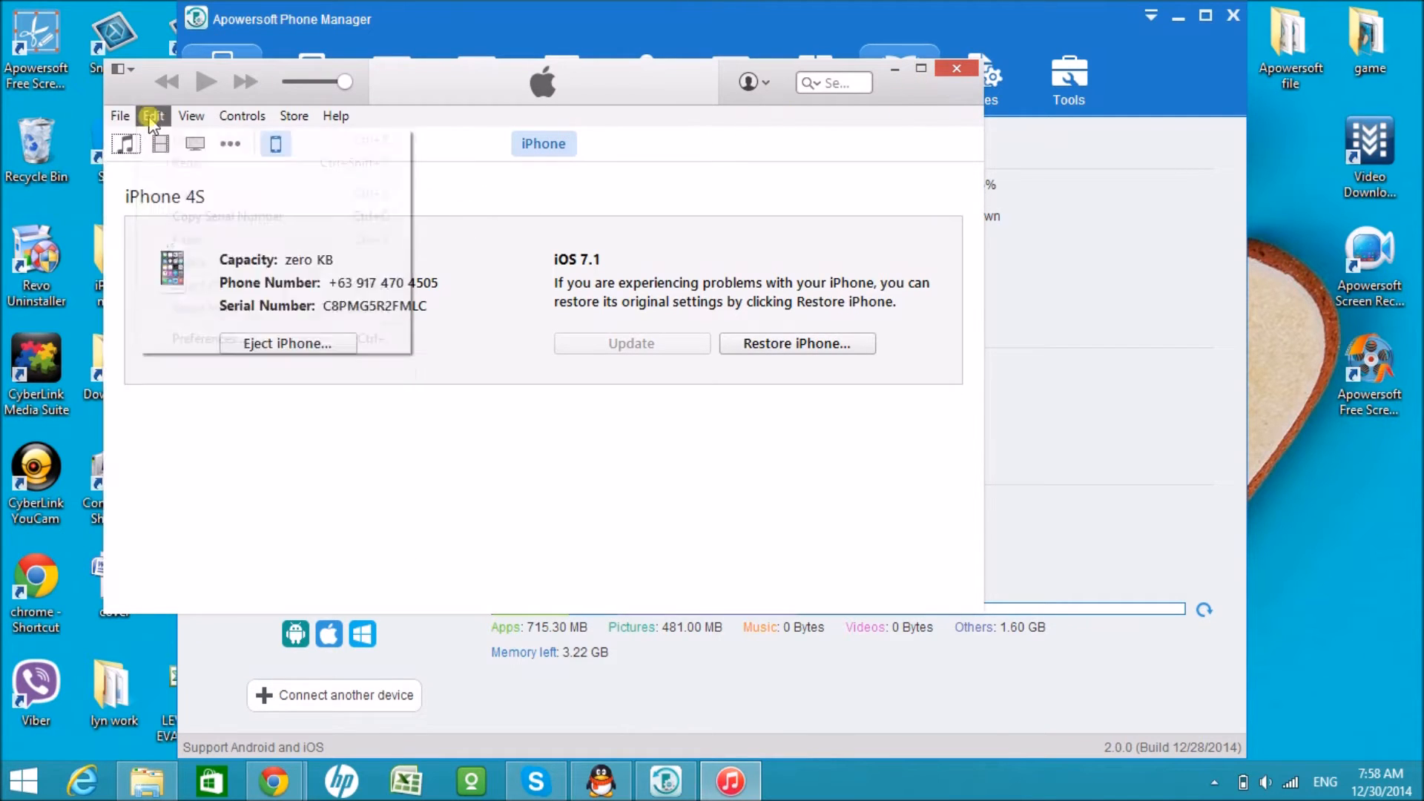
pyautogui.click(335, 116)
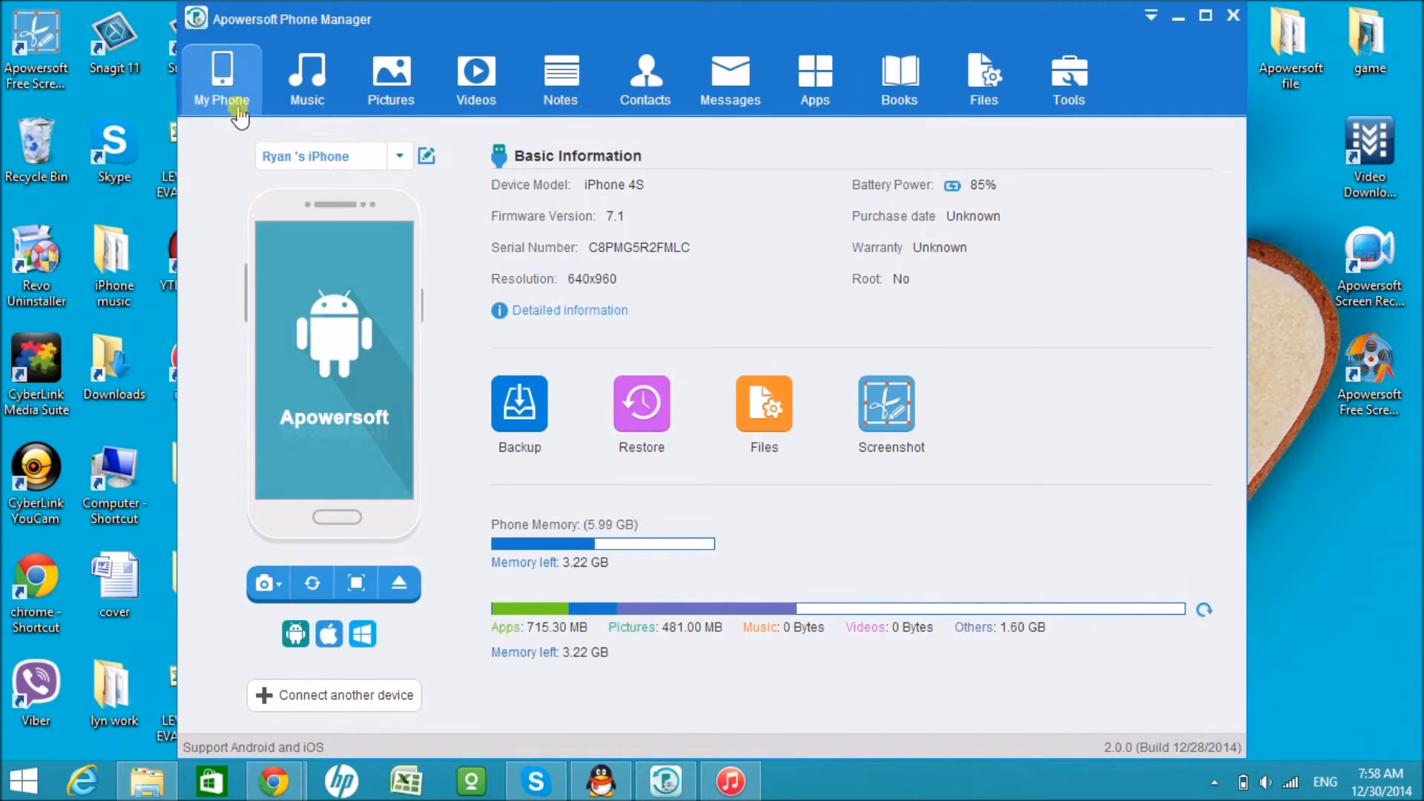
pyautogui.moveTo(911, 569)
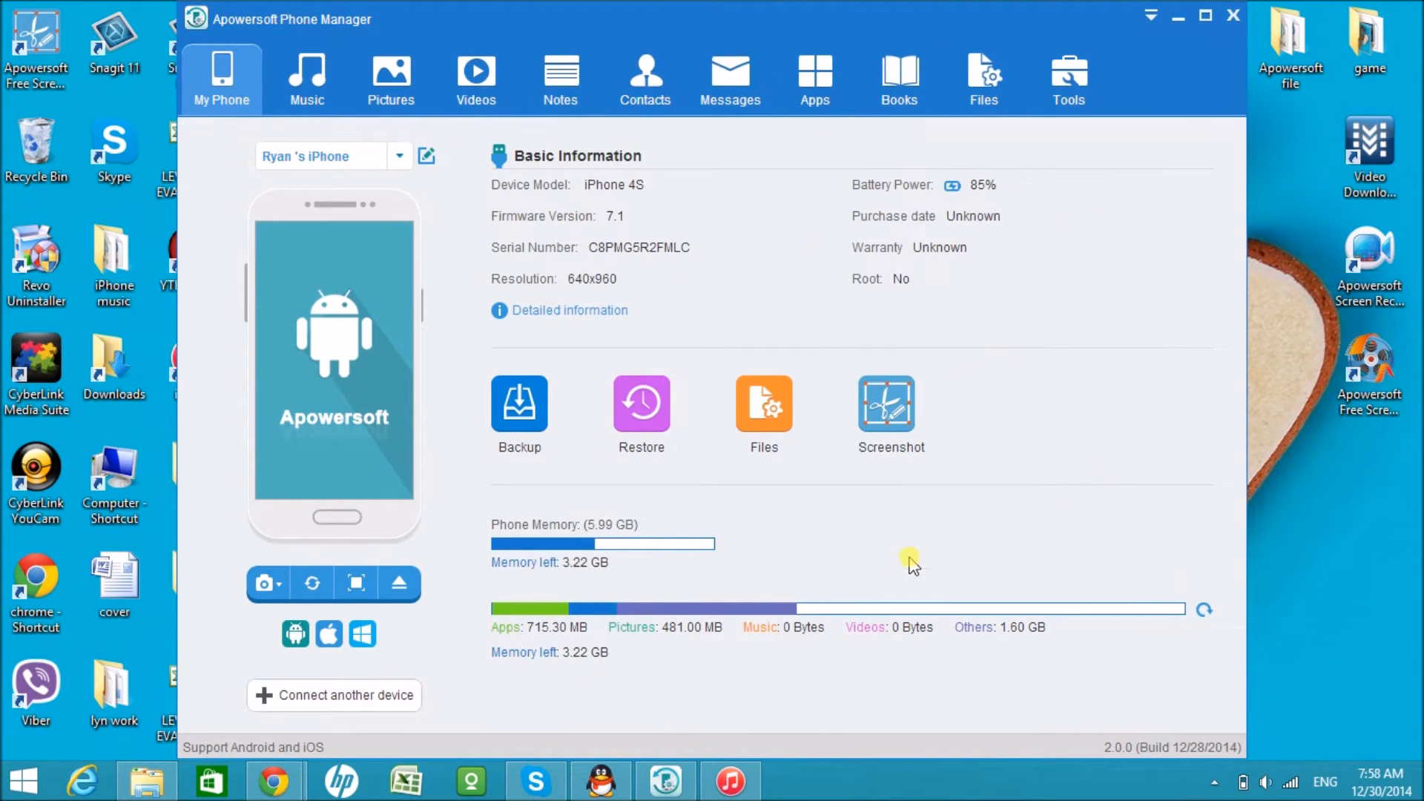
pyautogui.moveTo(565, 170)
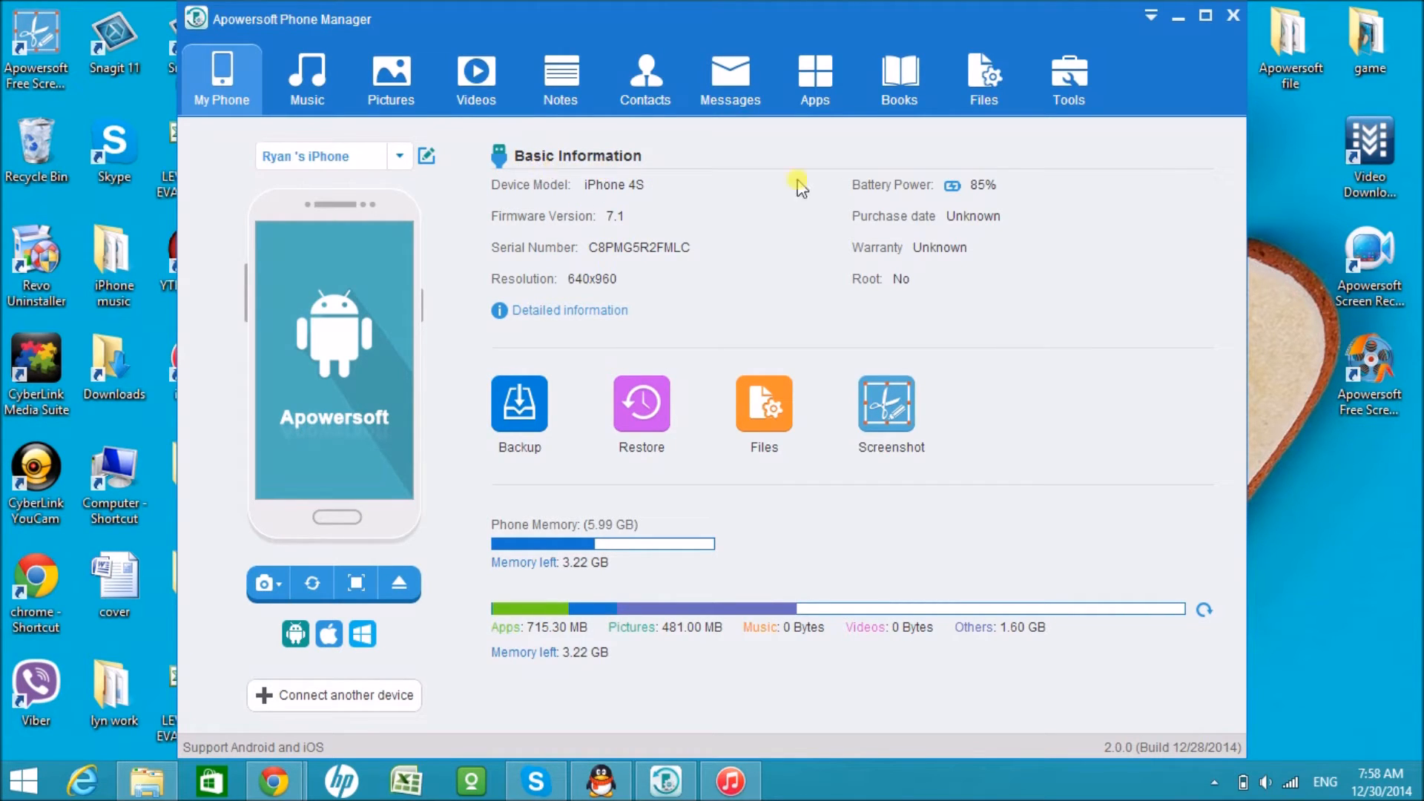
pyautogui.moveTo(717, 268)
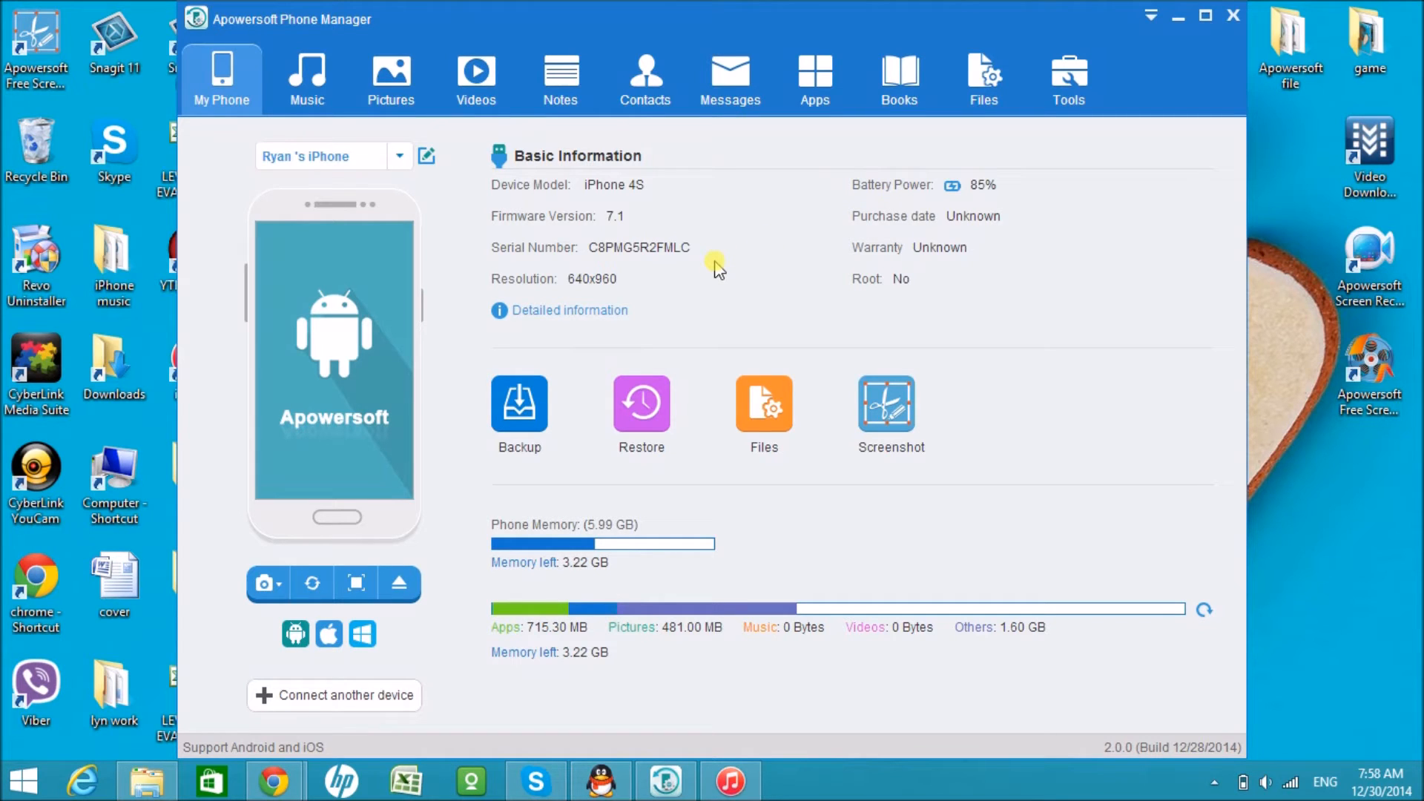
pyautogui.moveTo(585, 363)
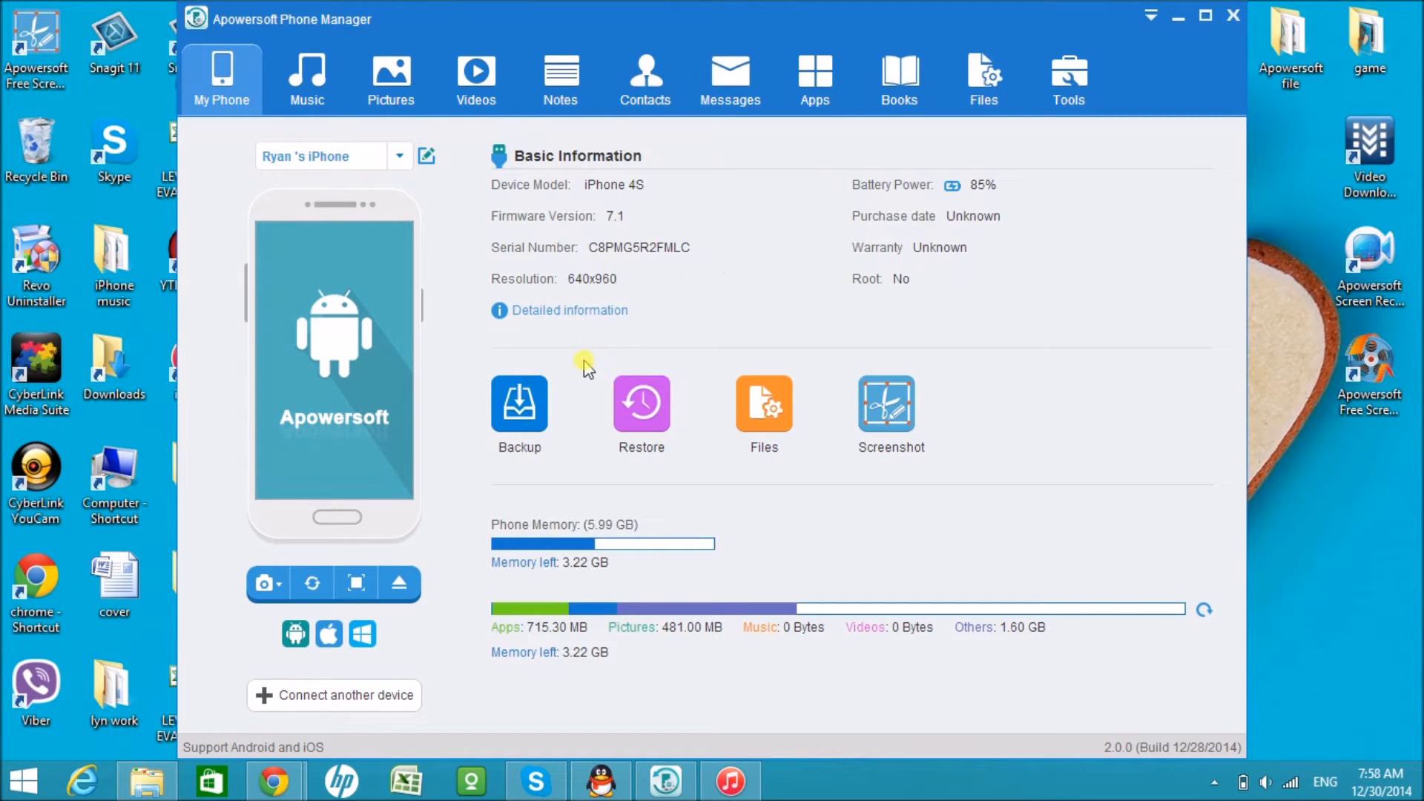
# - Review the iPhone's Detailed information and Backup options, closing each window afterwards
pyautogui.click(570, 310)
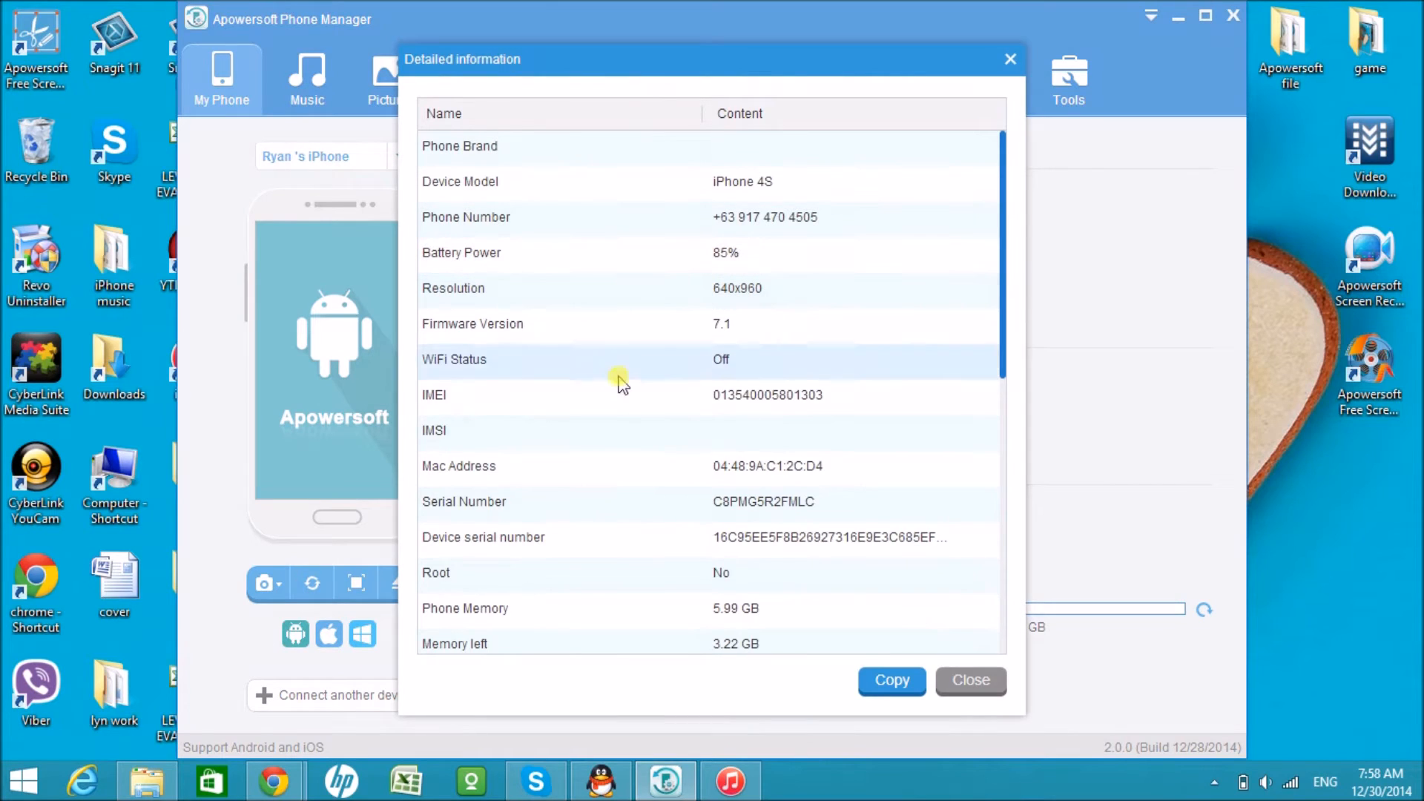
pyautogui.click(971, 681)
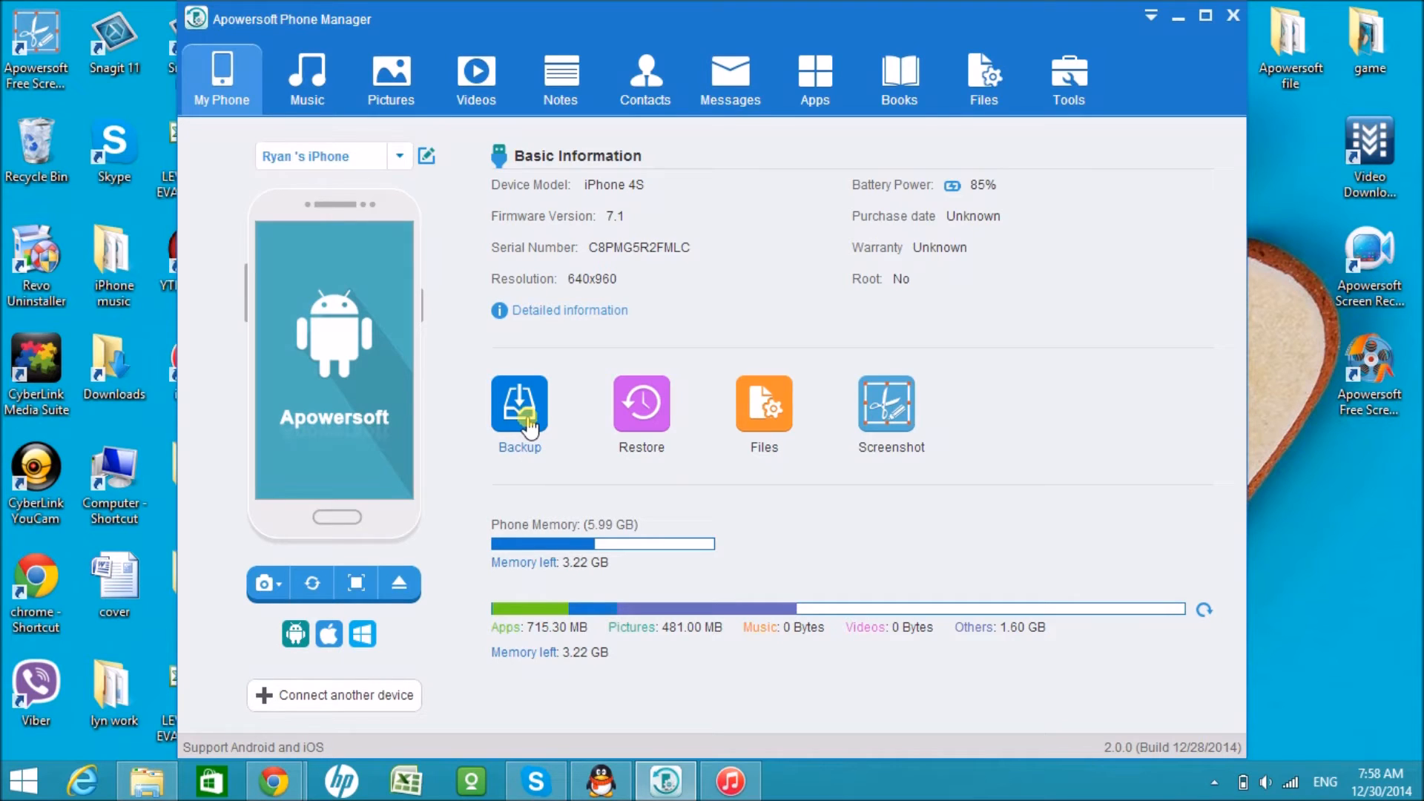
pyautogui.click(518, 404)
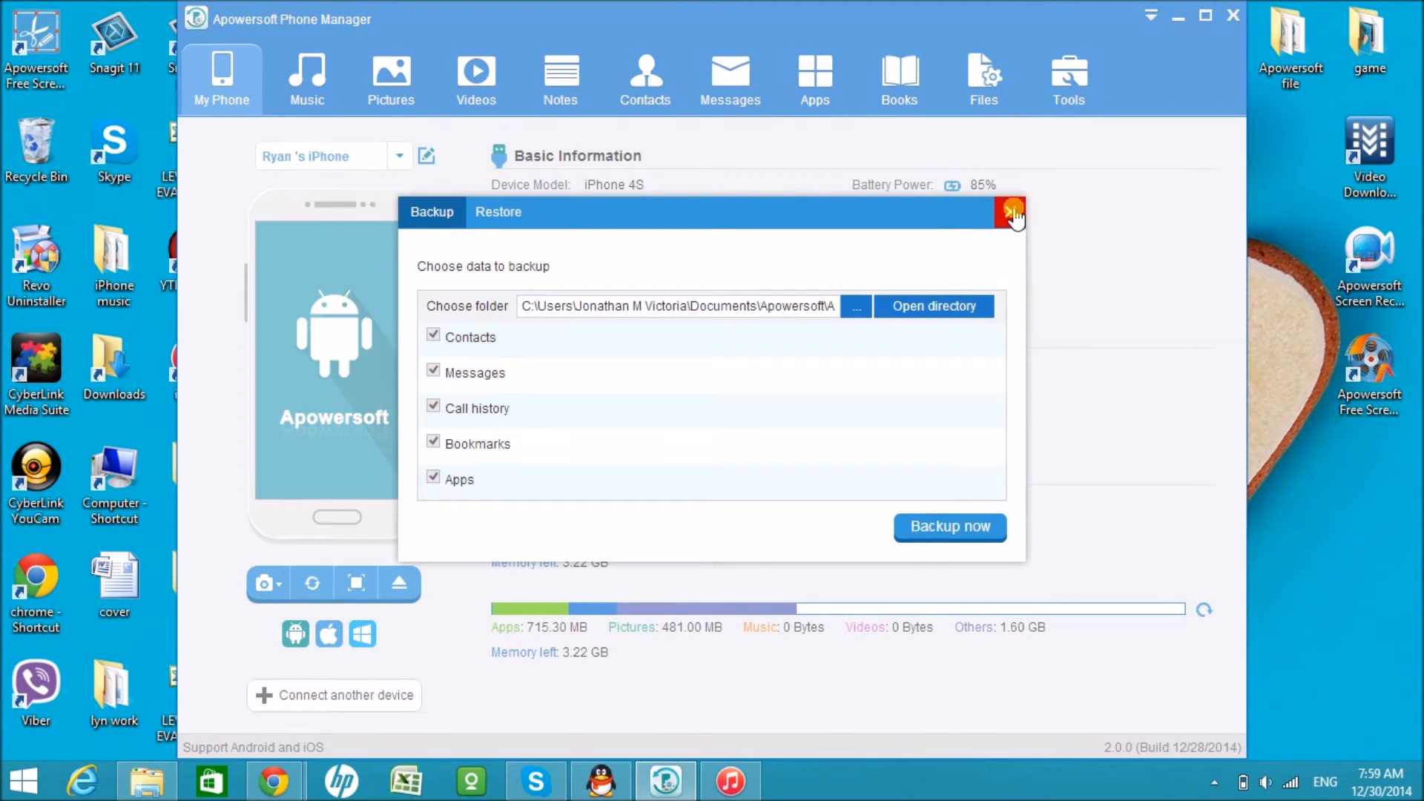
pyautogui.click(1007, 211)
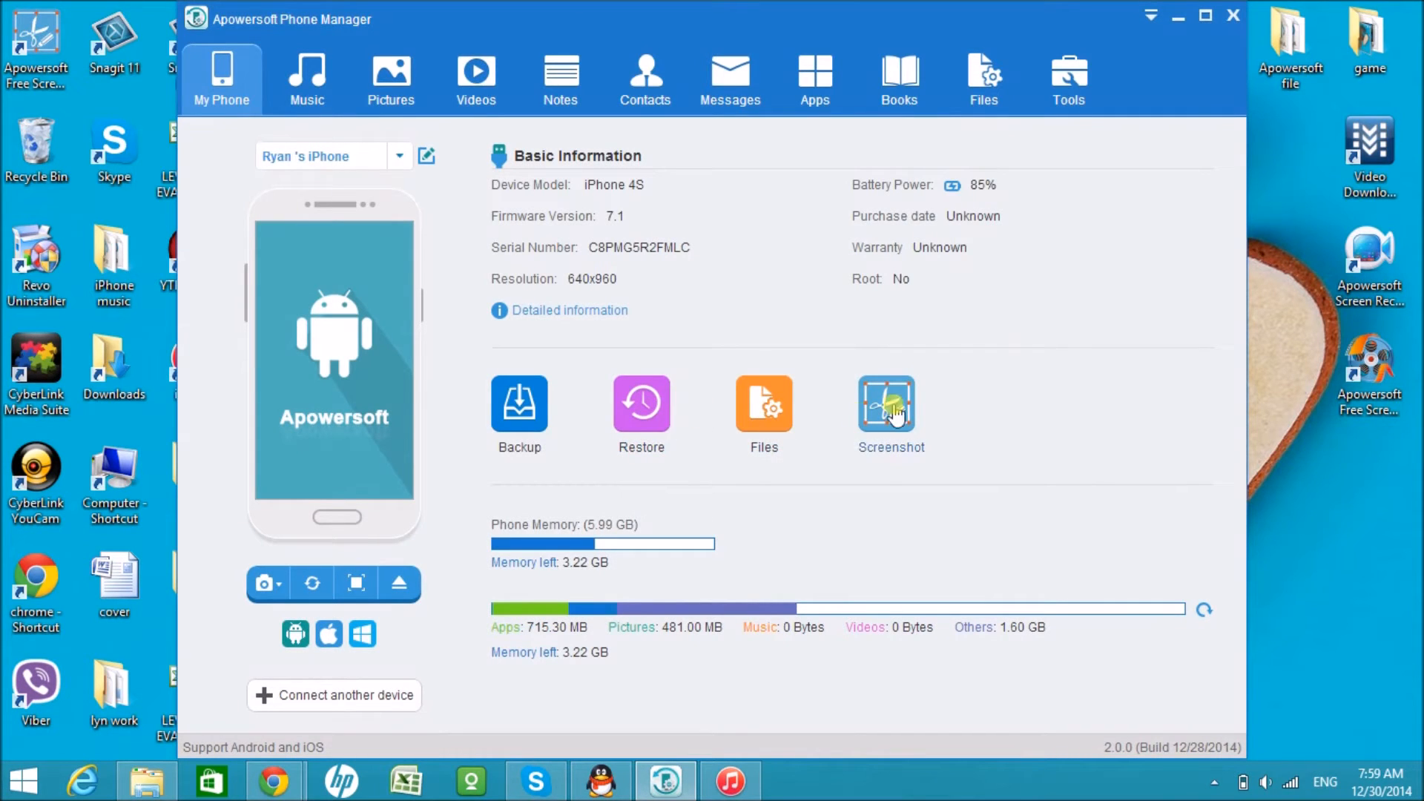
pyautogui.moveTo(1051, 434)
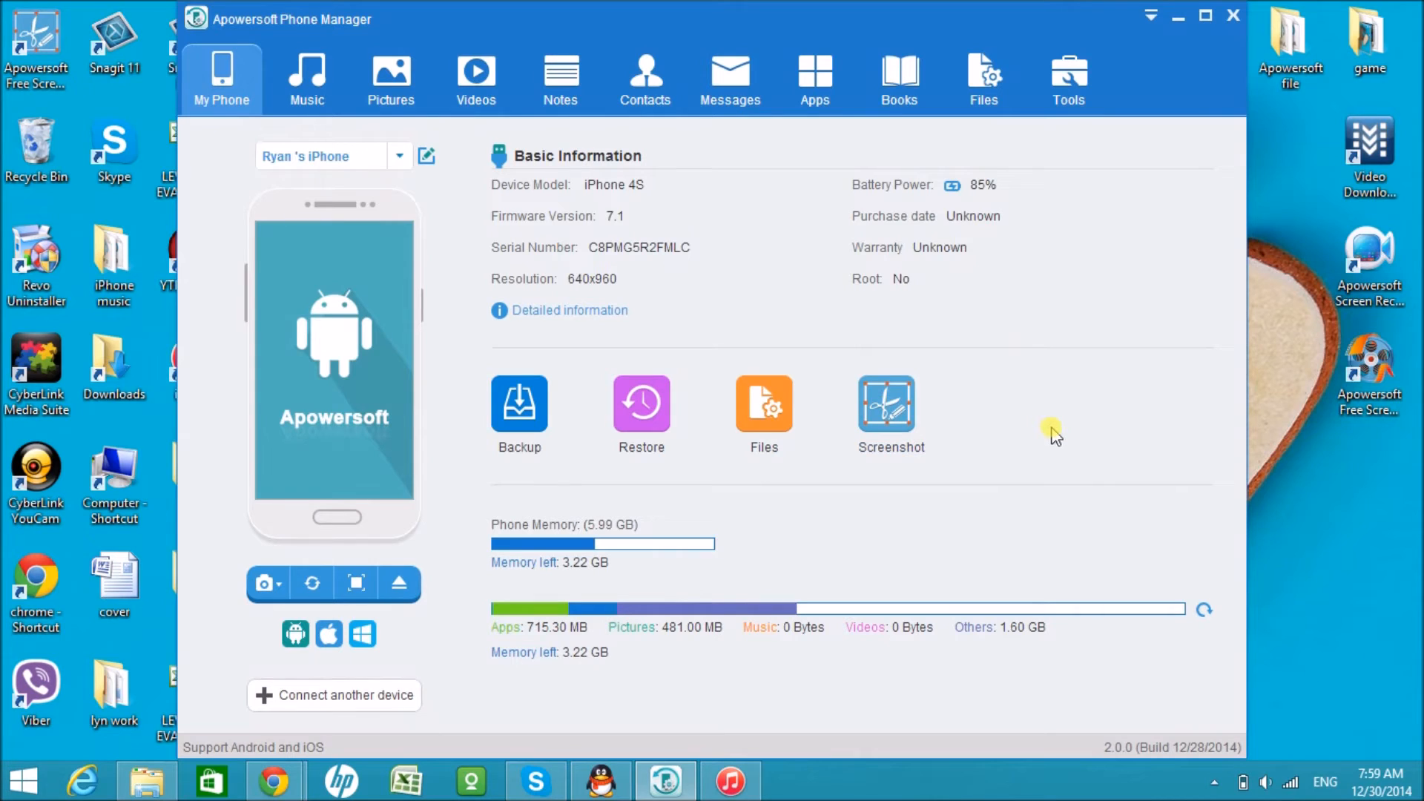
pyautogui.moveTo(1035, 444)
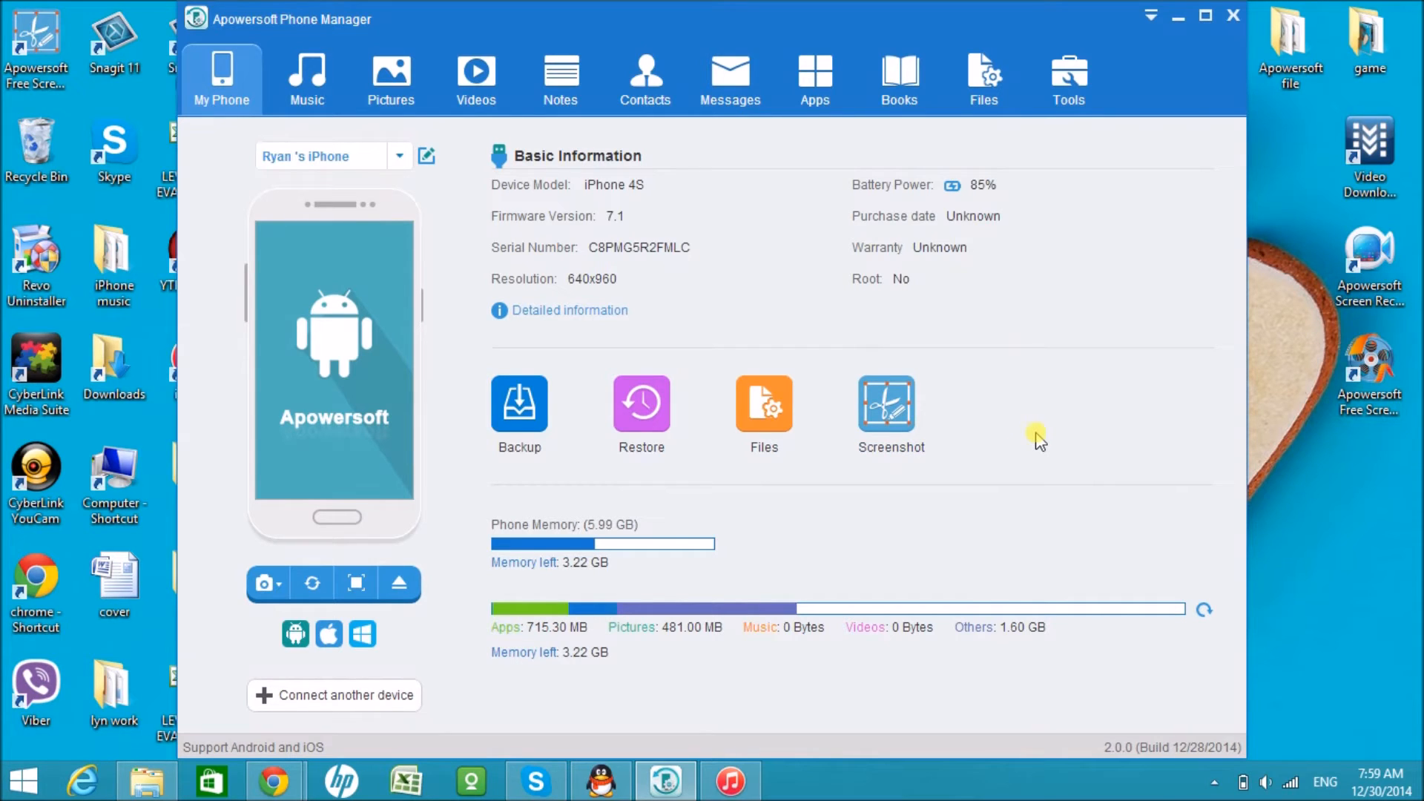
# - Show the five-song Music library and close the connected-devices dropdown
pyautogui.click(267, 583)
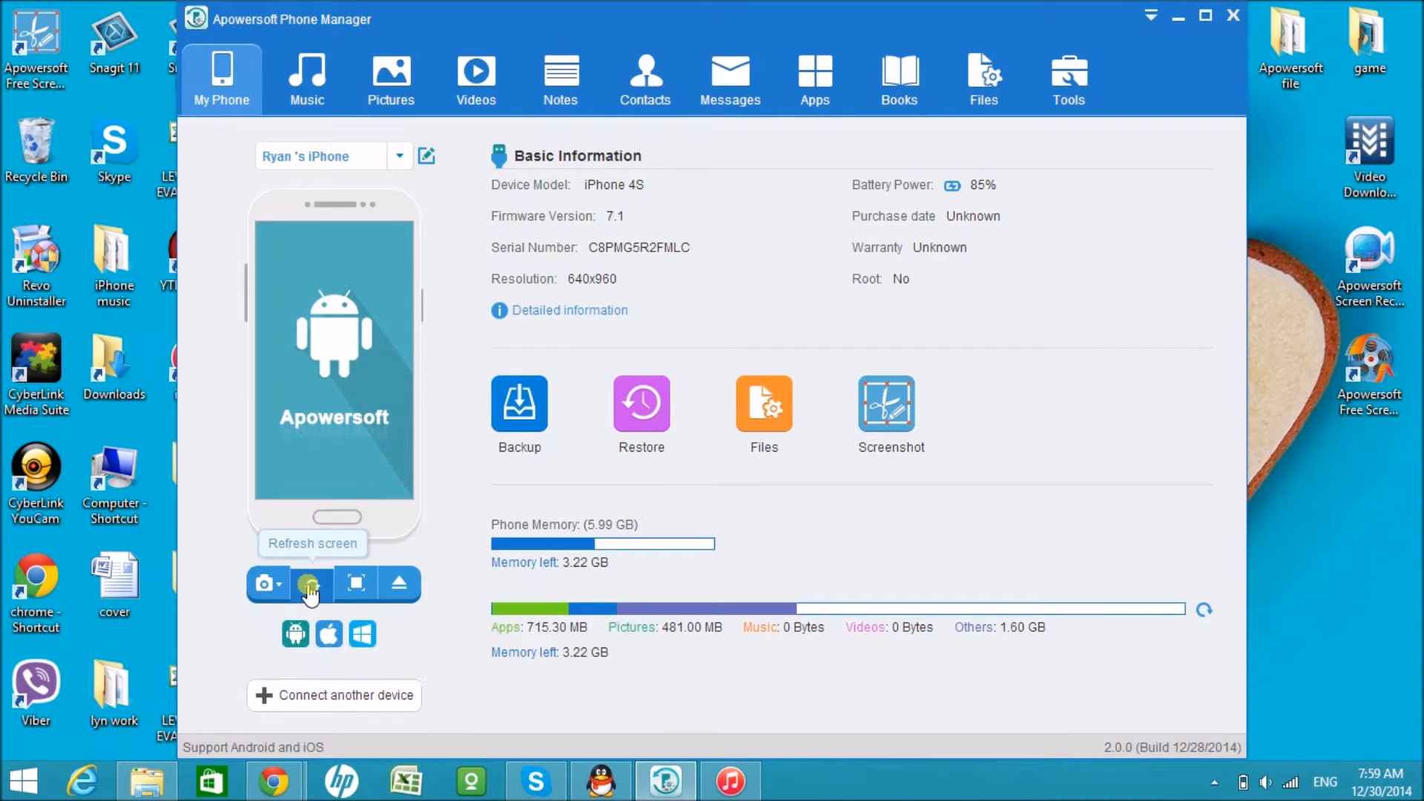
pyautogui.moveTo(403, 591)
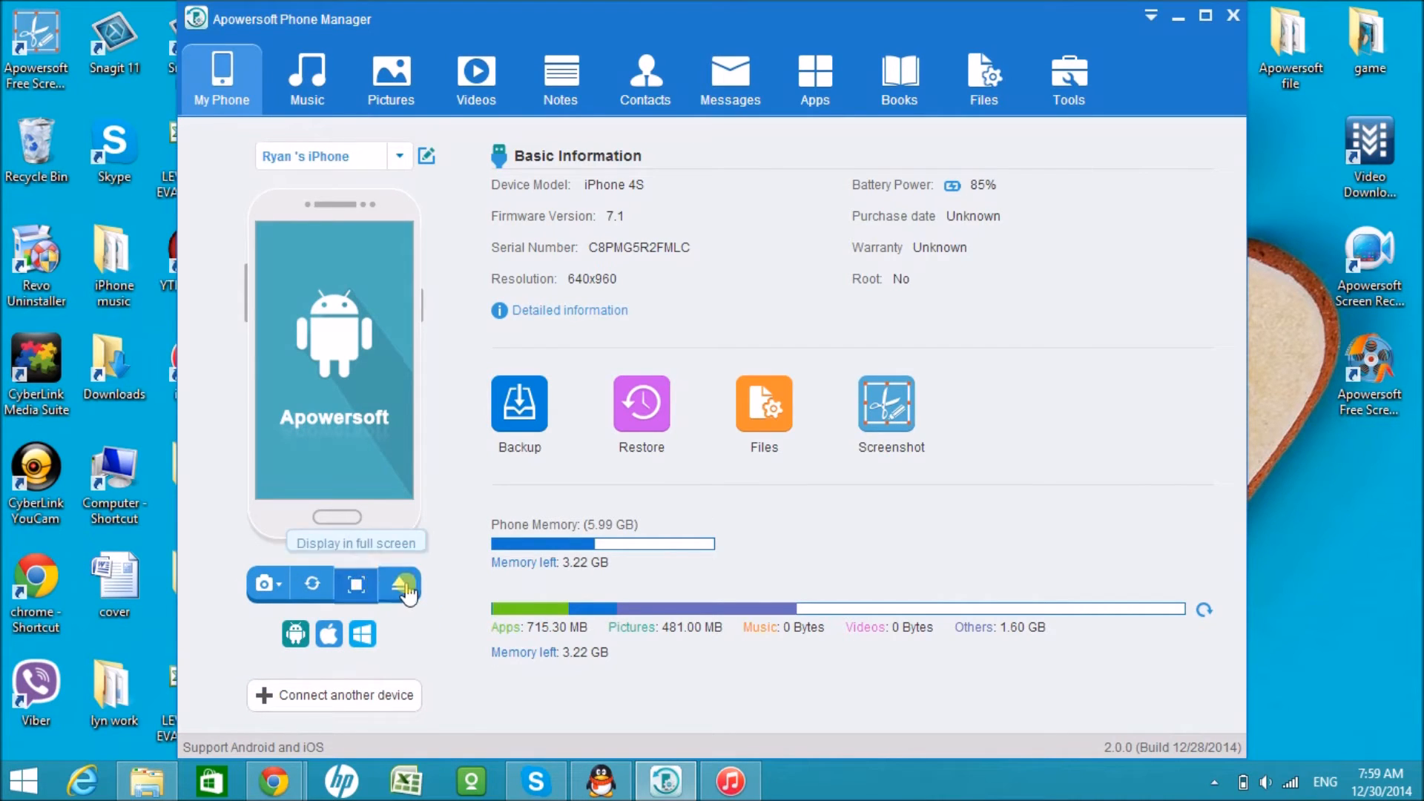
pyautogui.moveTo(1007, 562)
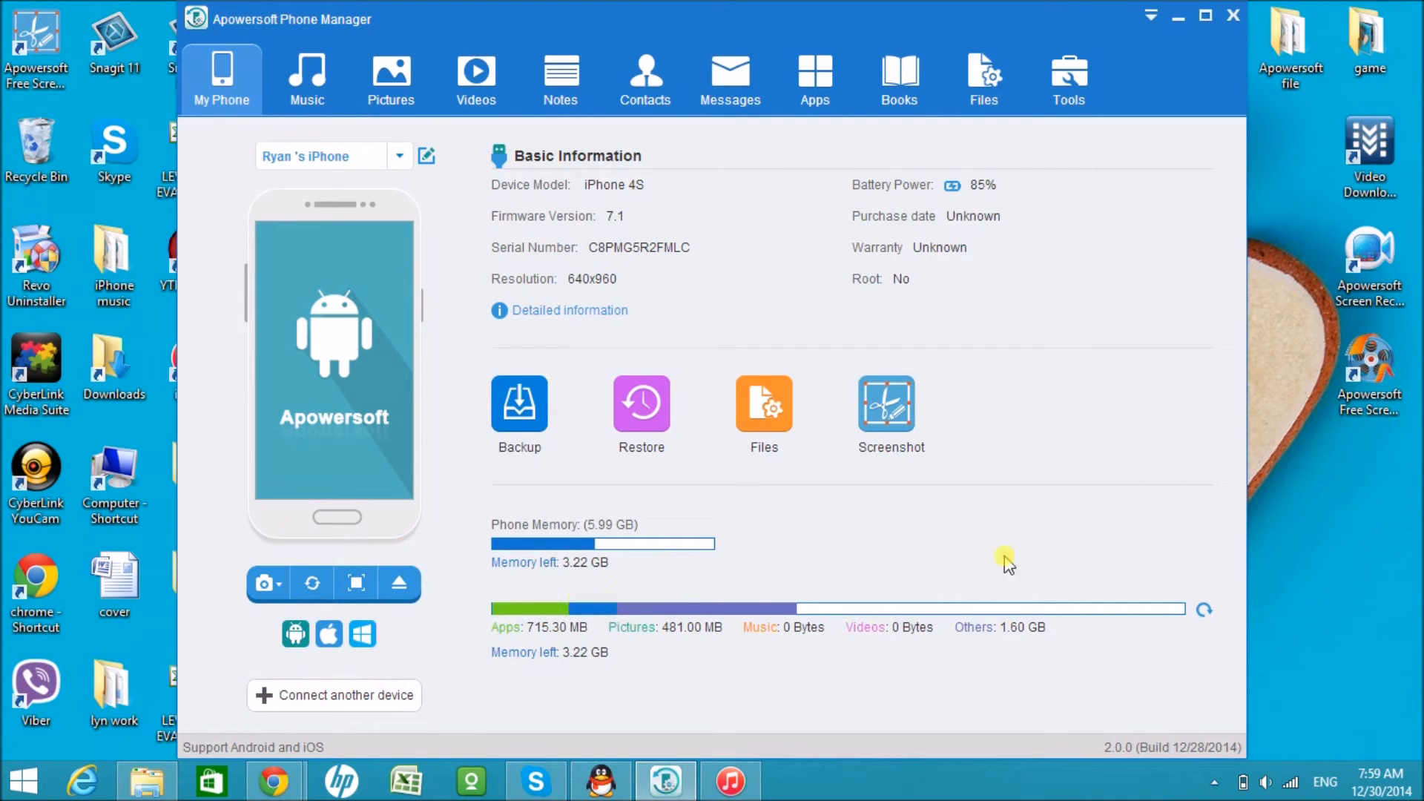
pyautogui.moveTo(300, 338)
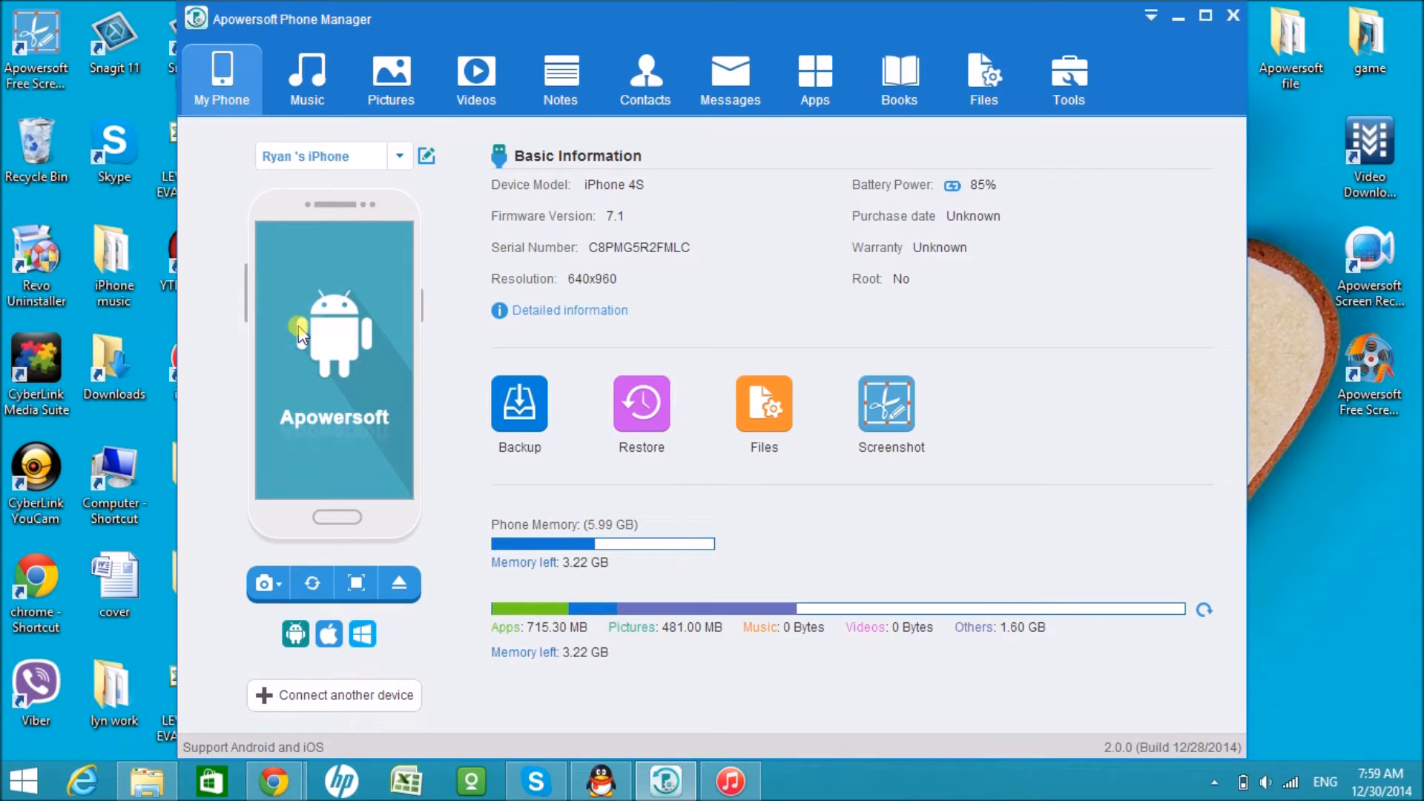
pyautogui.click(306, 78)
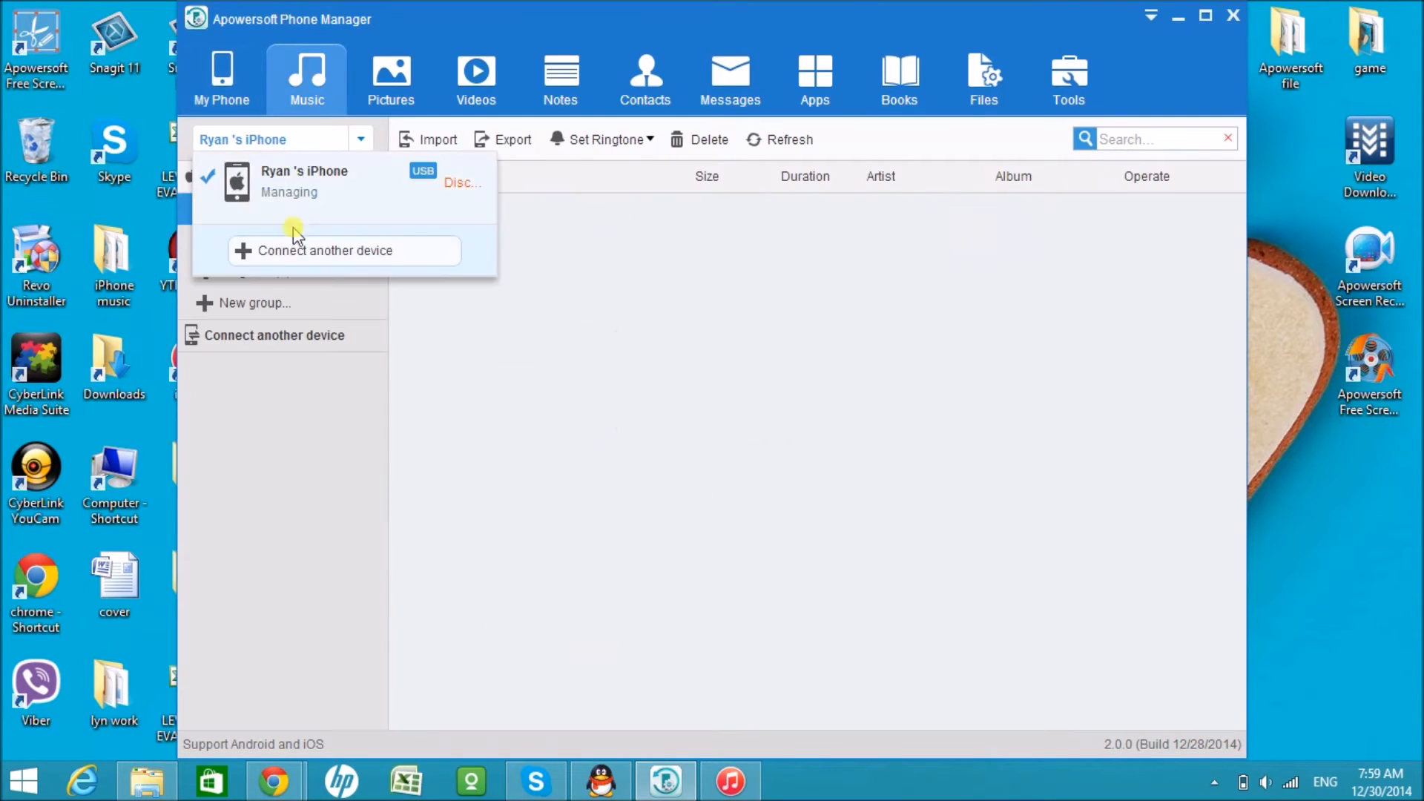
pyautogui.click(246, 241)
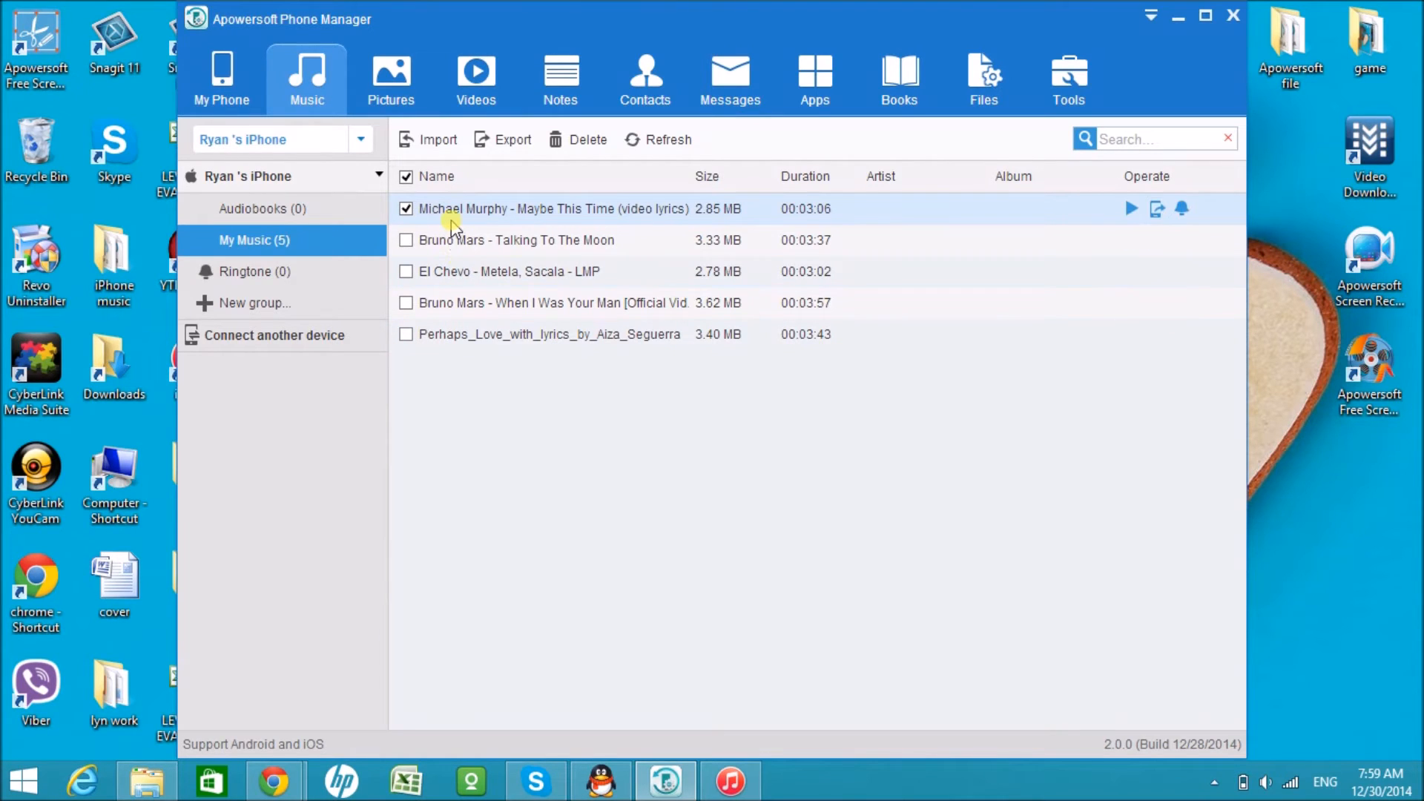
pyautogui.moveTo(468, 216)
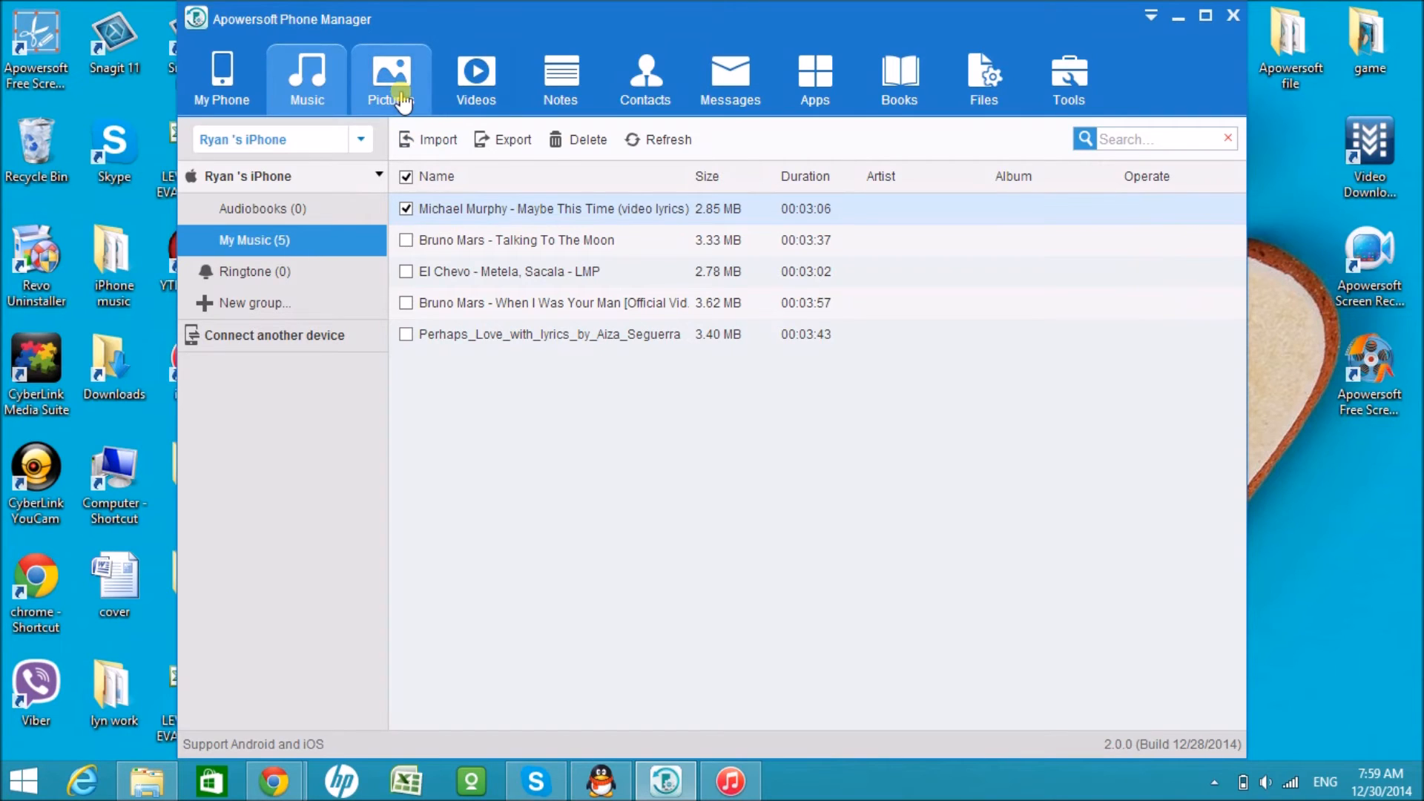
# - View the iPhone's pictures, videos and notes, dismissing the iCloud bookmarks prompt
pyautogui.click(391, 76)
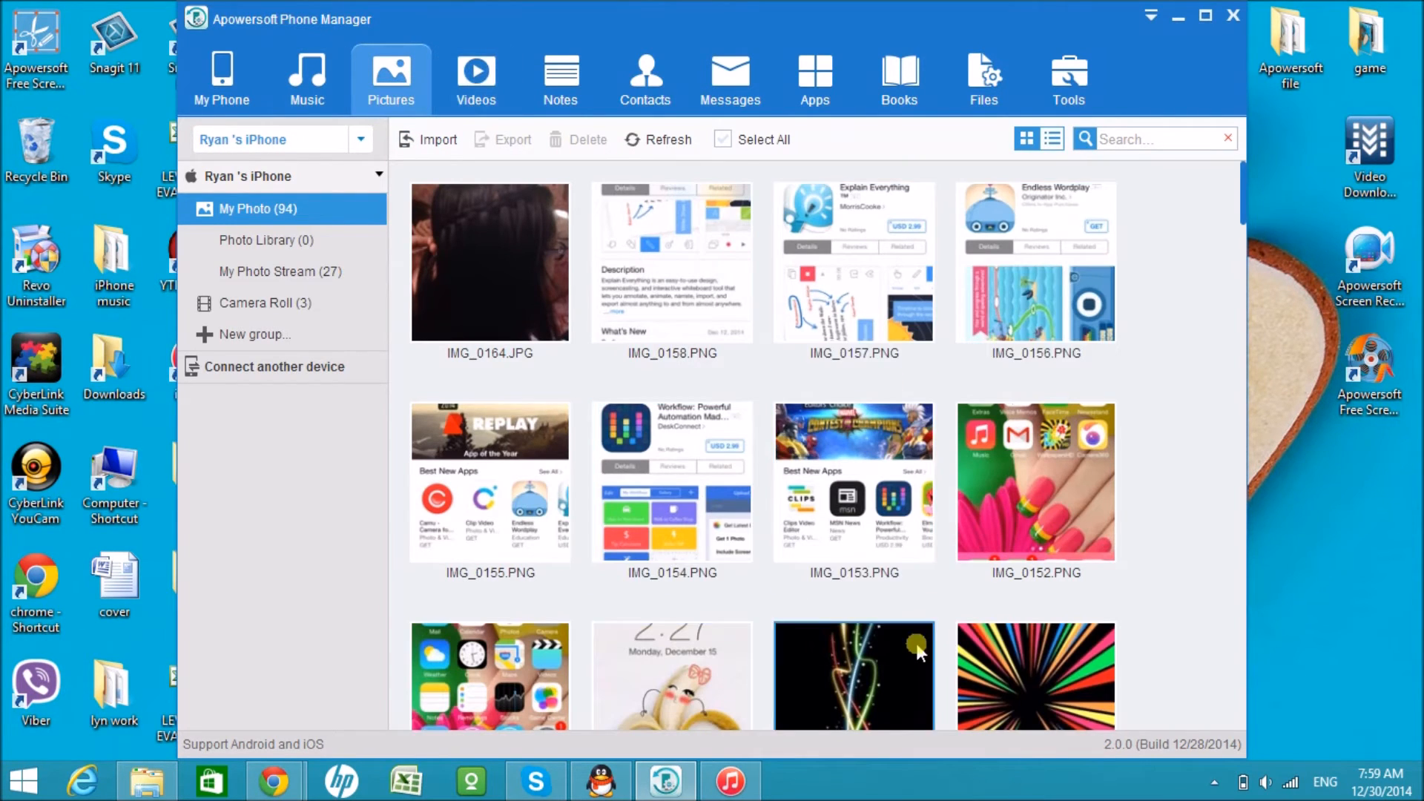
pyautogui.click(475, 74)
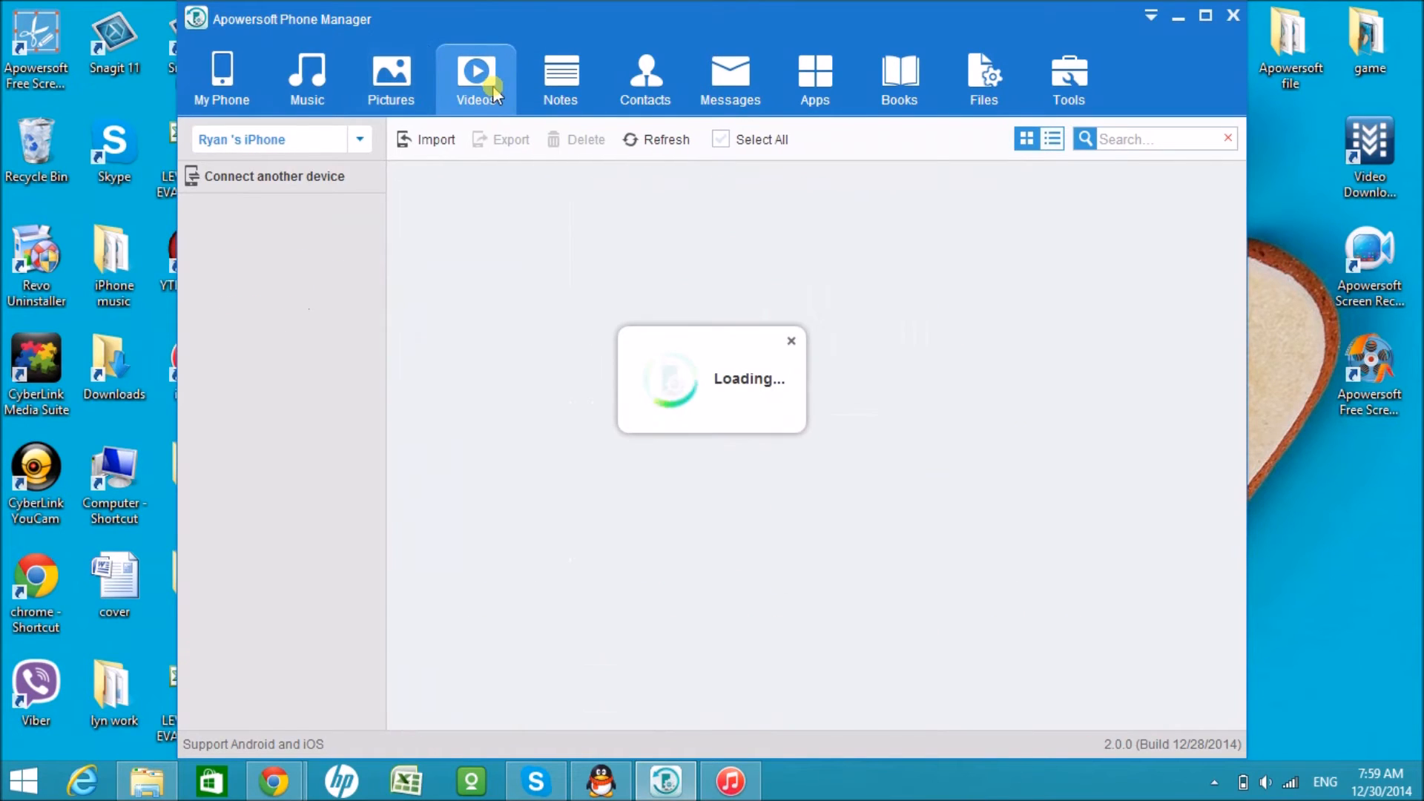
pyautogui.click(475, 71)
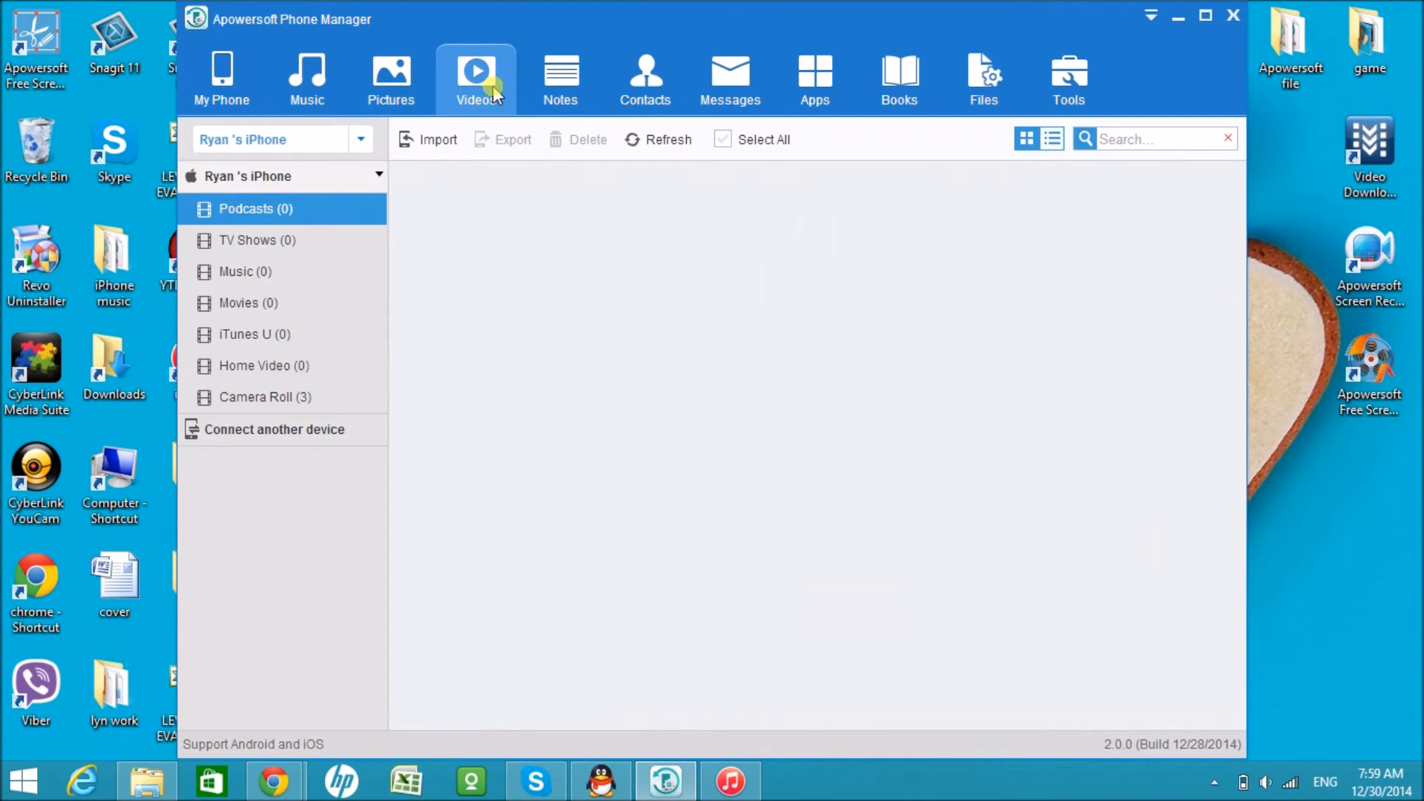
pyautogui.click(559, 77)
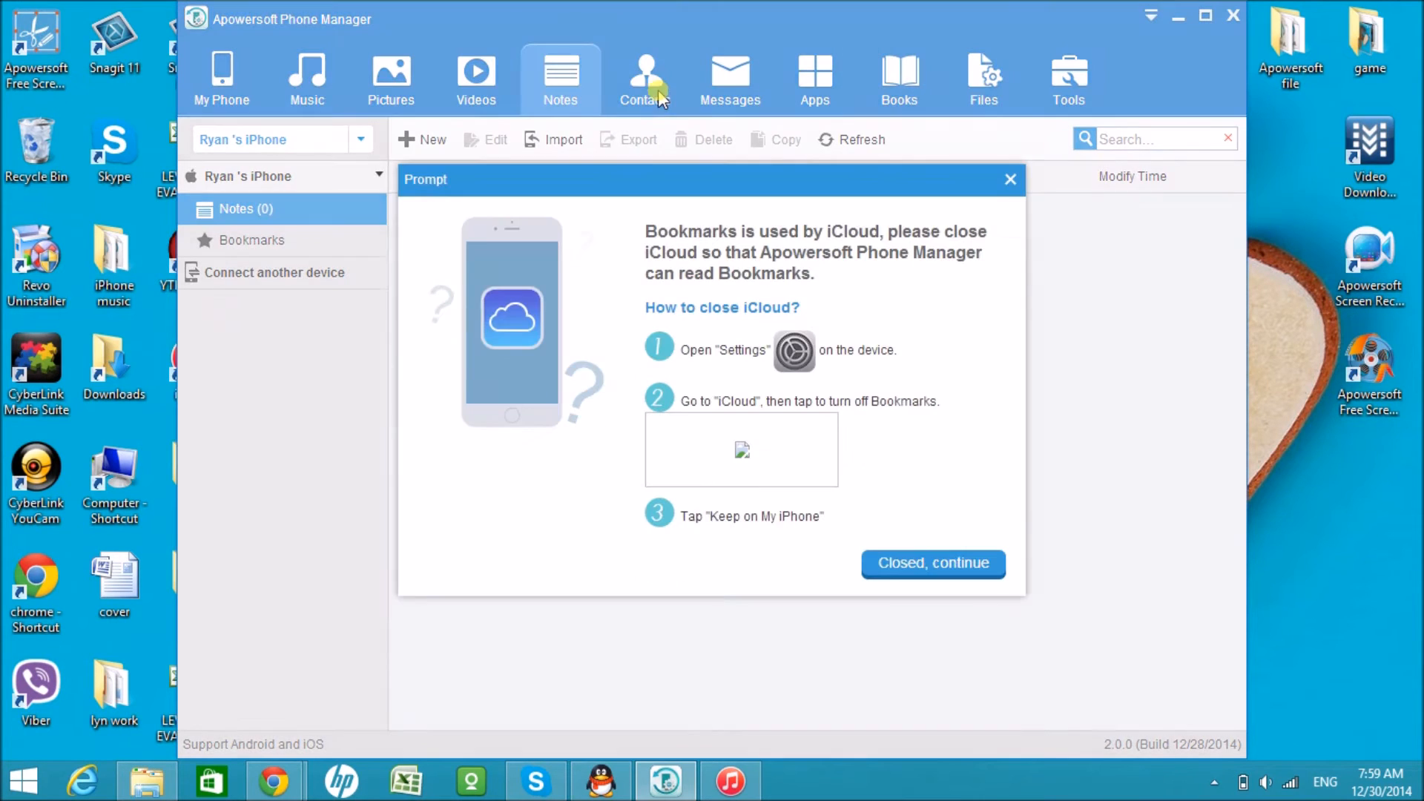
pyautogui.click(933, 564)
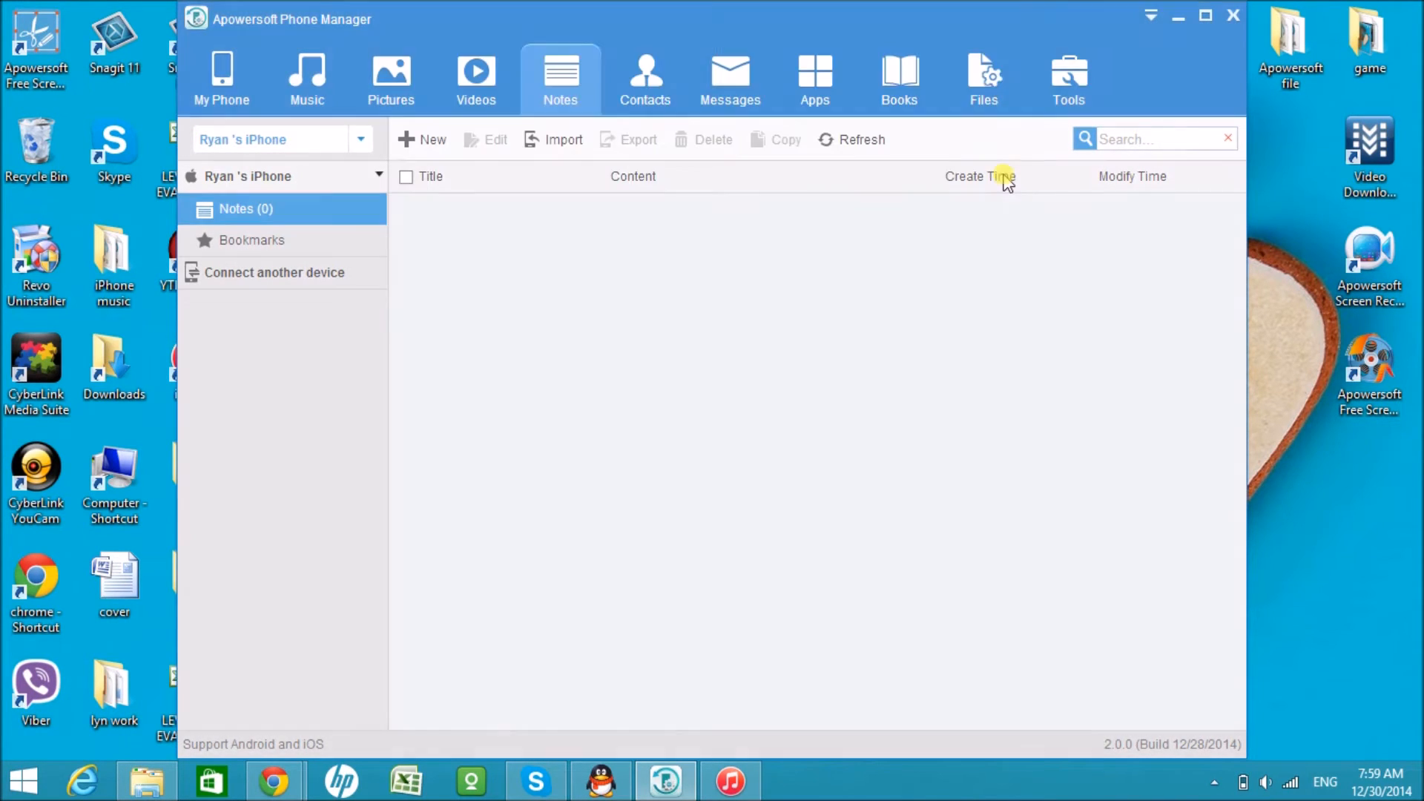
# - Browse contacts and the 2014 text messages, then return to the music library
pyautogui.click(645, 78)
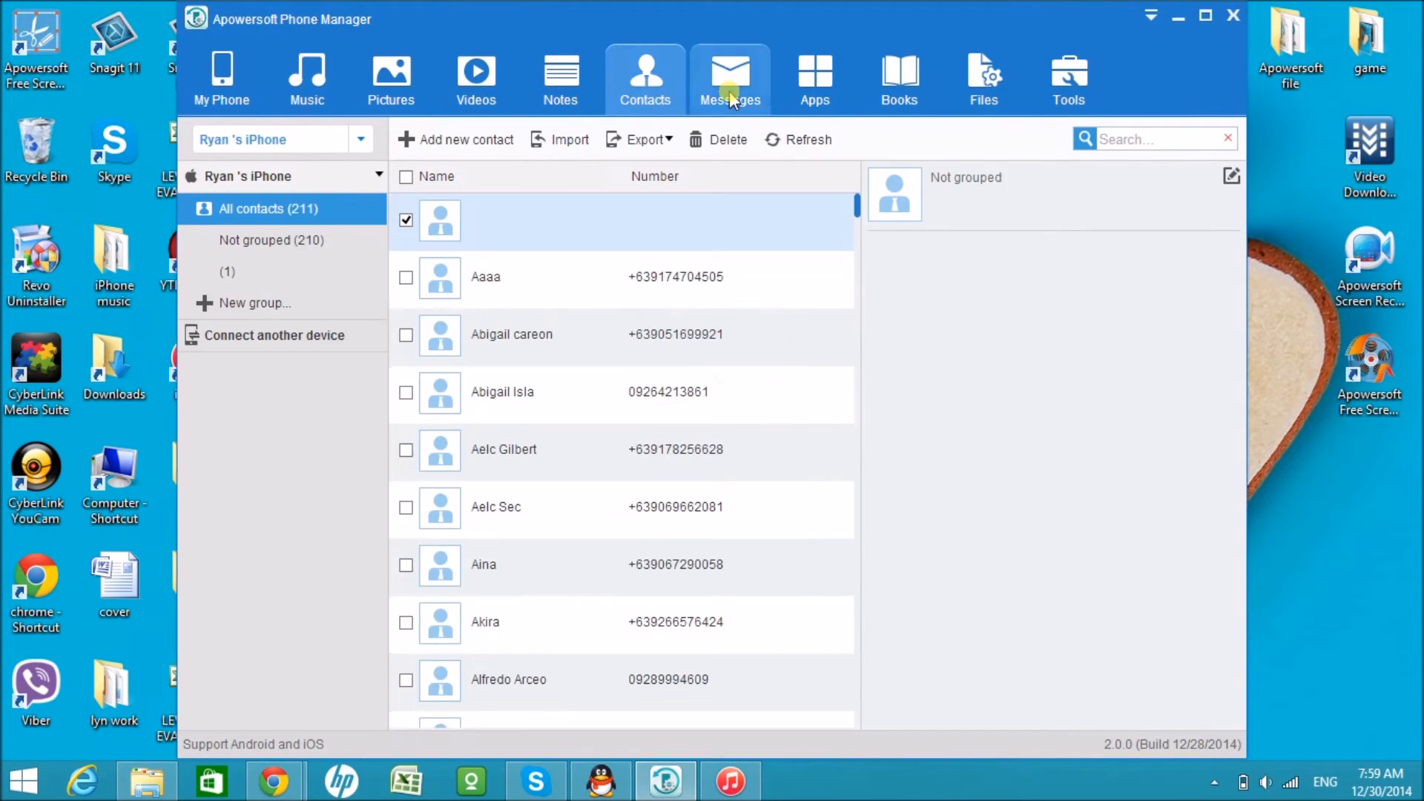
pyautogui.click(729, 74)
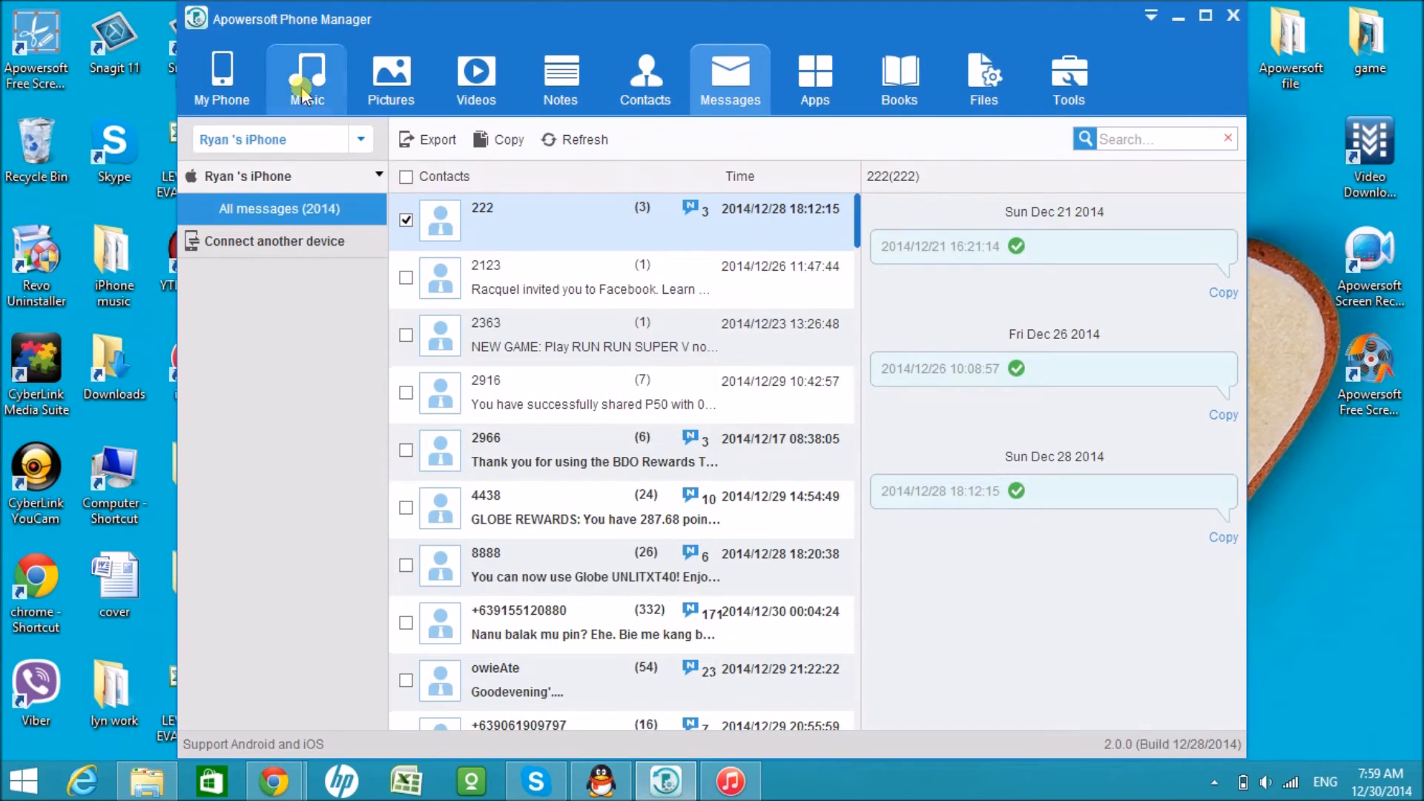
pyautogui.click(306, 76)
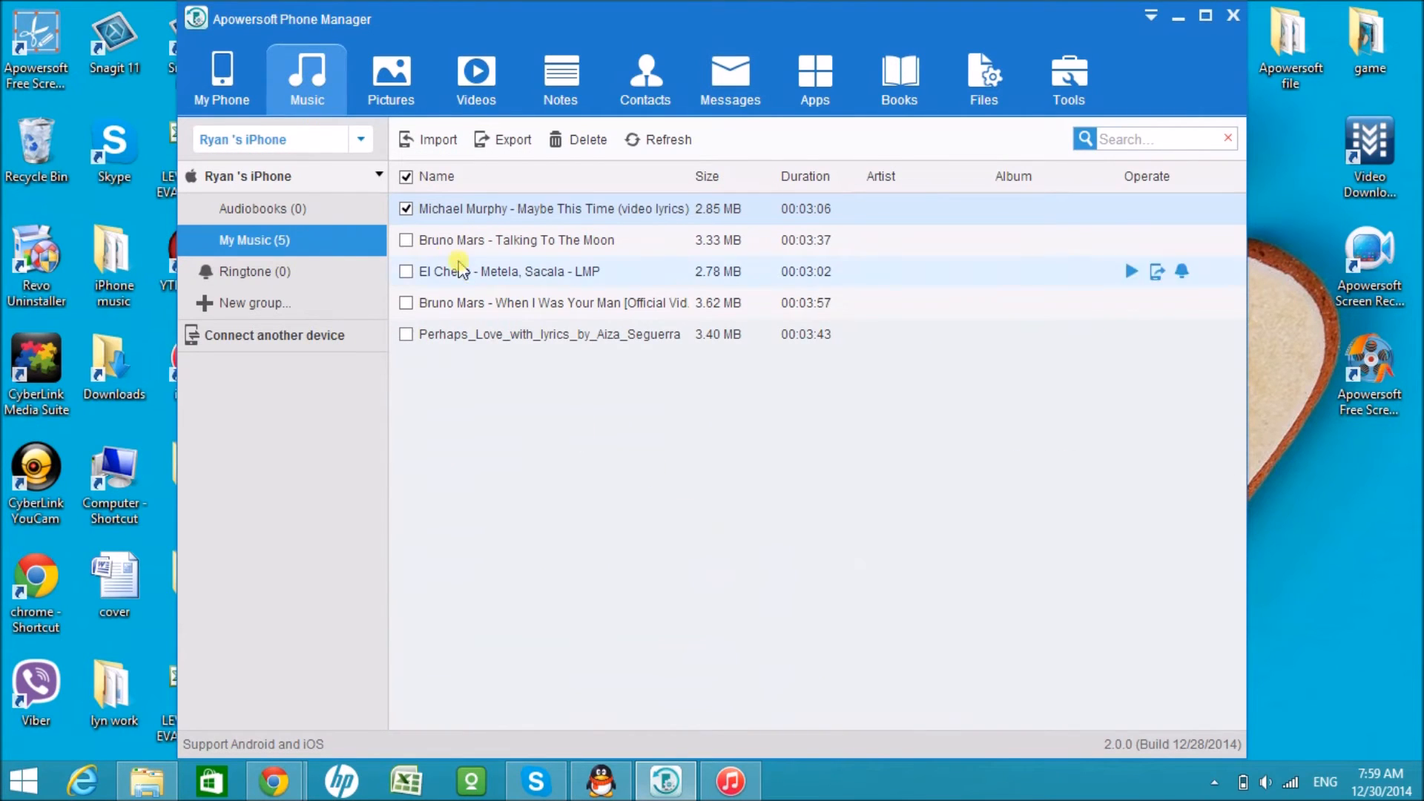
pyautogui.moveTo(452, 221)
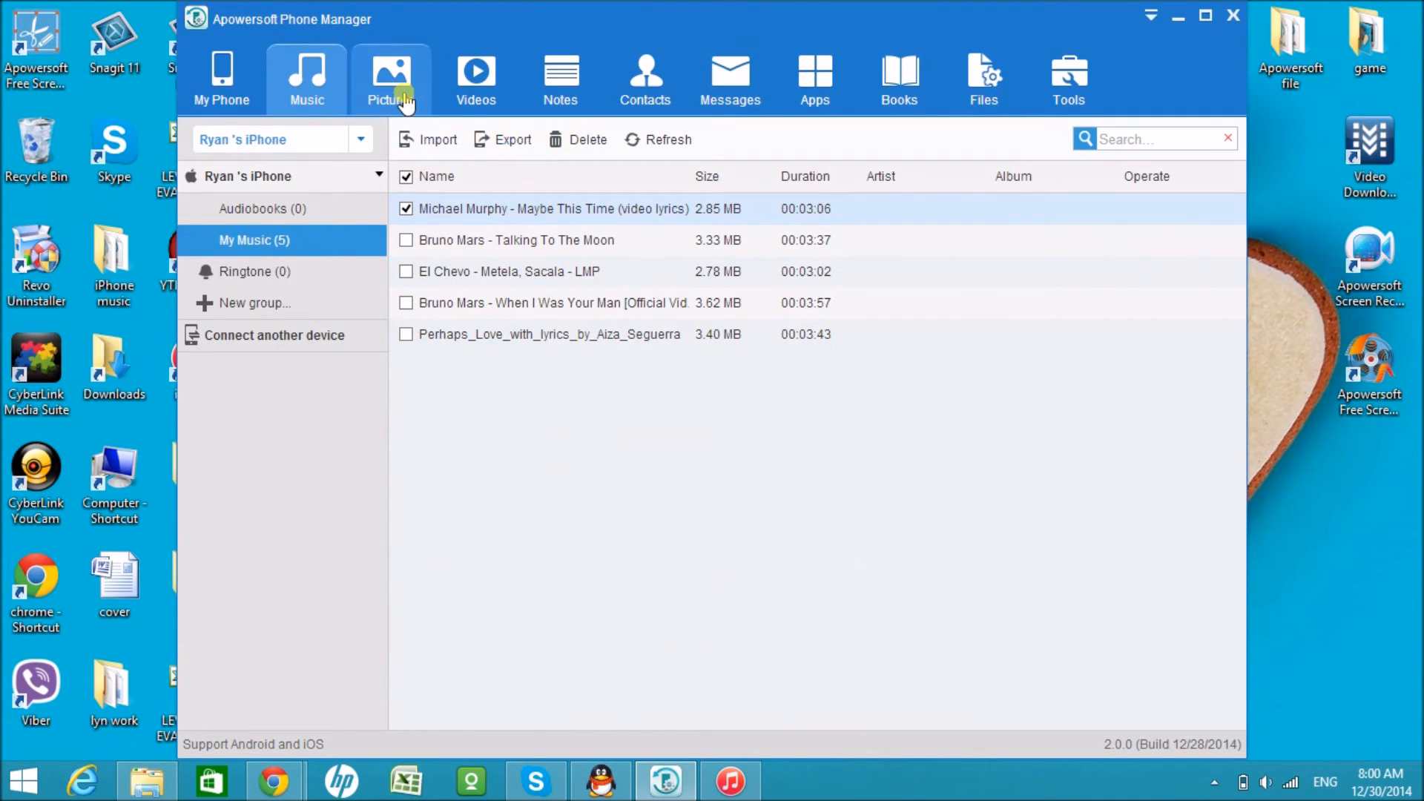
# - Revisit pictures, deselect IMG_0164.JPG, then check videos and the 211-contact list
pyautogui.click(391, 77)
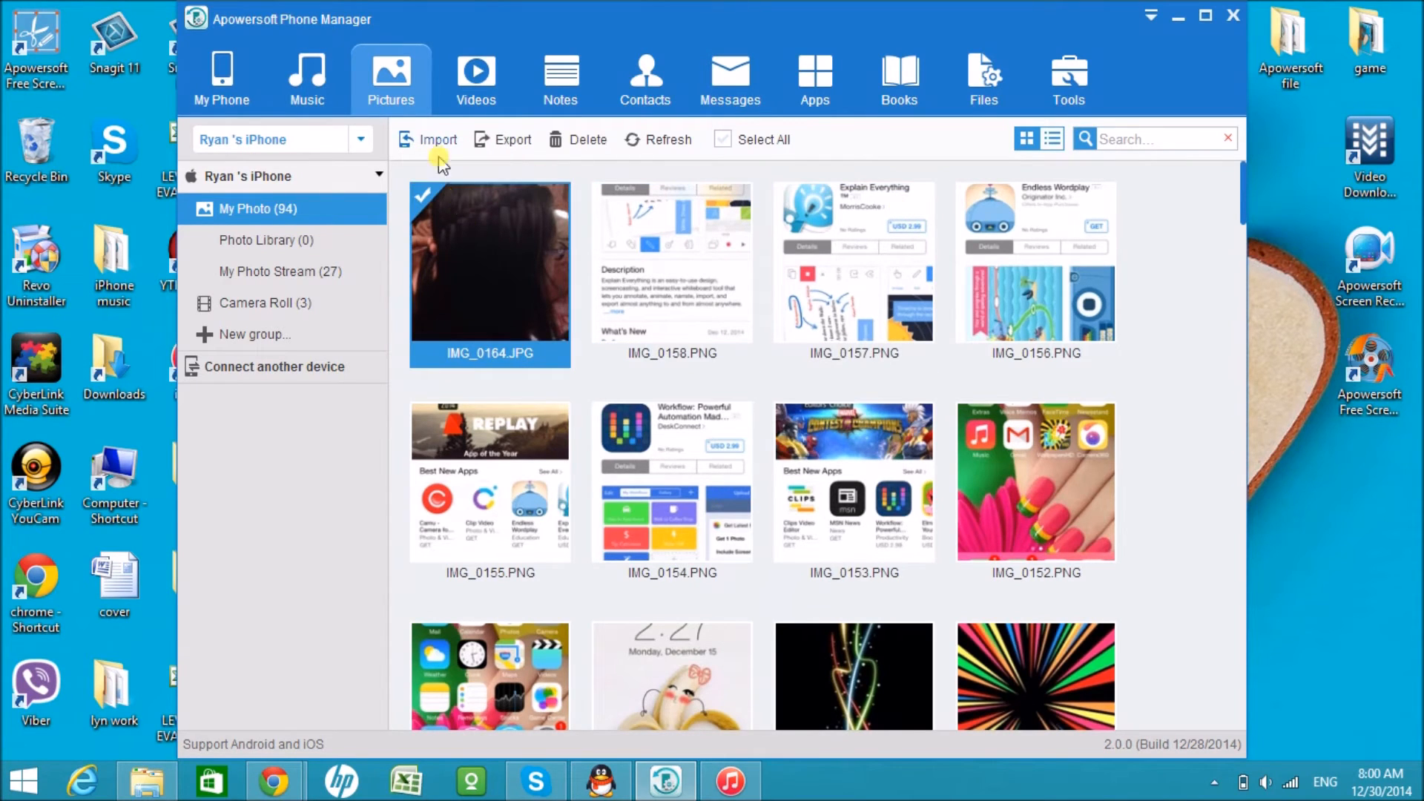
pyautogui.moveTo(484, 139)
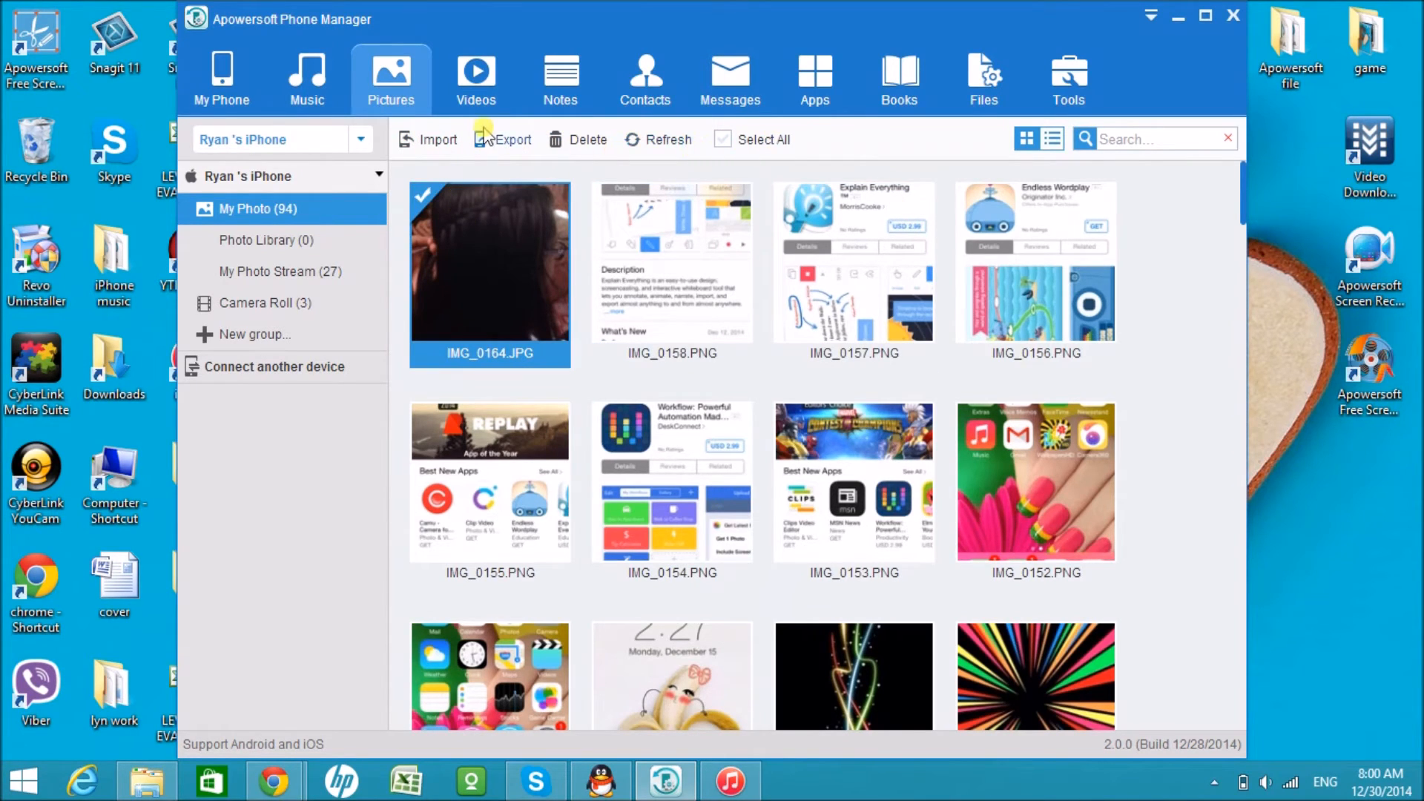
pyautogui.click(722, 139)
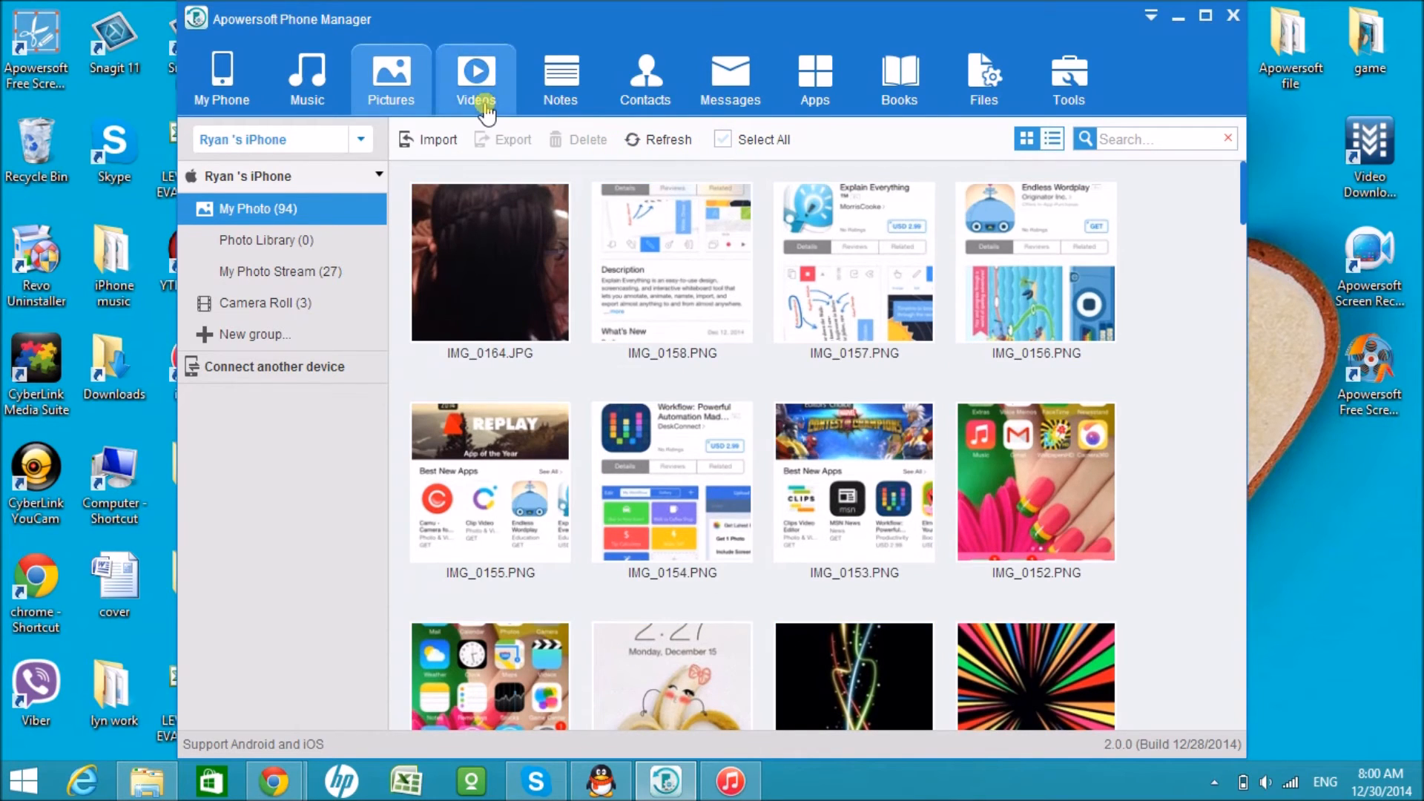
pyautogui.click(475, 74)
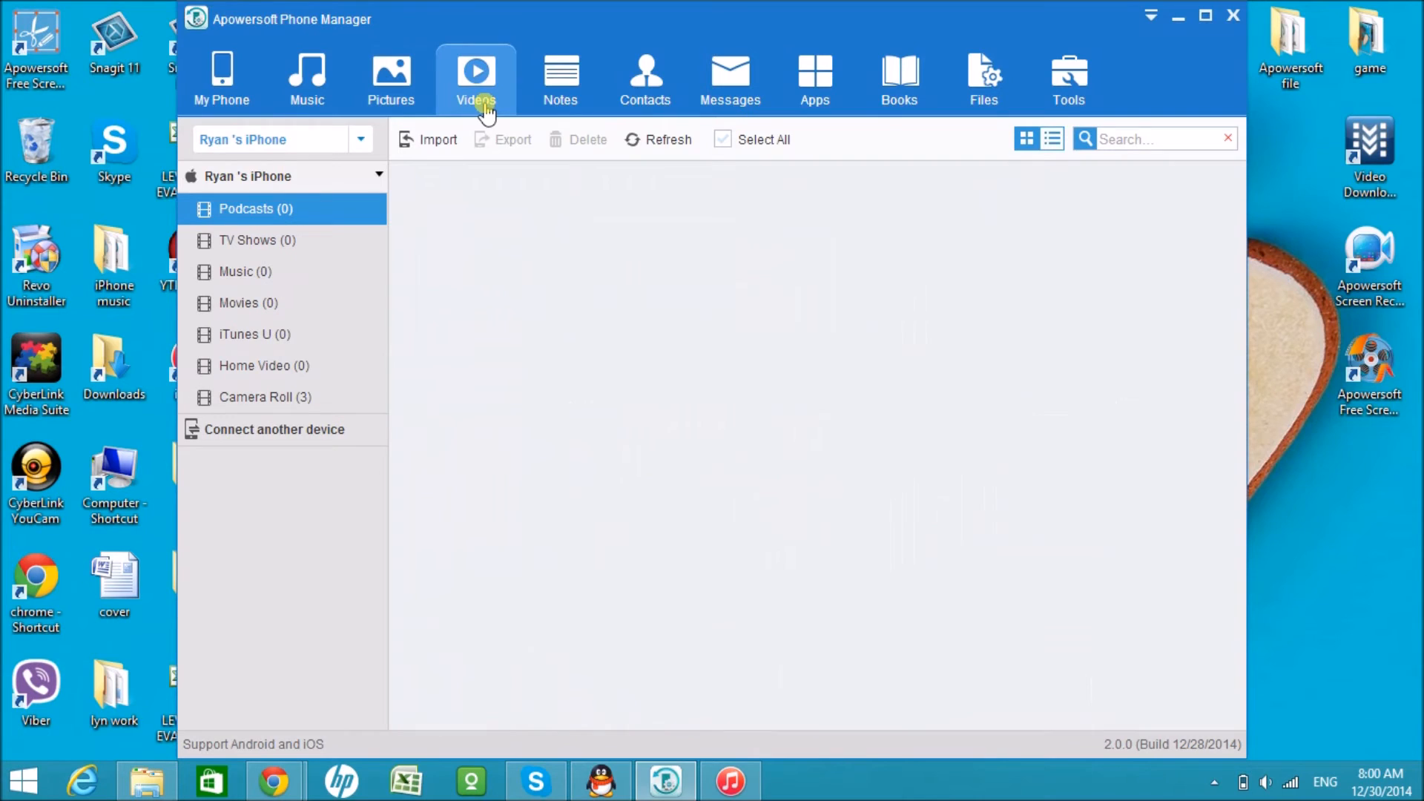
pyautogui.moveTo(639, 95)
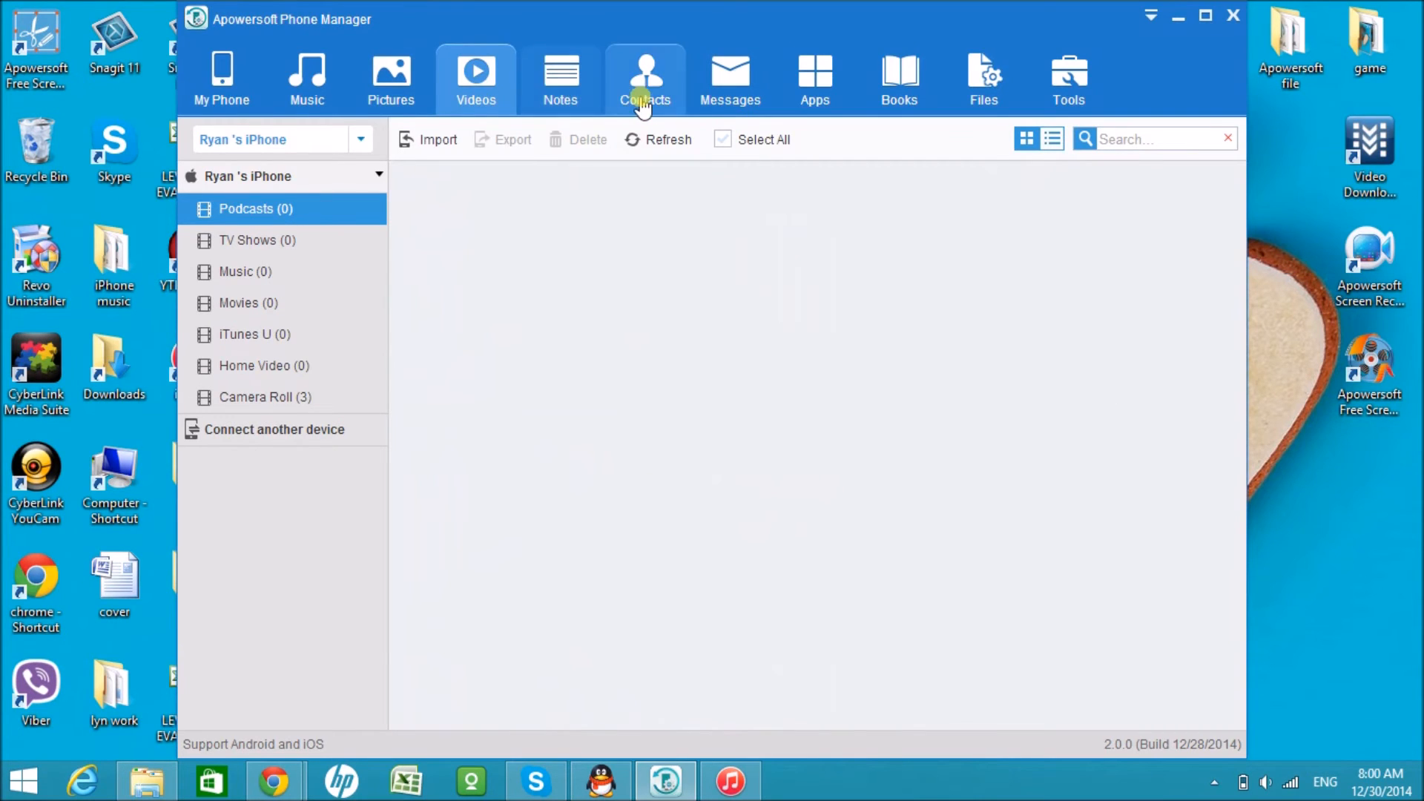
pyautogui.click(646, 78)
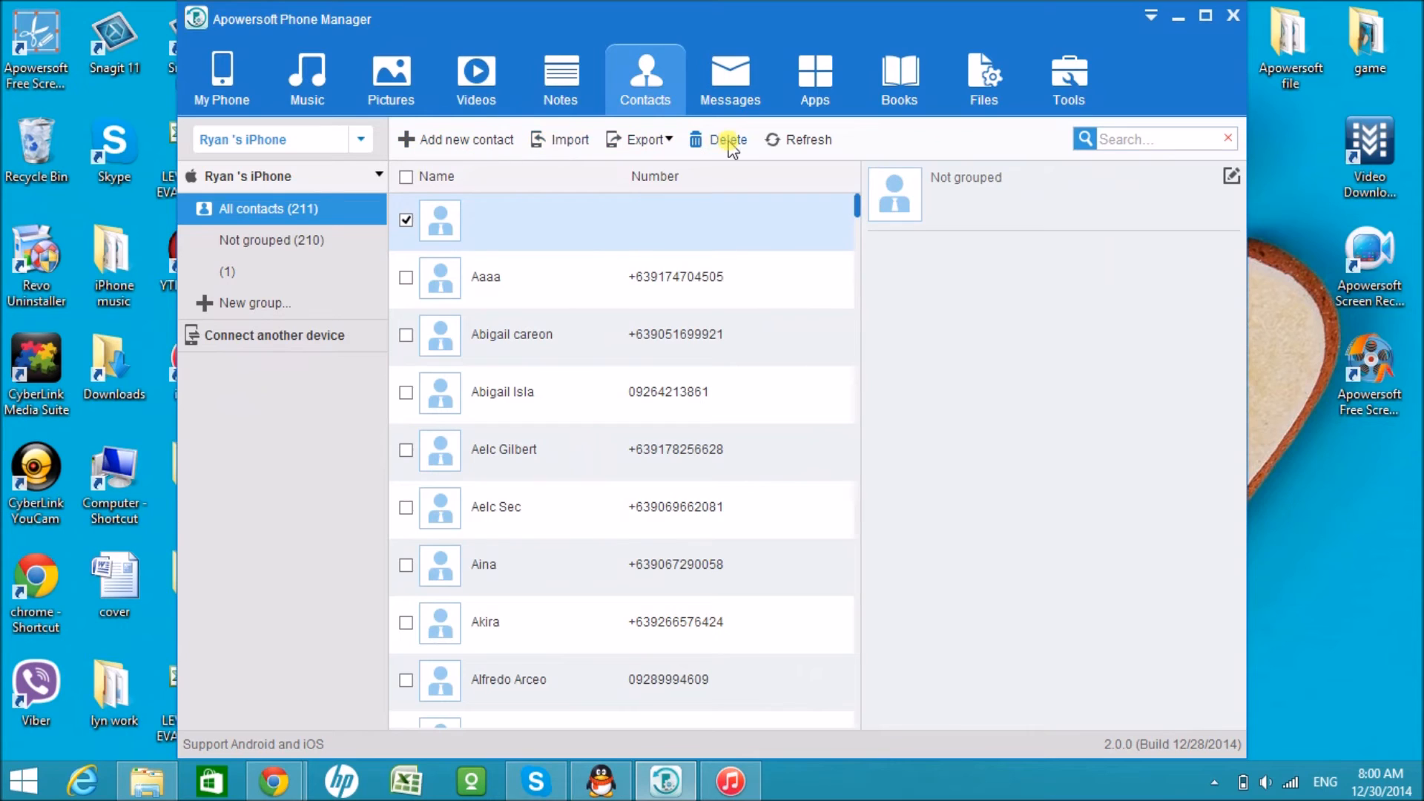
pyautogui.click(643, 140)
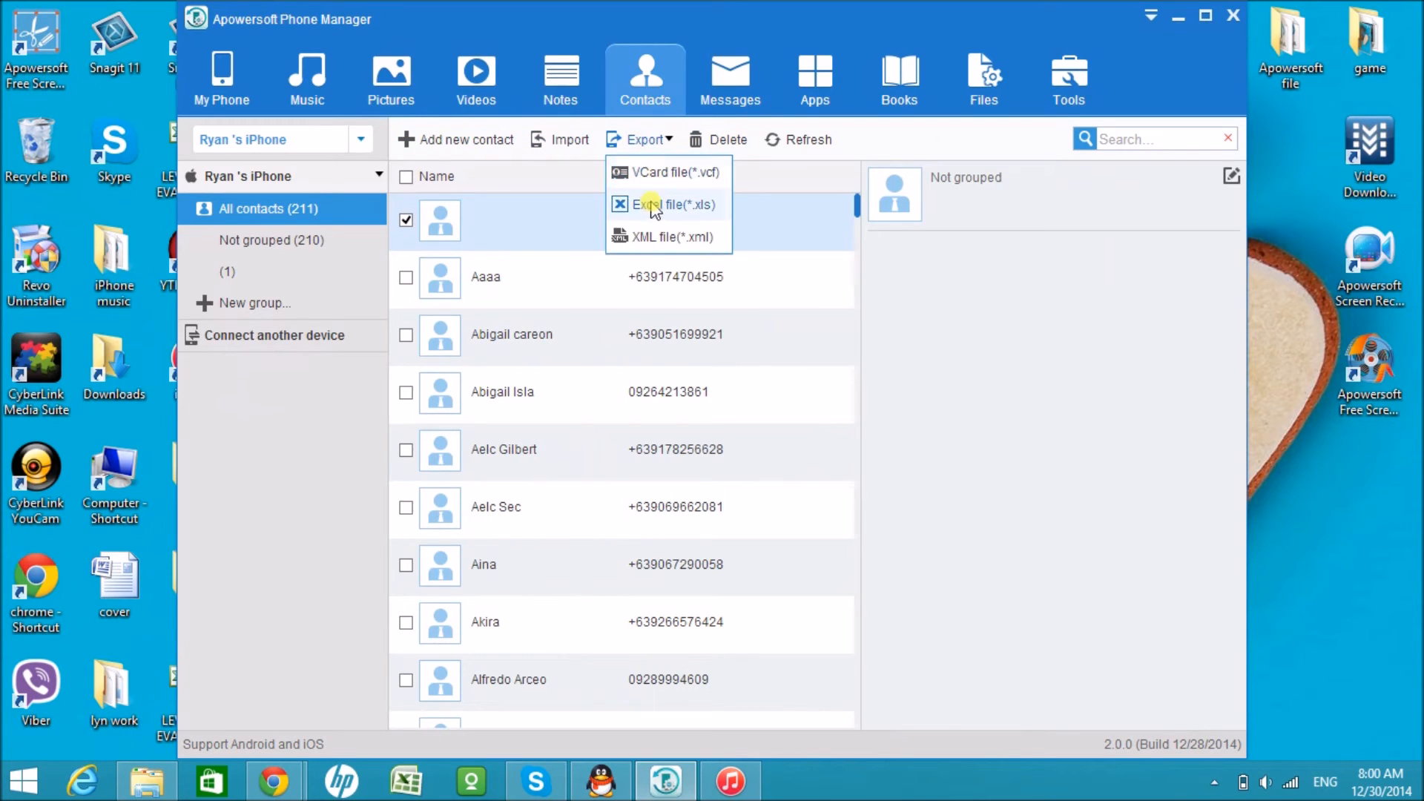
pyautogui.moveTo(707, 160)
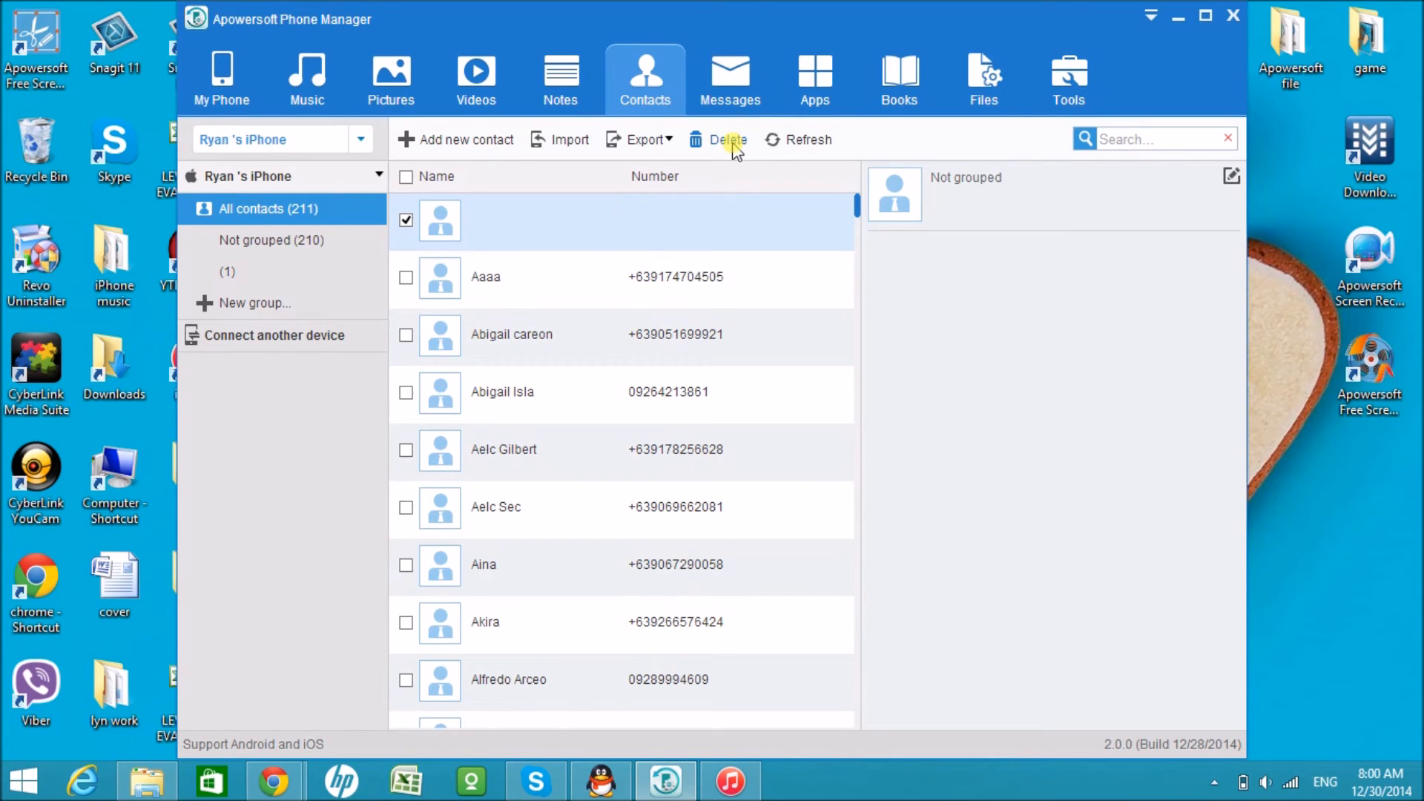
pyautogui.click(730, 74)
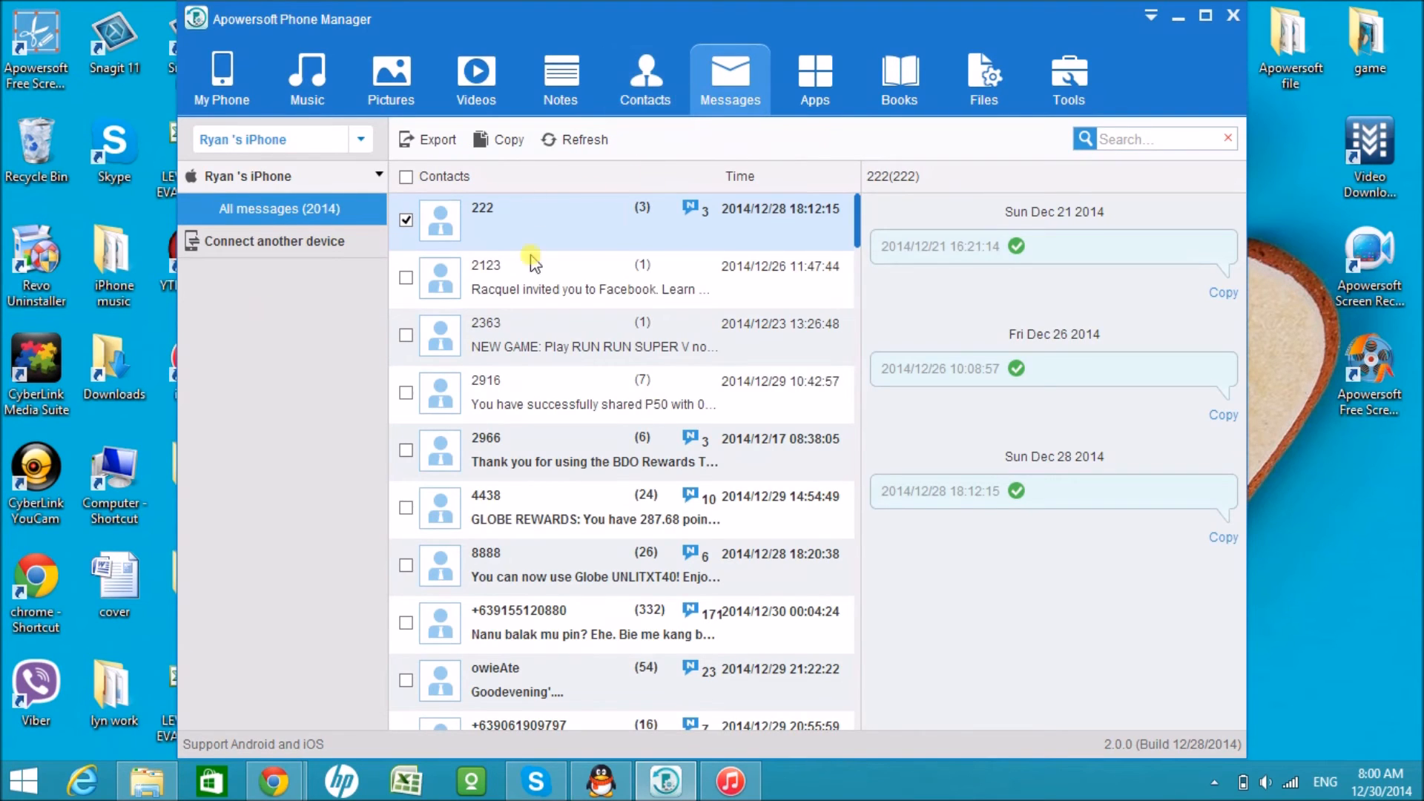
pyautogui.moveTo(811, 291)
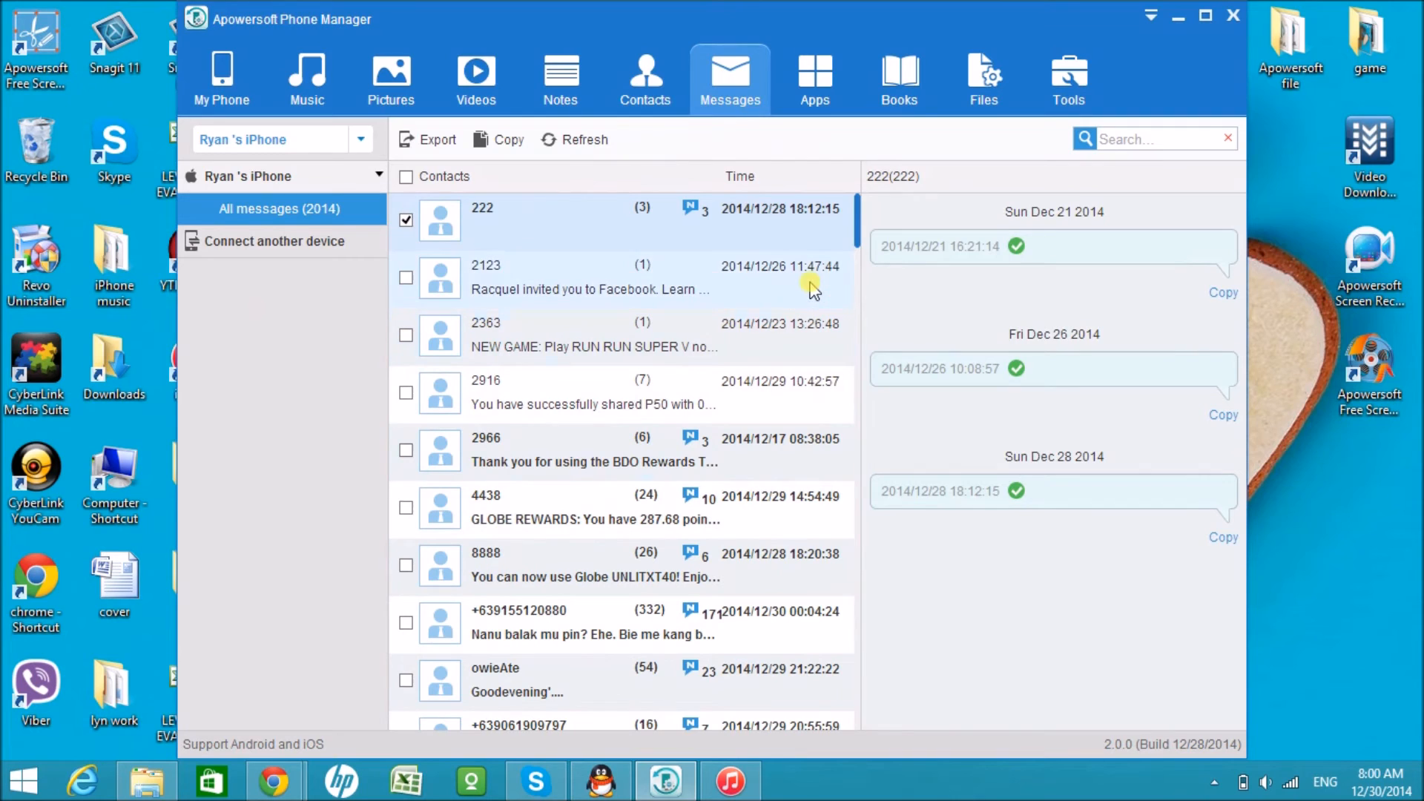
pyautogui.scroll(-3)
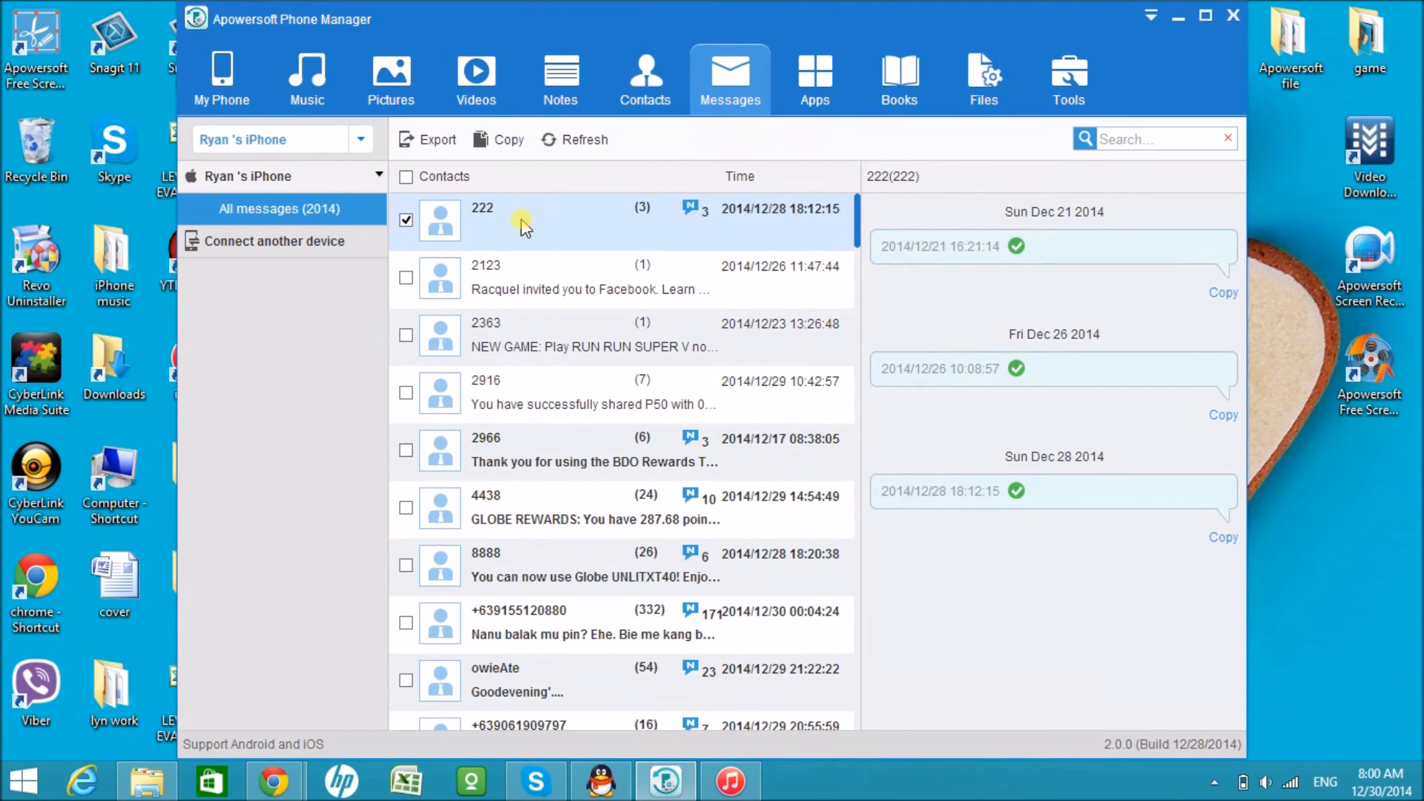
pyautogui.moveTo(508, 145)
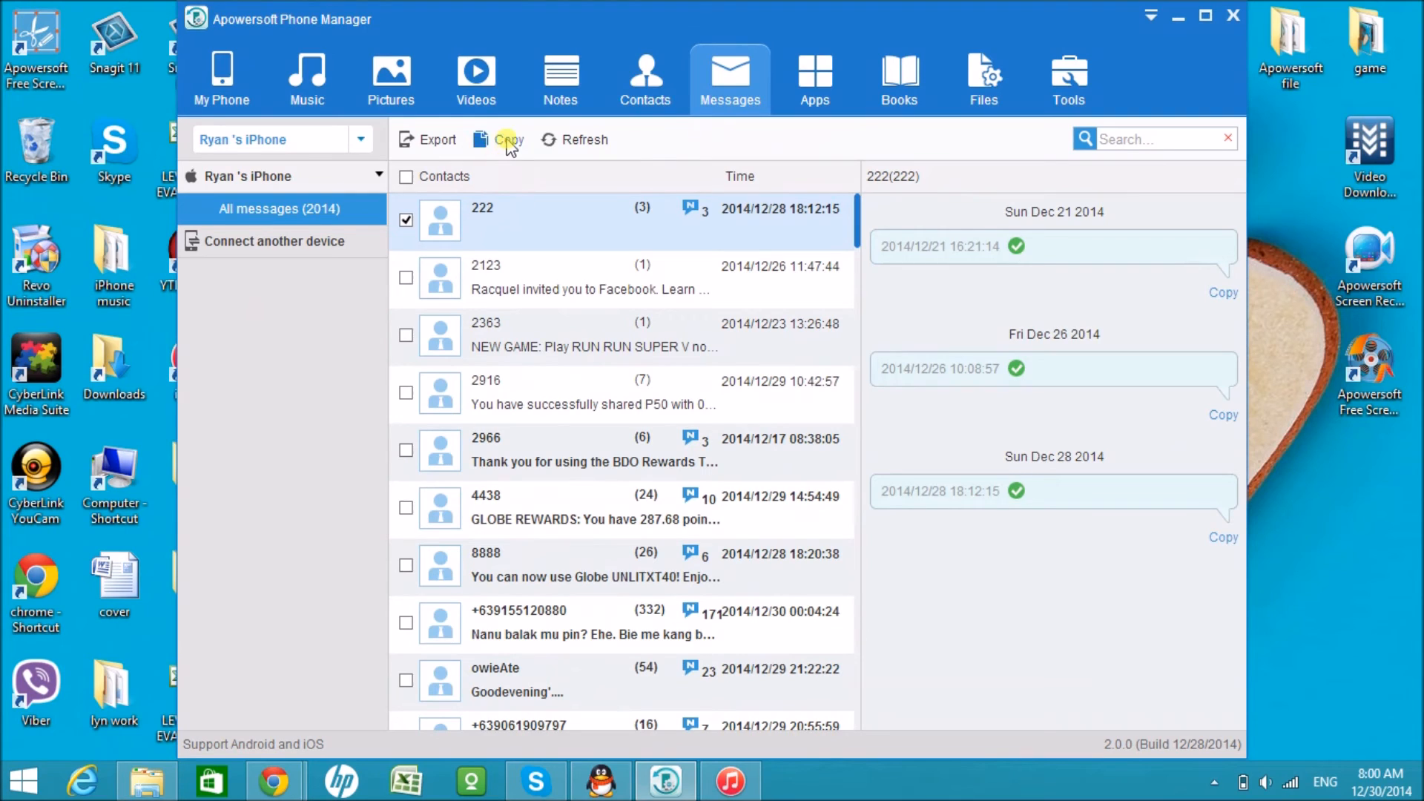
pyautogui.moveTo(455, 434)
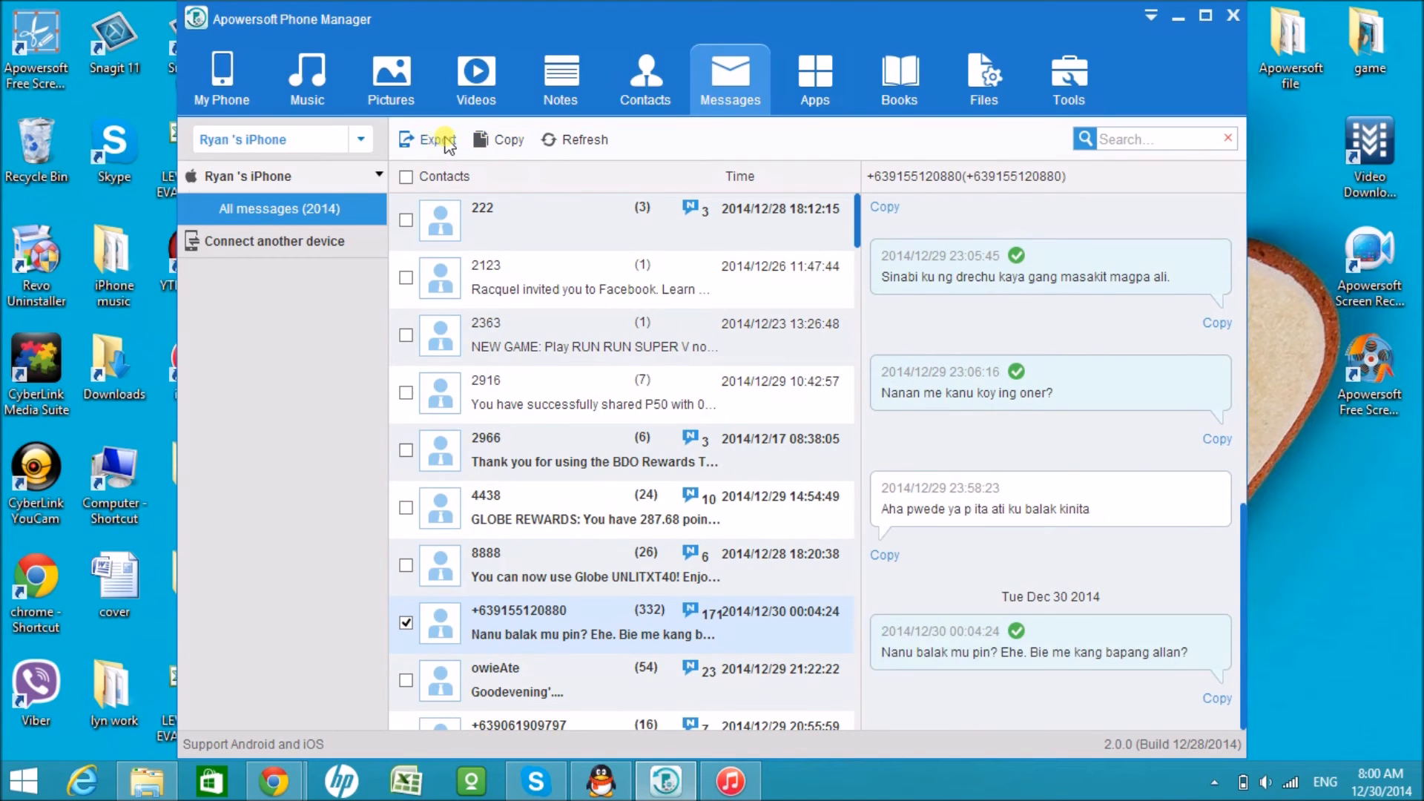
pyautogui.click(434, 140)
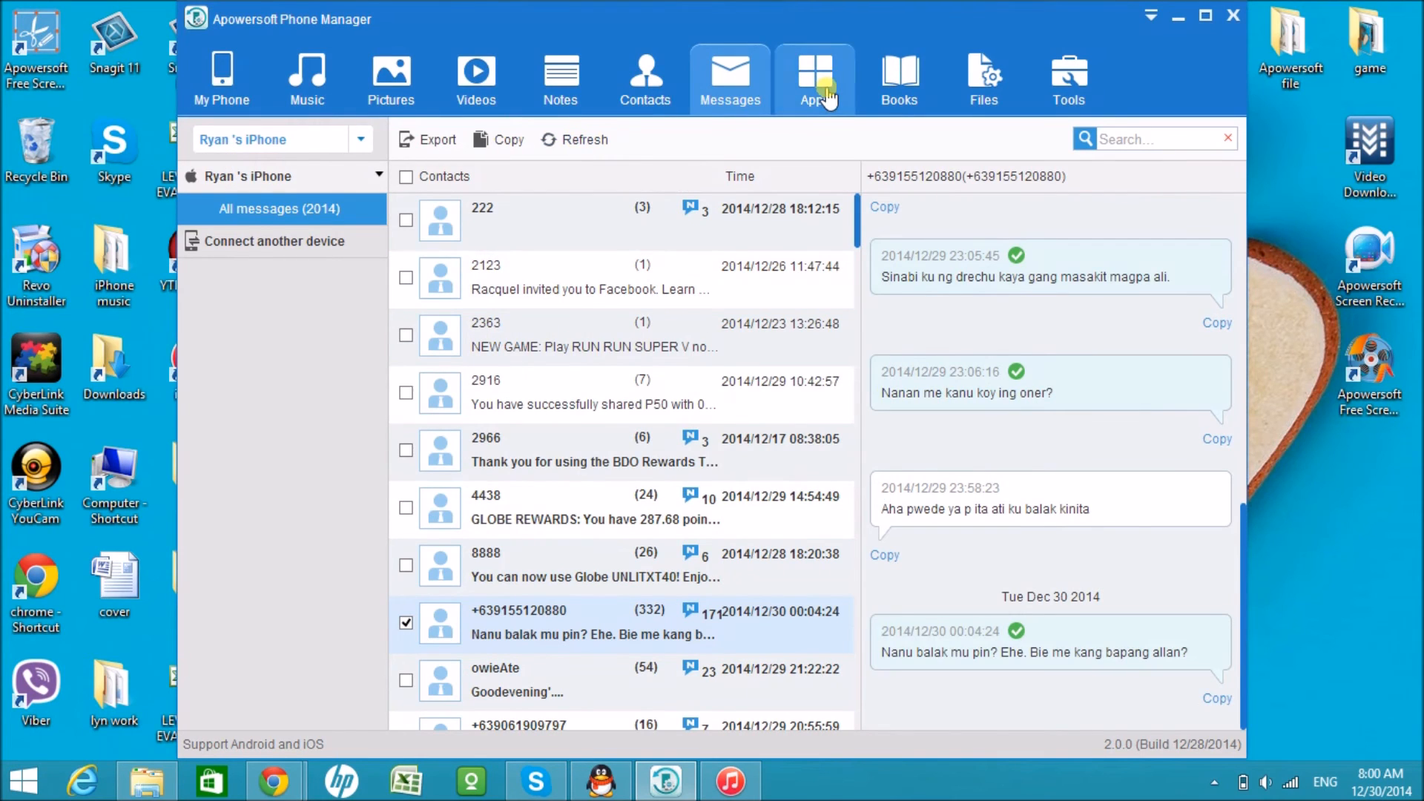
# - View the eight installed apps, books, file folders and tools, then return to My Phone
pyautogui.click(815, 78)
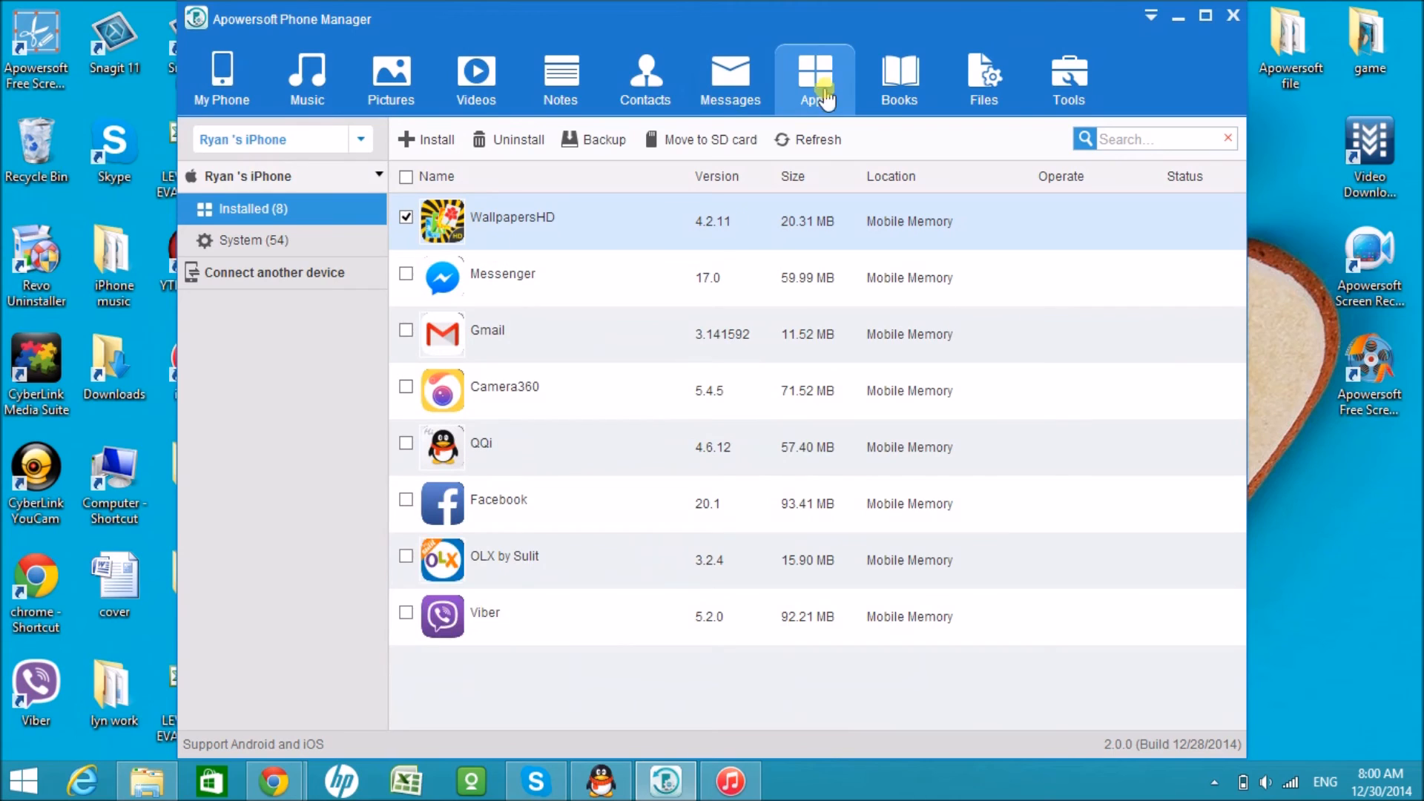
pyautogui.moveTo(1050, 290)
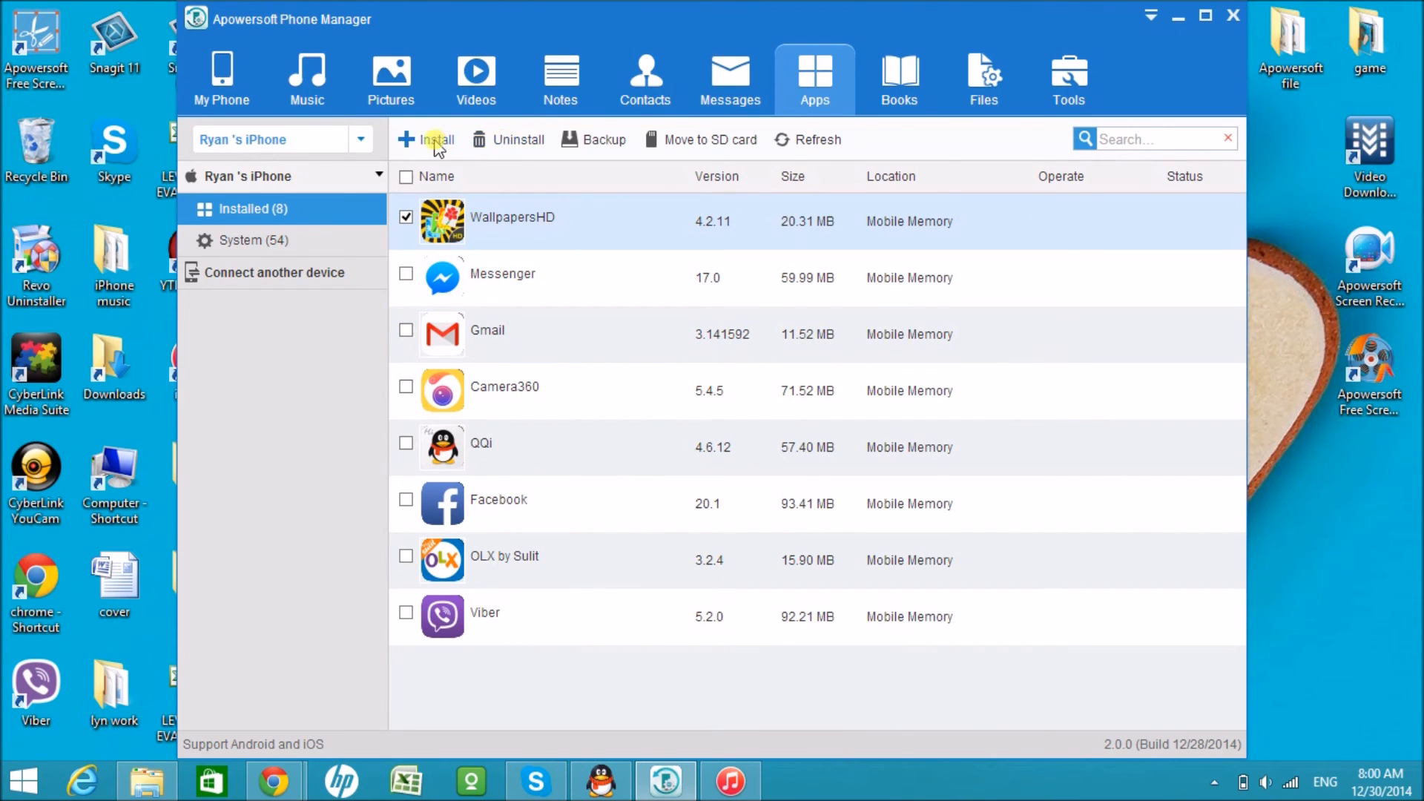
pyautogui.moveTo(682, 146)
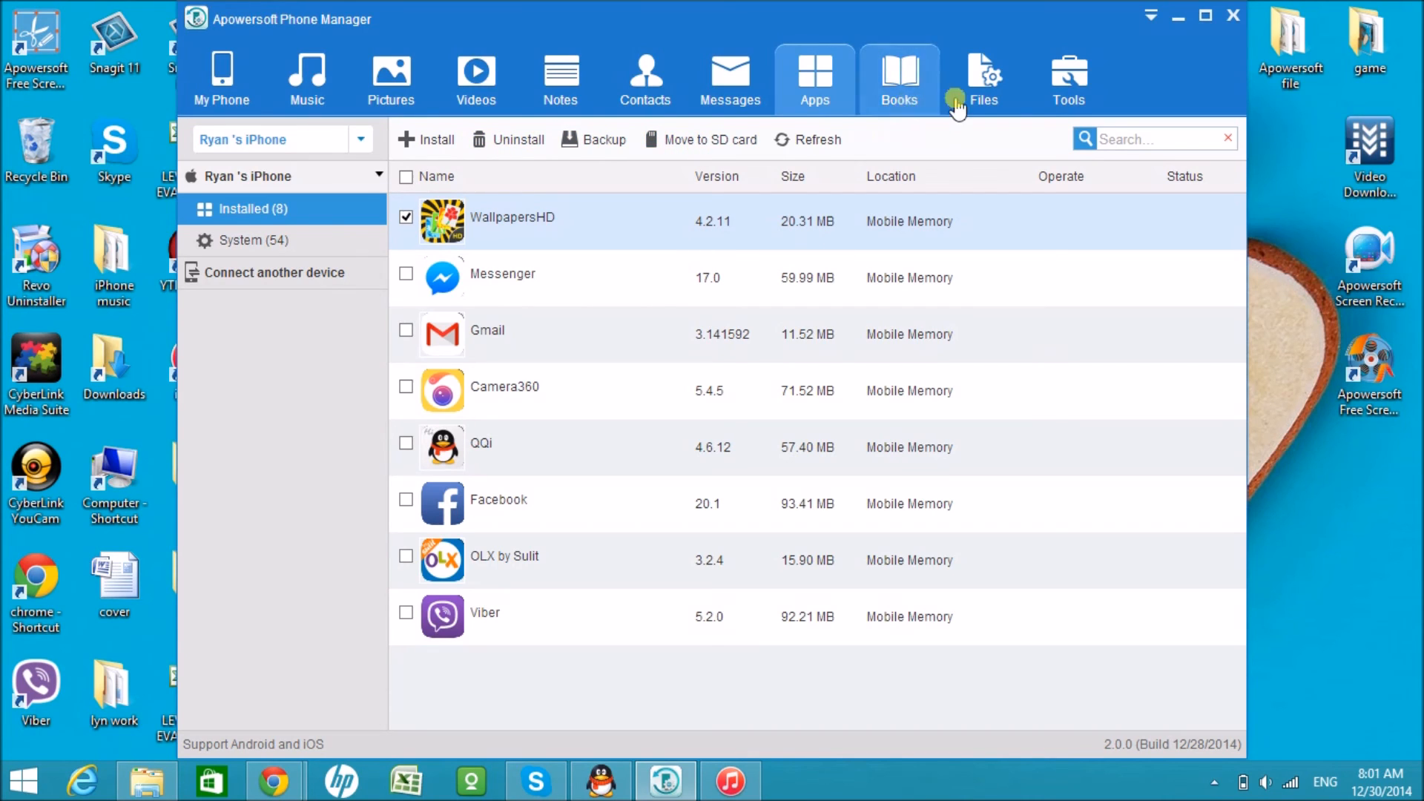
pyautogui.click(984, 74)
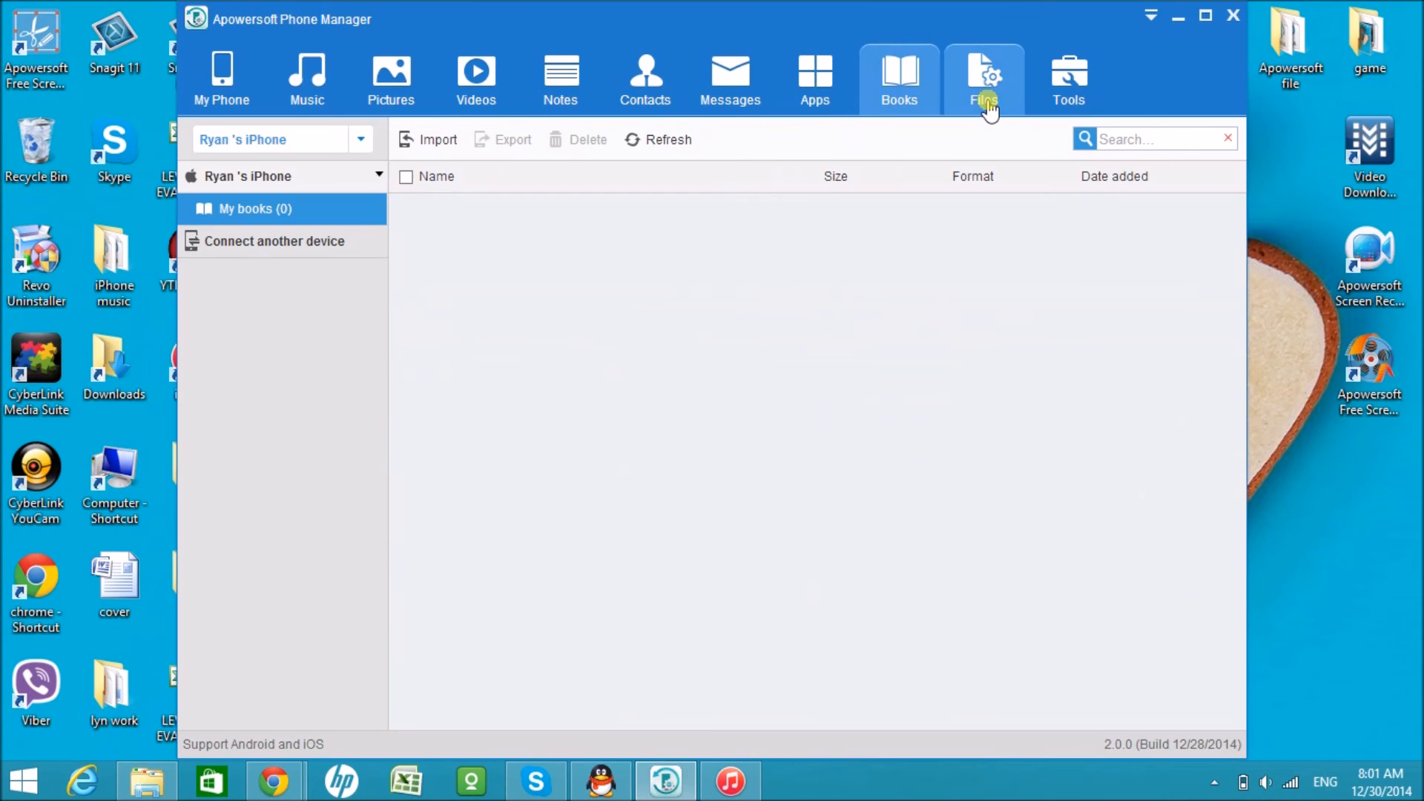
pyautogui.click(983, 74)
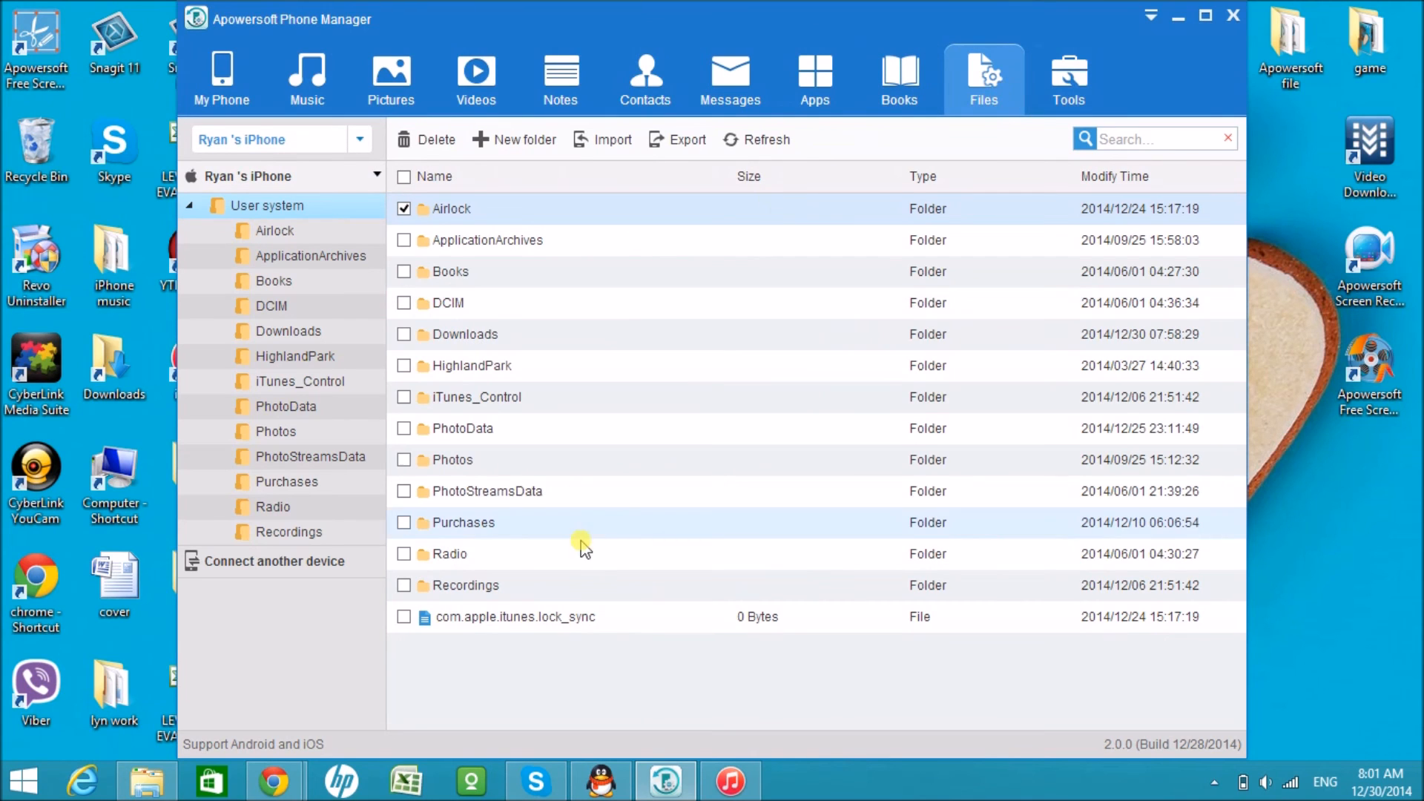
pyautogui.click(1068, 74)
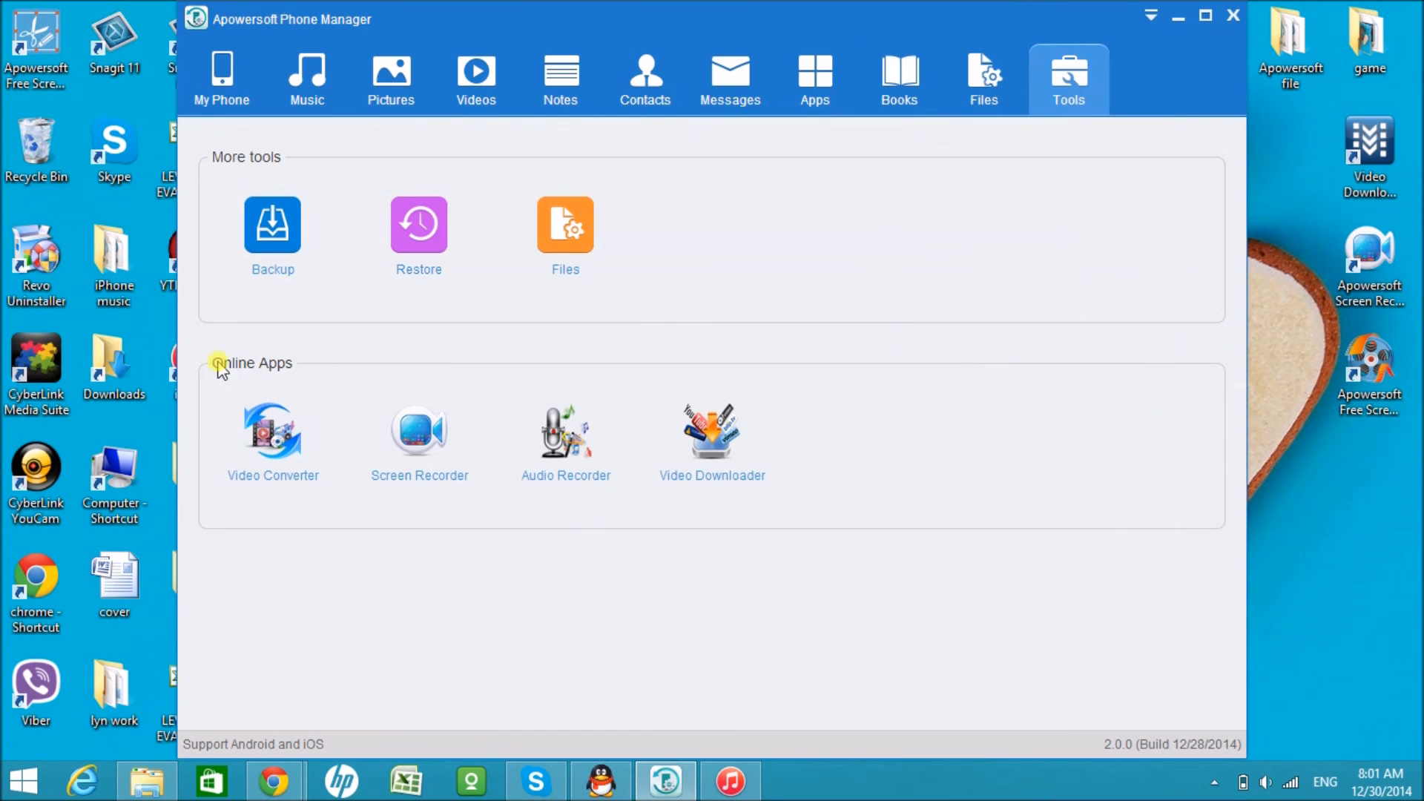
pyautogui.moveTo(621, 249)
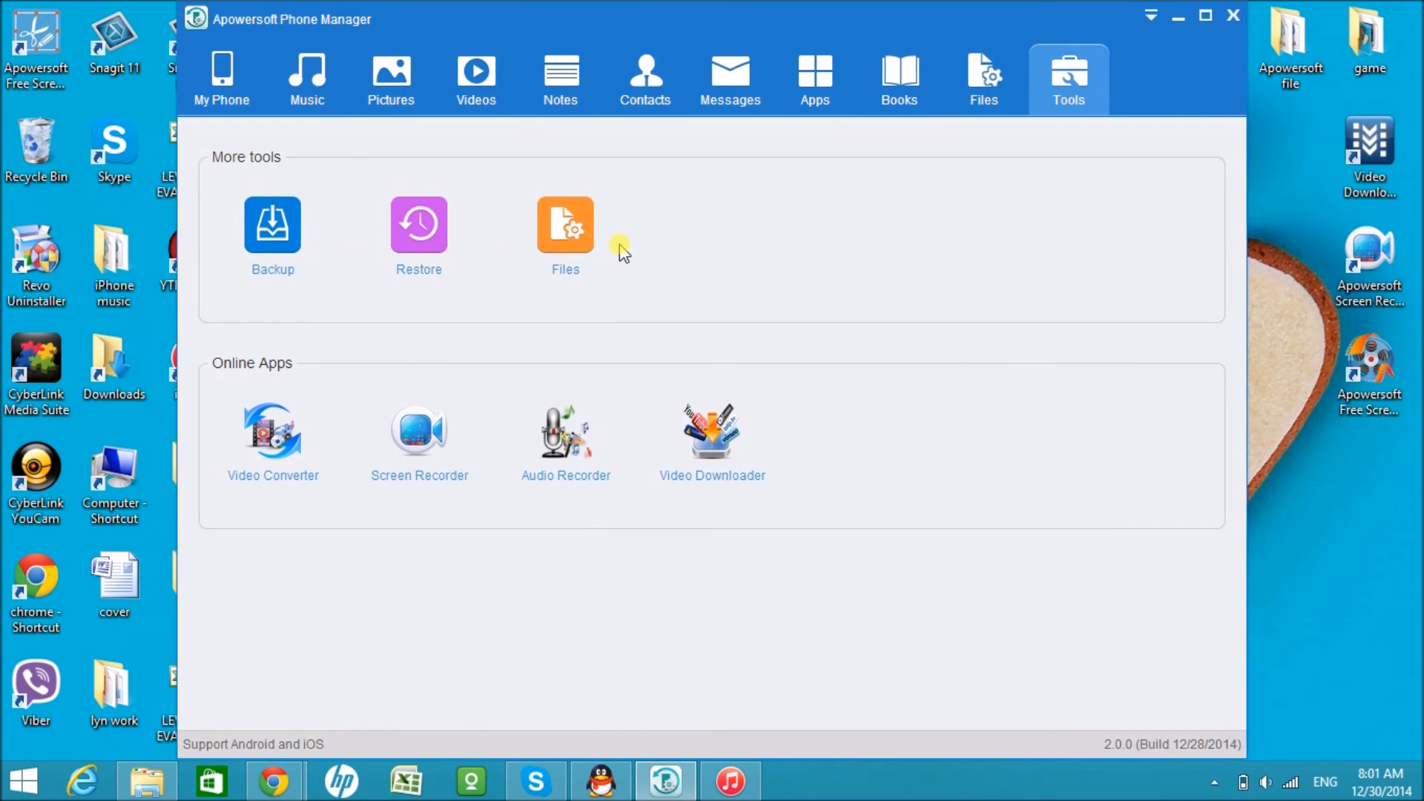
pyautogui.click(220, 75)
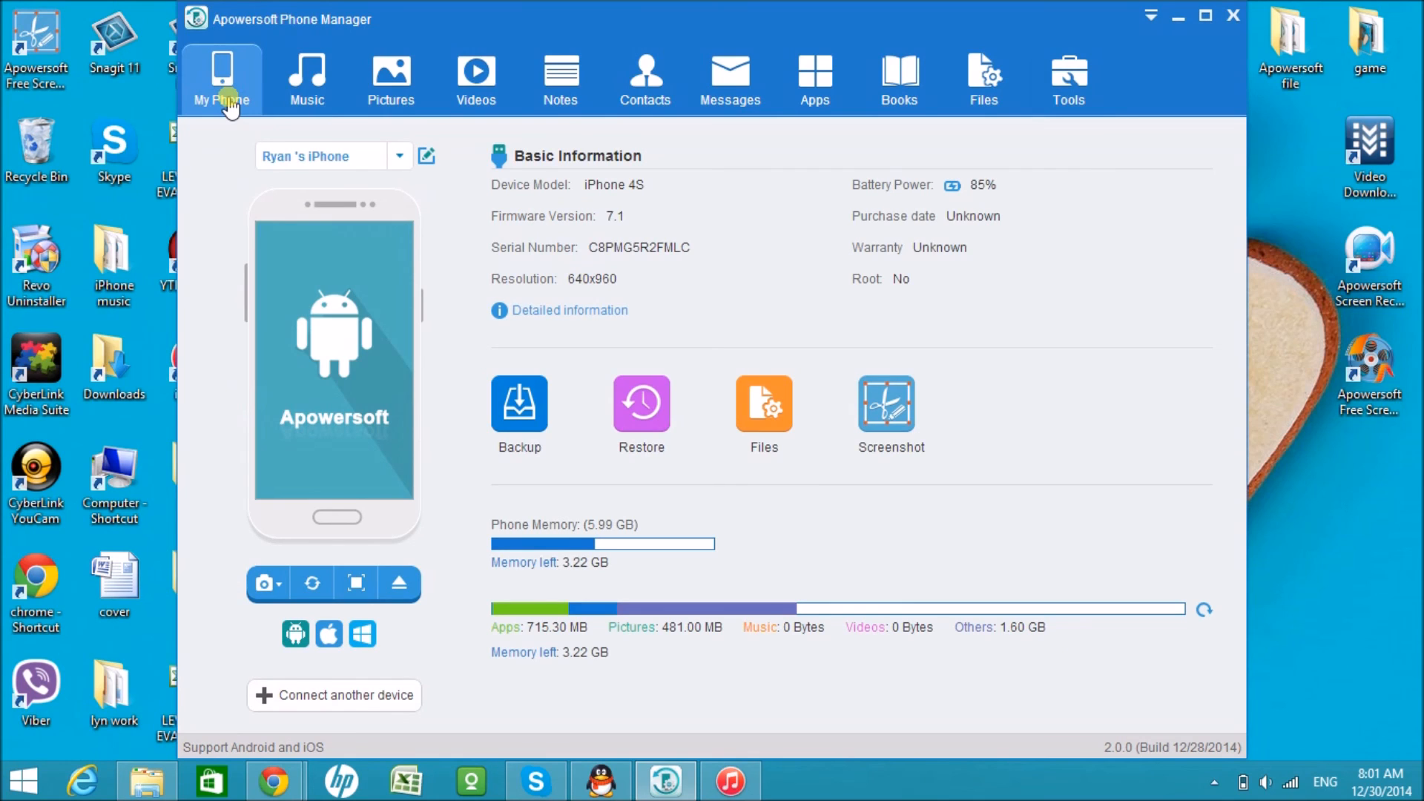
pyautogui.moveTo(400, 584)
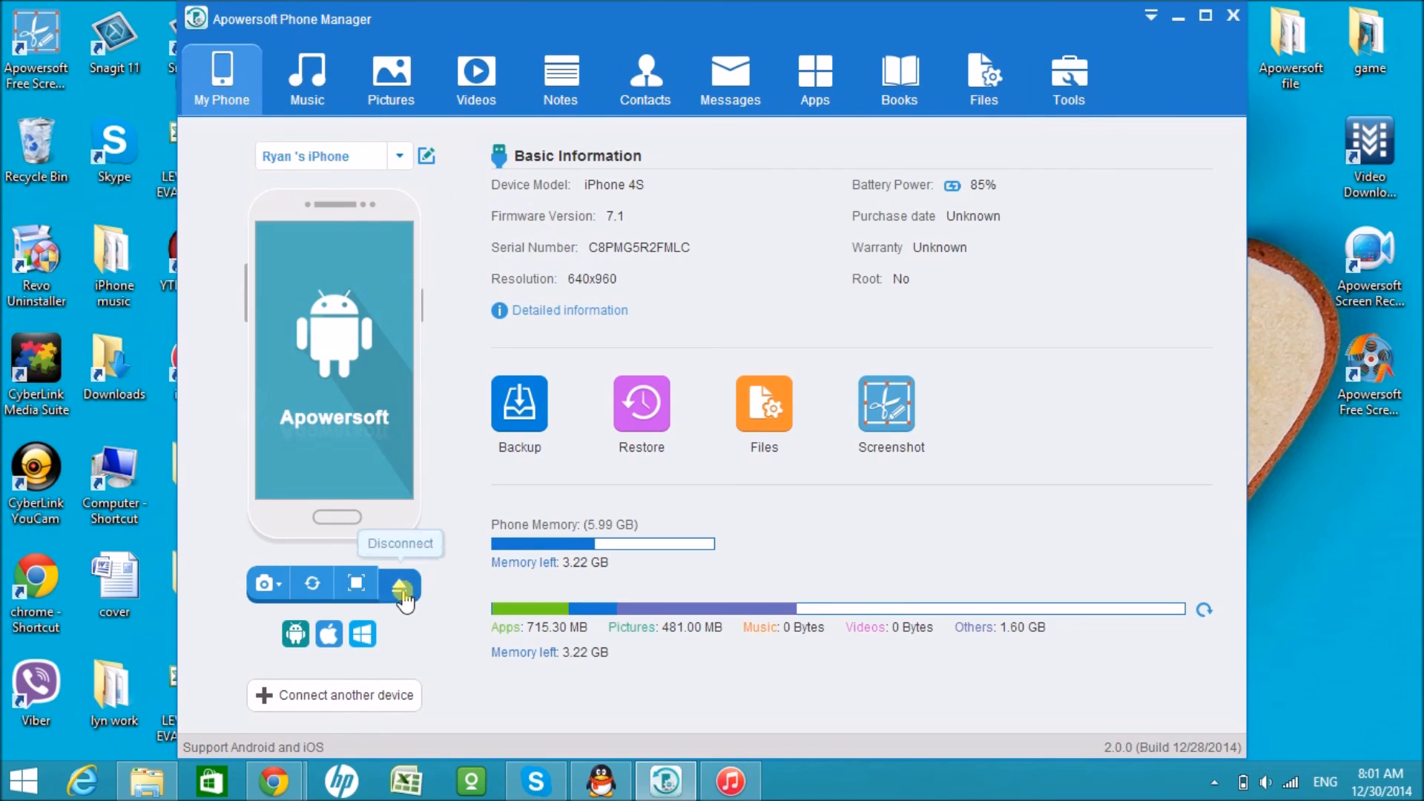
# - Disconnect the iPhone using the eject button below the phone image on My Phone
pyautogui.click(401, 584)
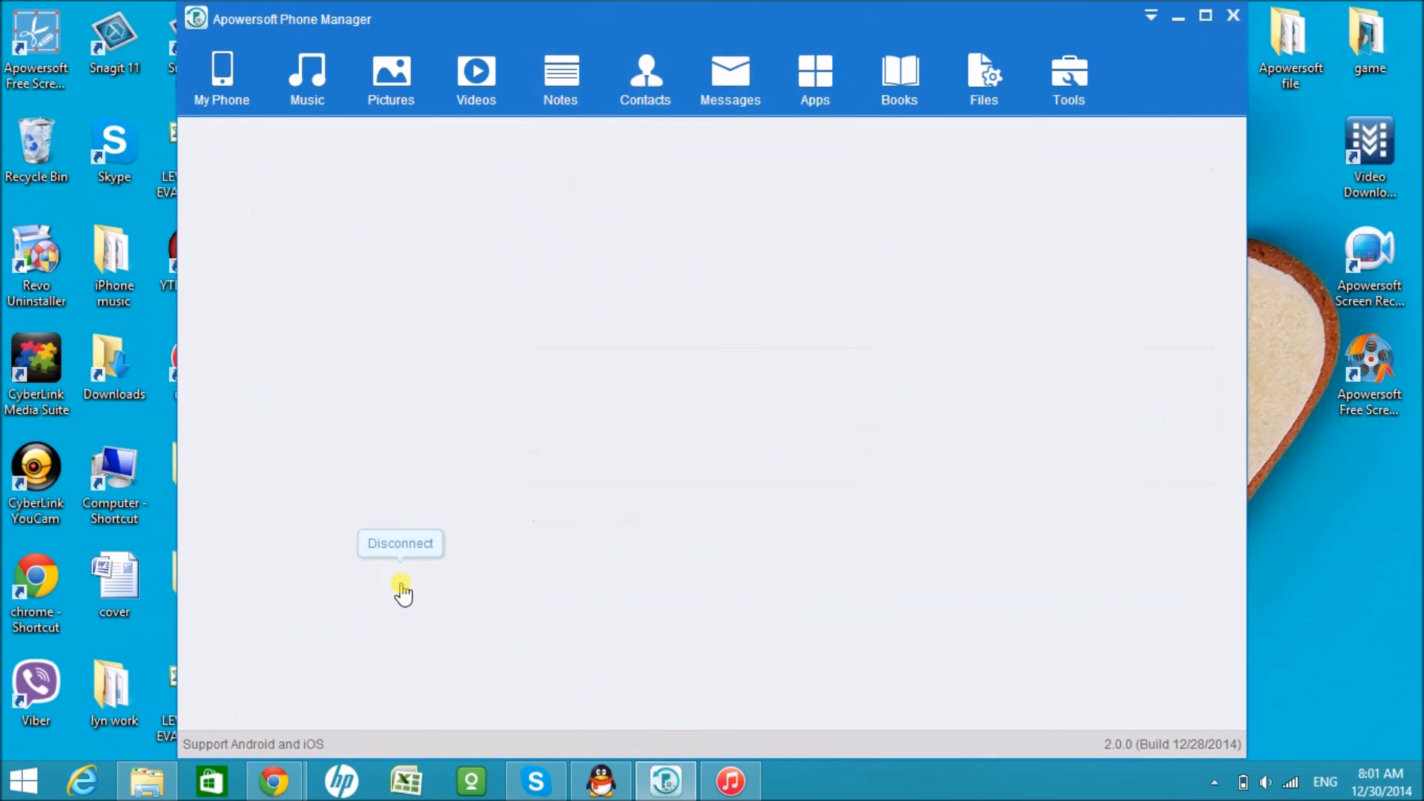